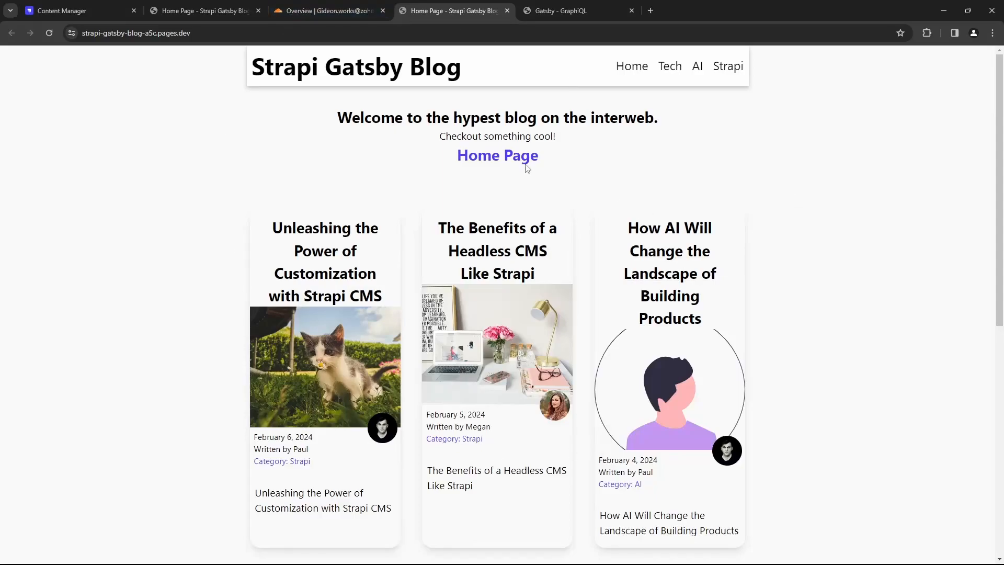
mouse_move(497, 250)
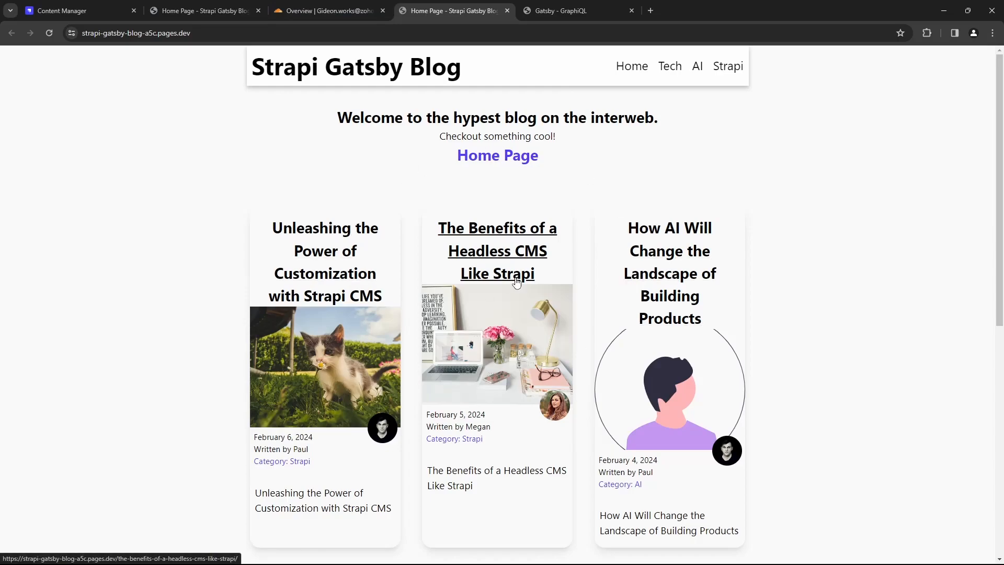
Return to the Cloudflare Workers & Pages overview and close the deployed strapi-gatsby-blog tab.
left_click(327, 11)
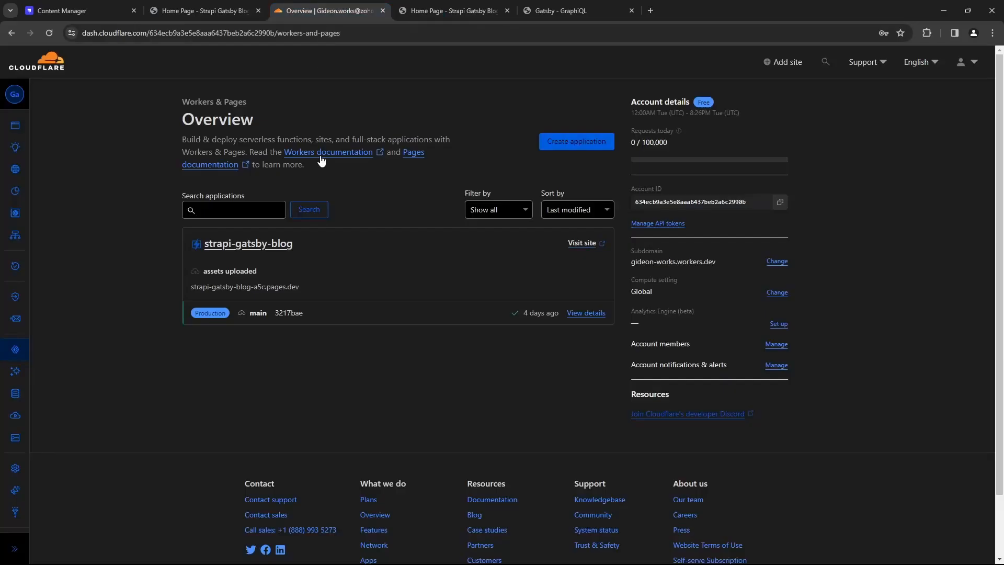
mouse_move(486, 69)
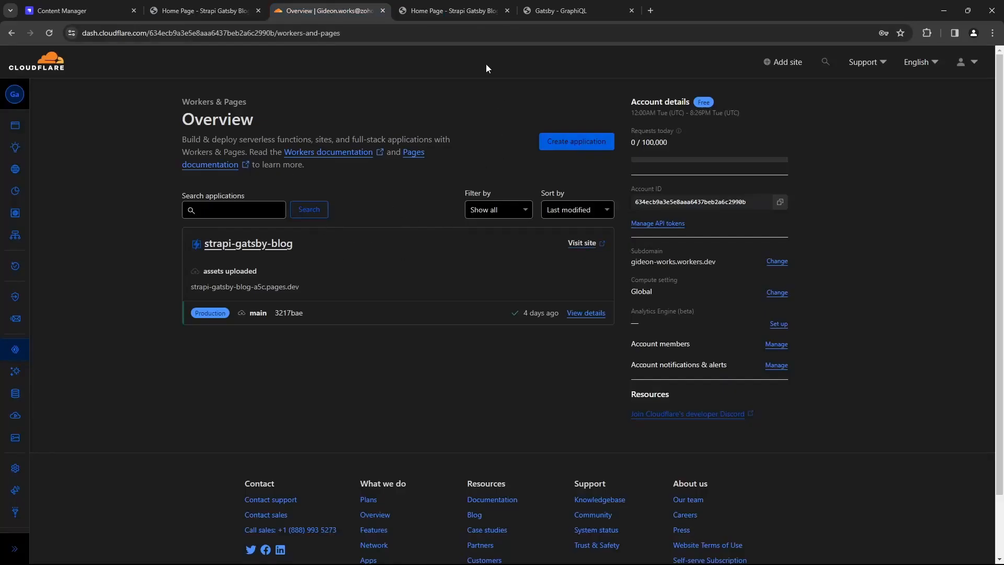
left_click(507, 10)
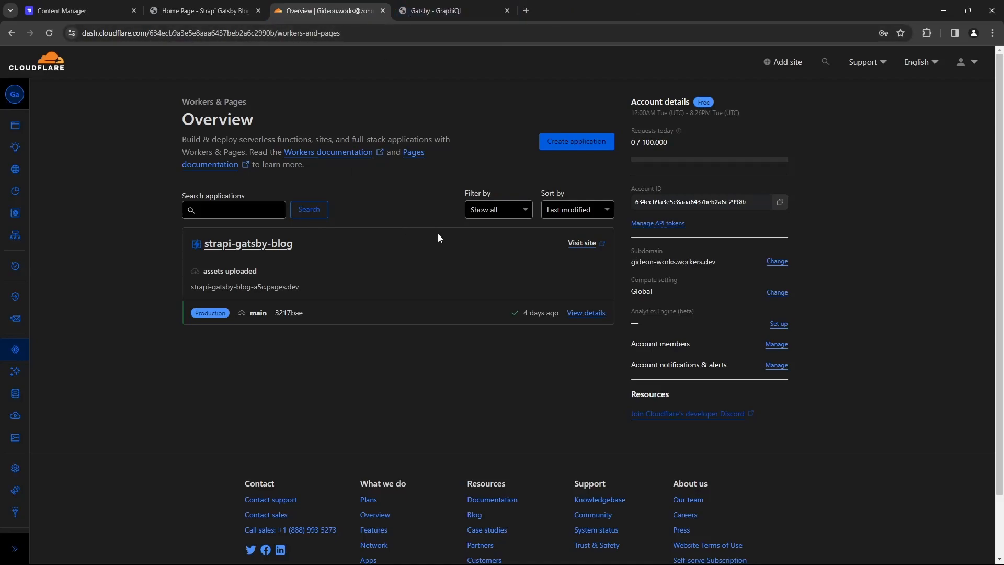
mouse_move(409, 244)
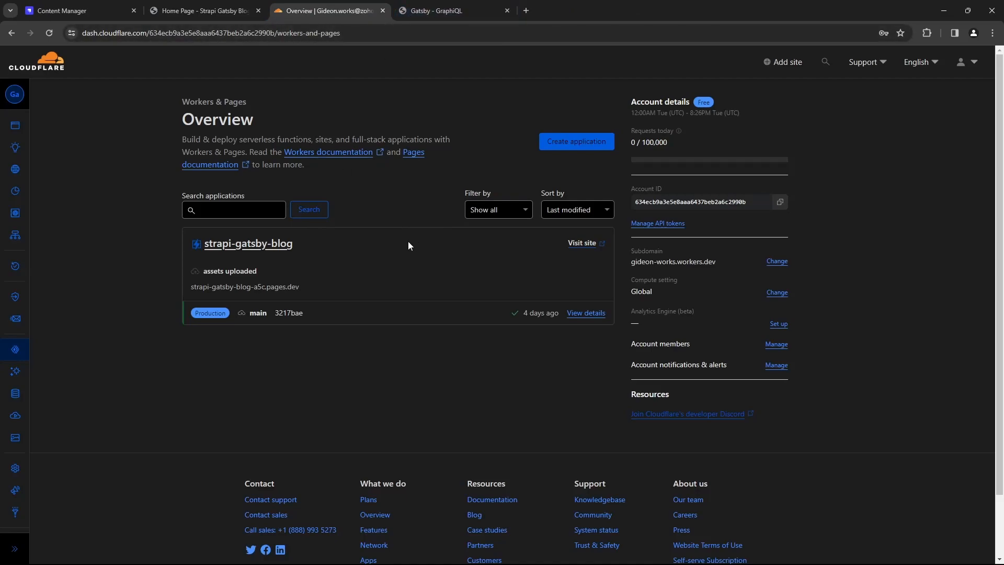
Show the local blog home page at localhost:8000 with its three post cards.
left_click(202, 10)
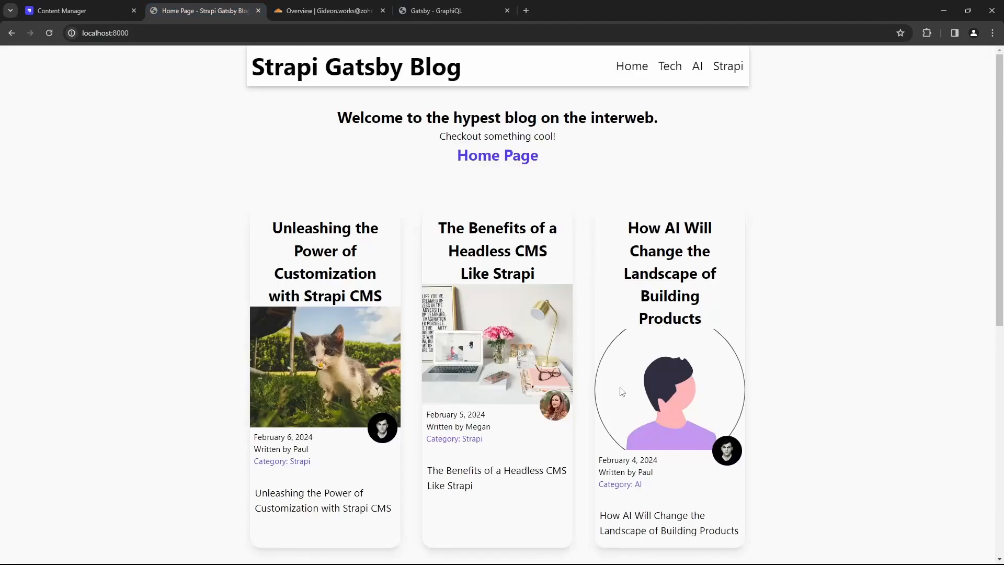
mouse_move(621, 377)
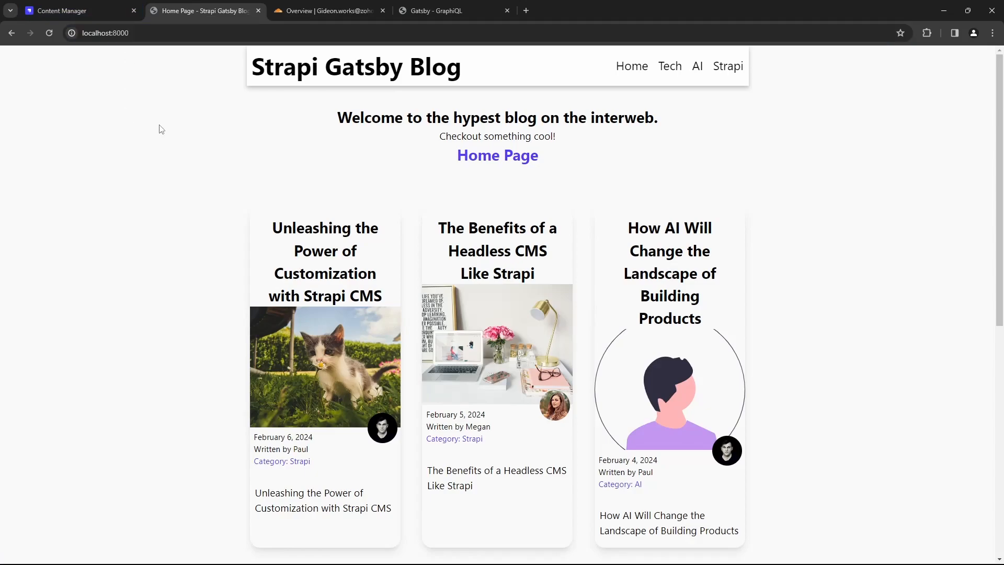
Show the Author collection in Strapi's Content Manager, listing Megan and Paul.
left_click(70, 11)
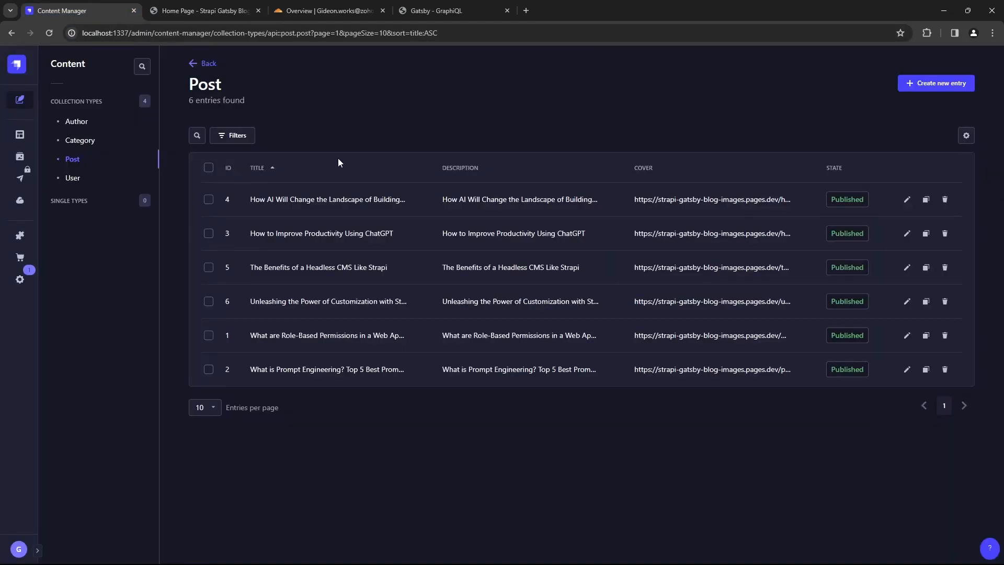
mouse_move(404, 58)
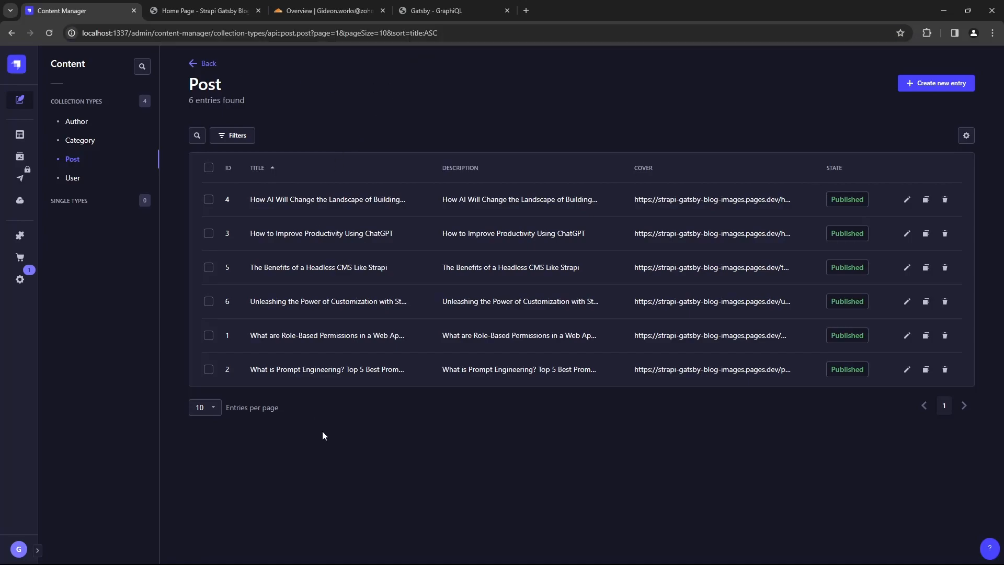
mouse_move(397, 301)
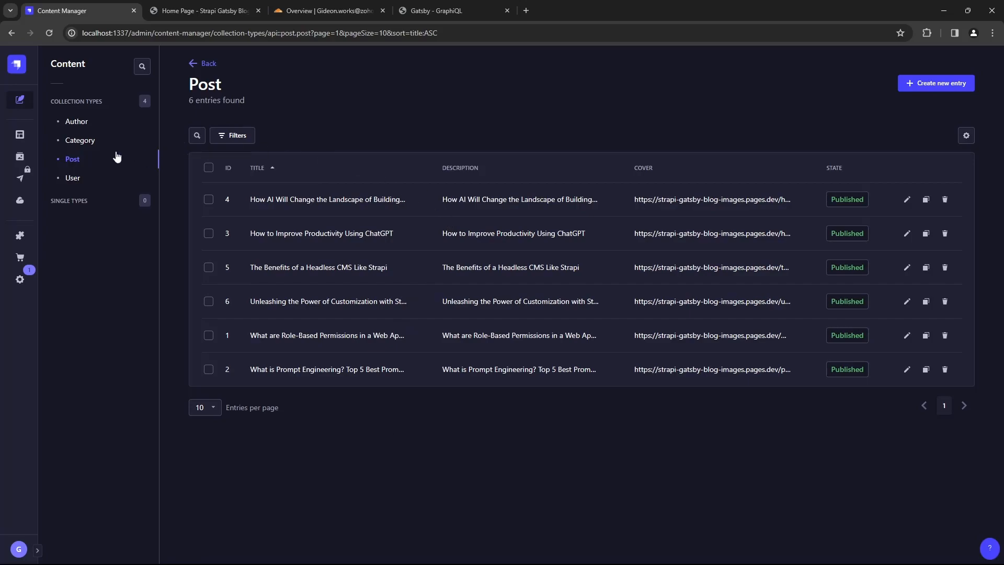
left_click(76, 121)
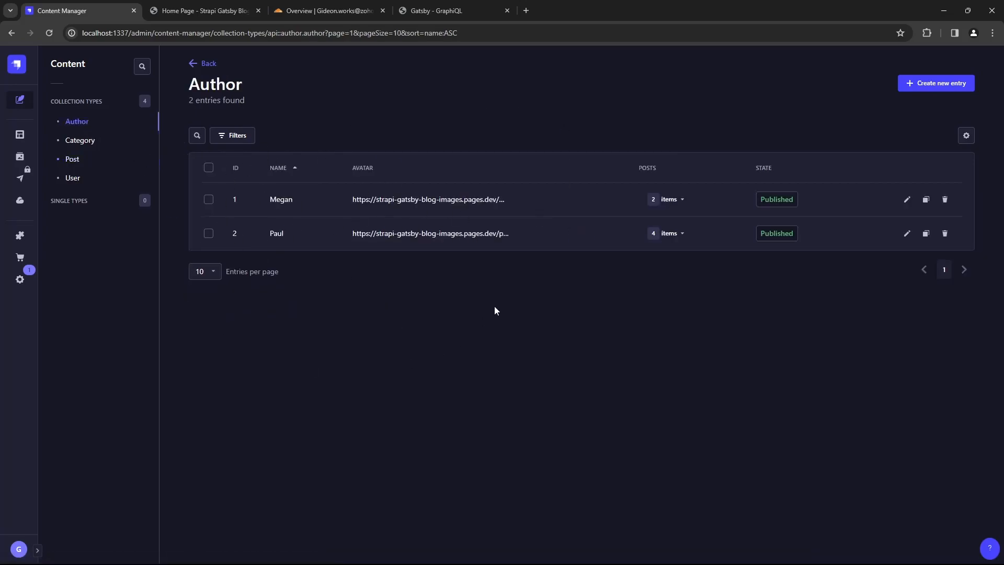
mouse_move(934, 83)
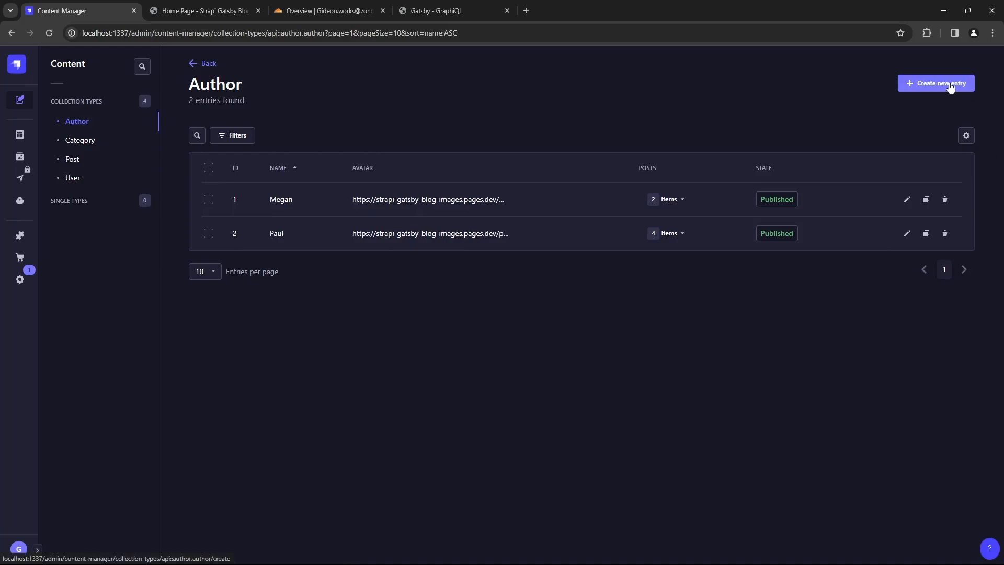
Start a new author entry named Buddy and look at the Buddy image file.
left_click(935, 82)
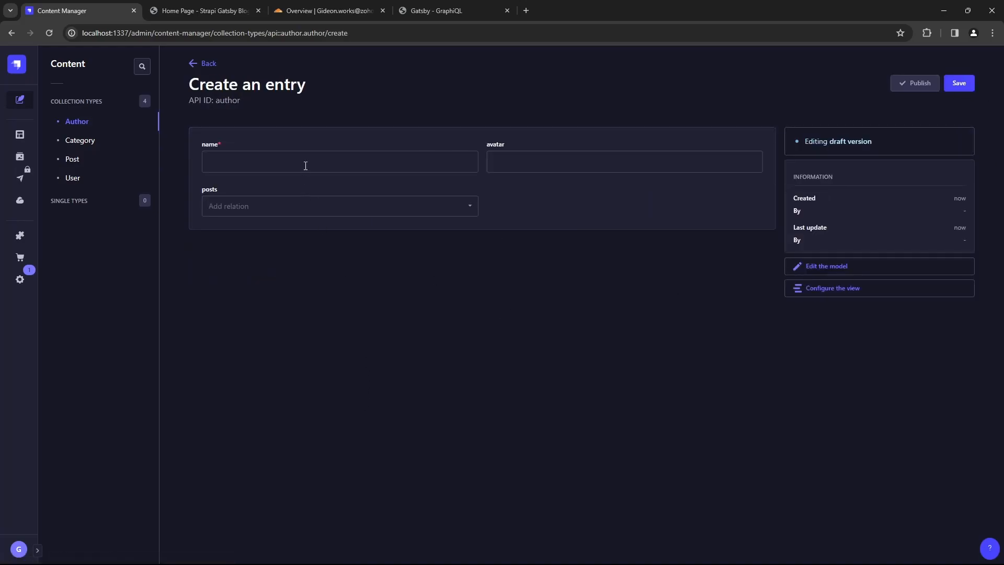
type("Buddy")
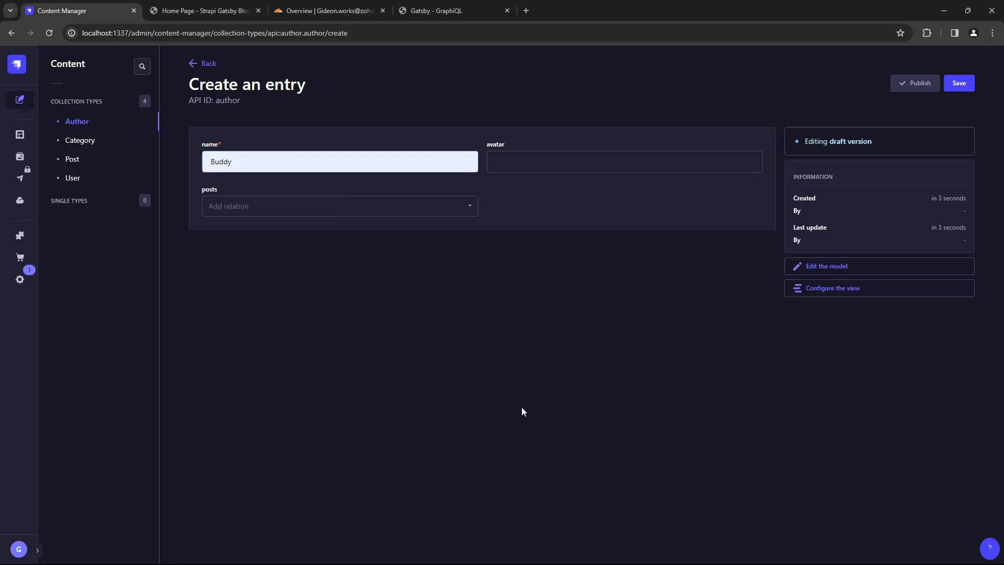
mouse_move(501, 310)
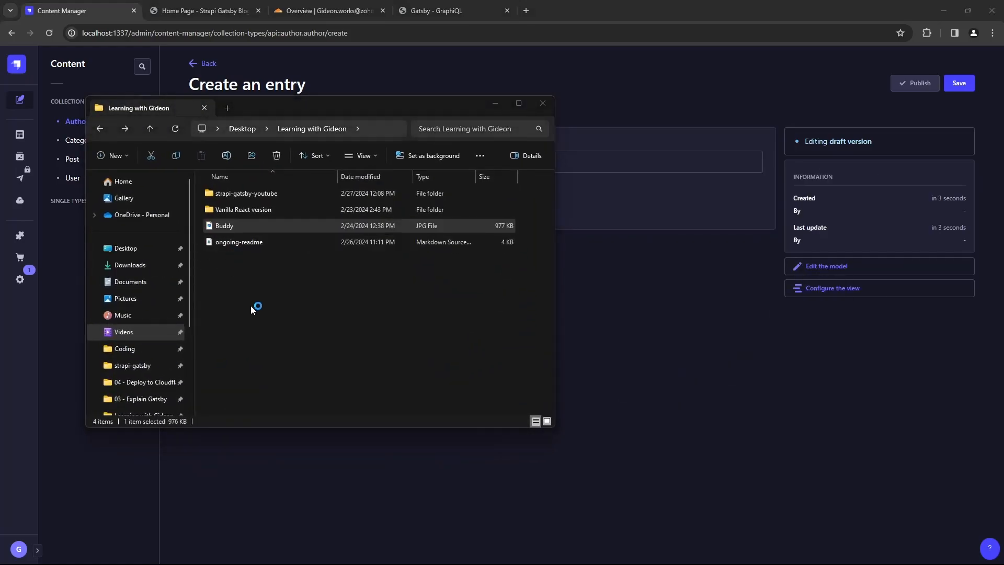
double_click(223, 226)
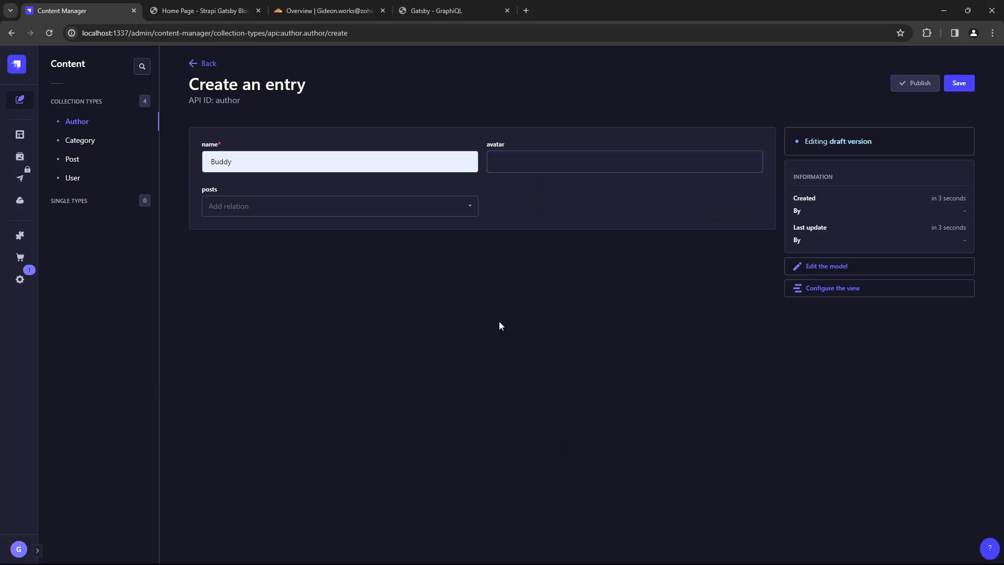
left_click(623, 161)
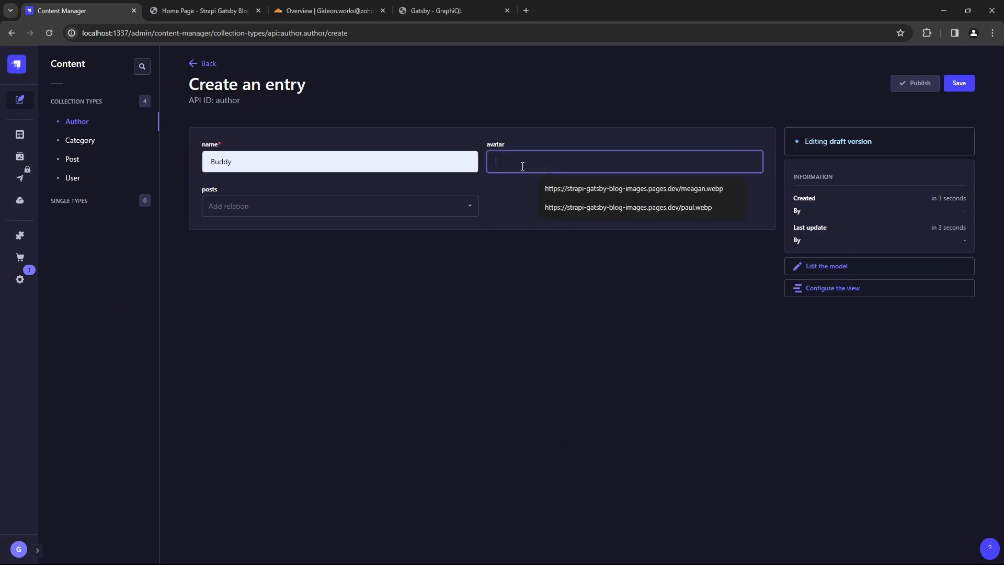
Inspect the avatar URL field's suggestions without filling it, then begin leaving the unsaved entry.
left_click(629, 207)
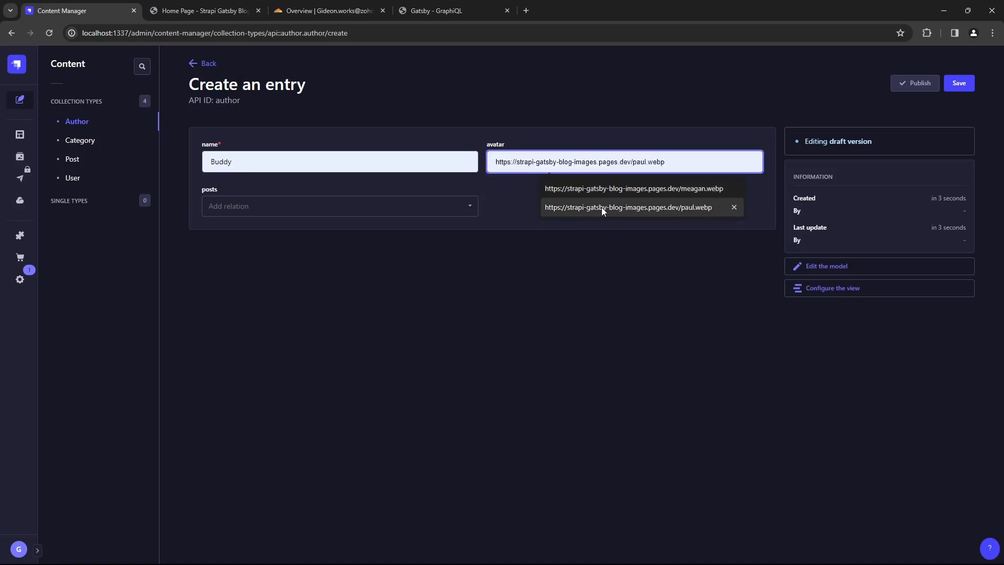
left_click(634, 188)
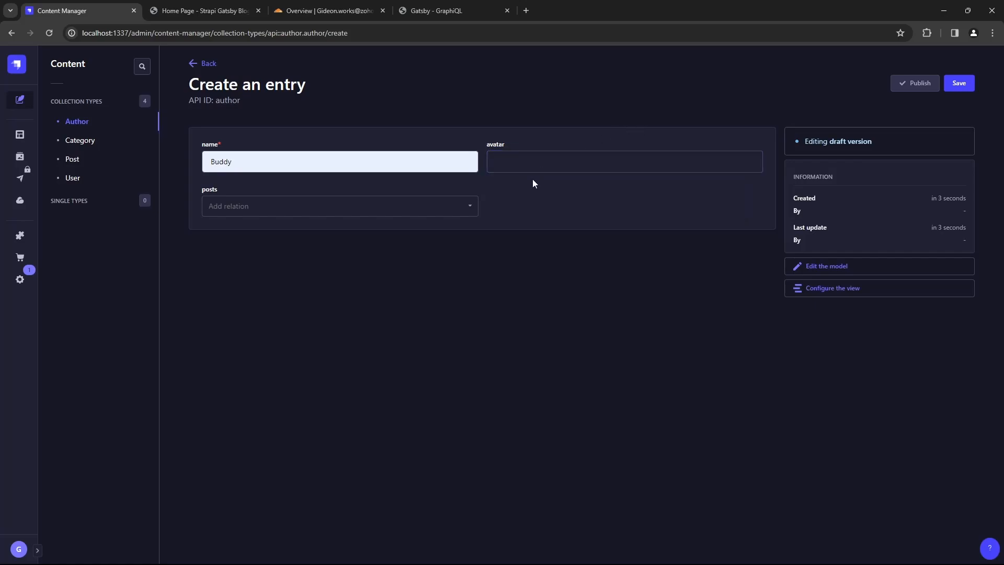
mouse_move(532, 218)
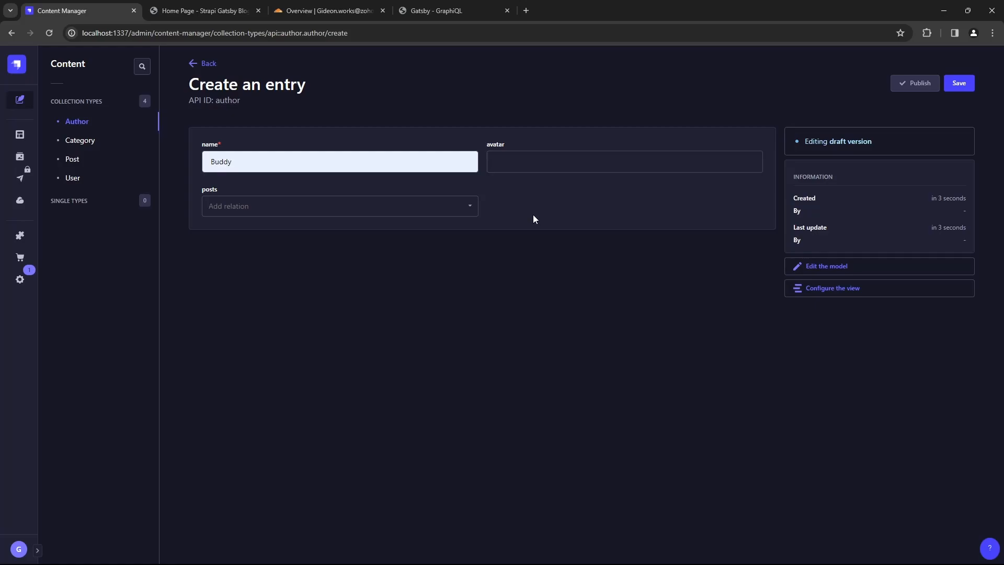
mouse_move(539, 98)
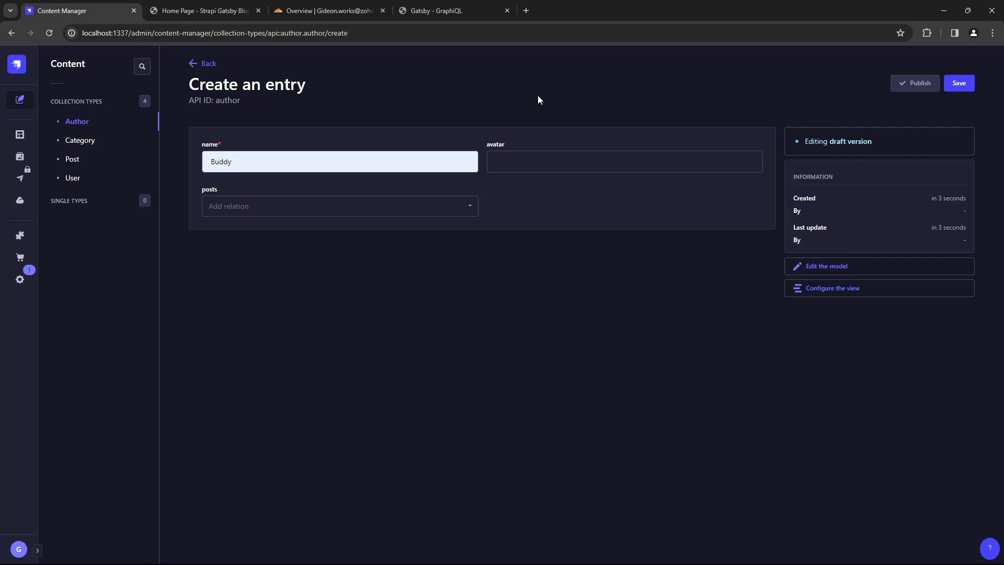
left_click(623, 161)
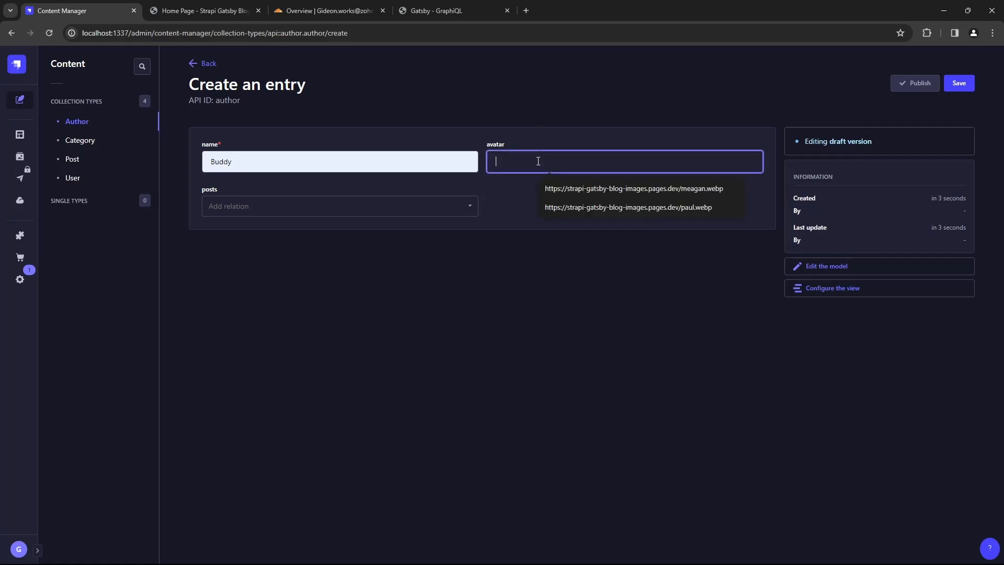
left_click(558, 95)
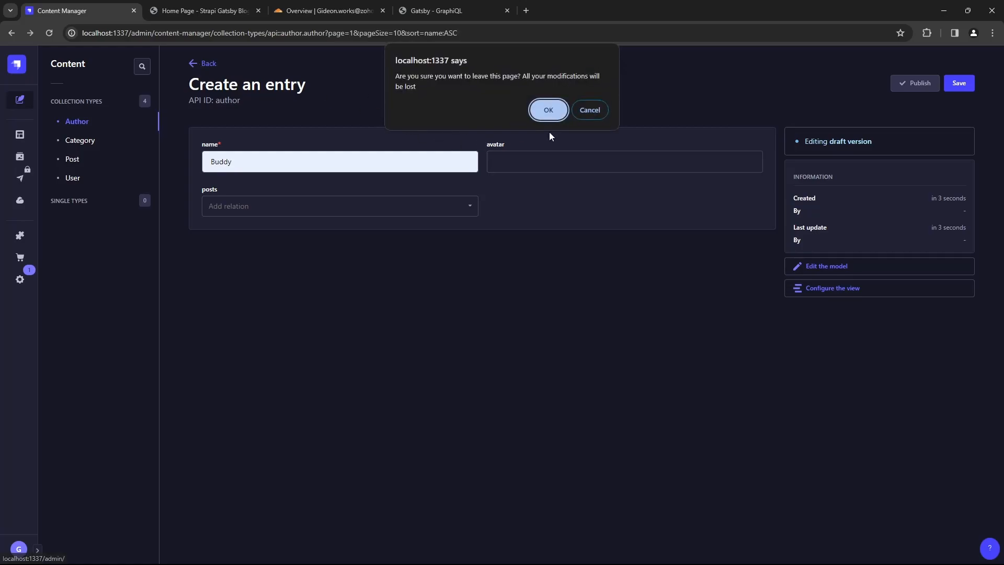
Discard the unsaved author and add a single-media field to the Author content type.
left_click(546, 110)
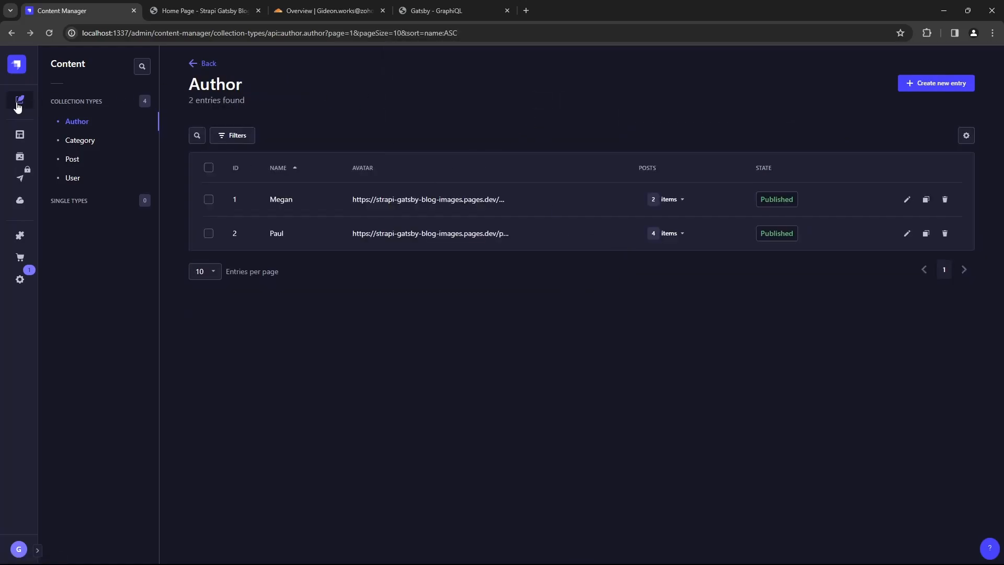
left_click(19, 135)
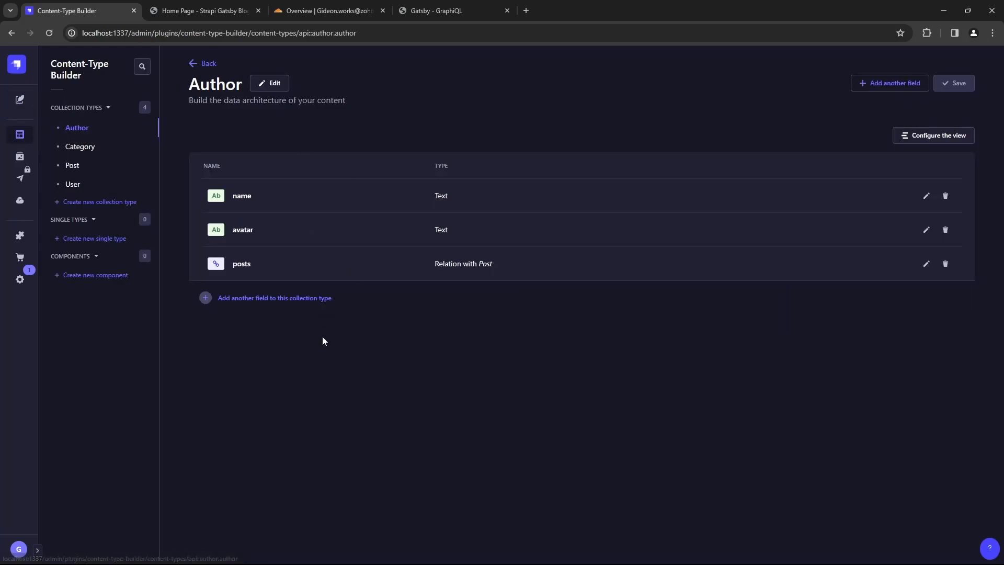
mouse_move(519, 304)
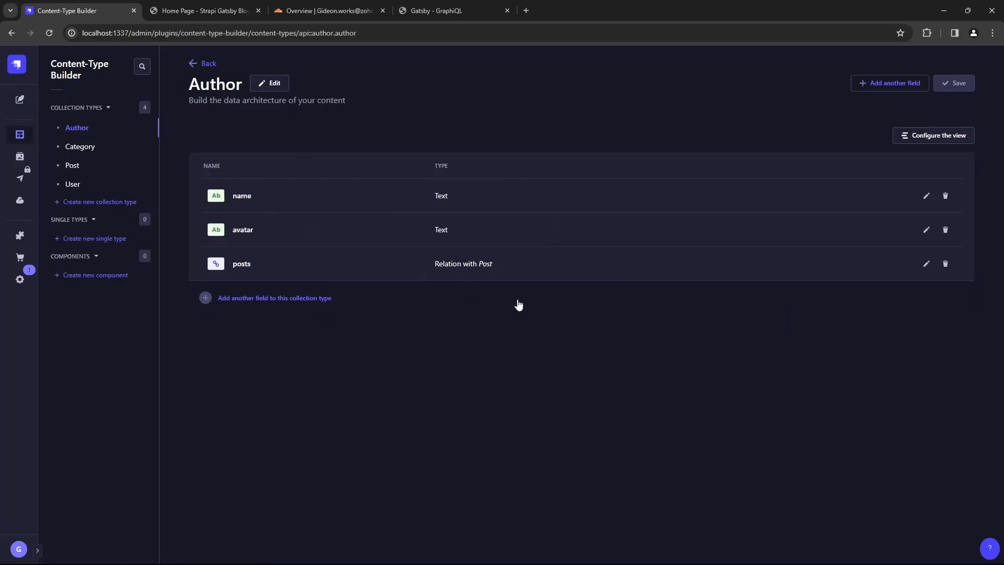
mouse_move(884, 109)
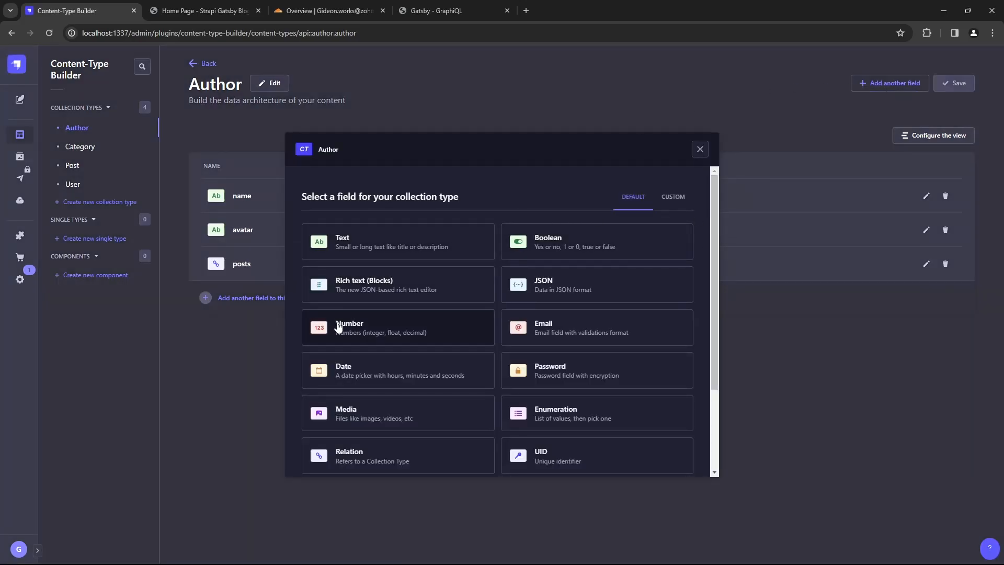
mouse_move(351, 422)
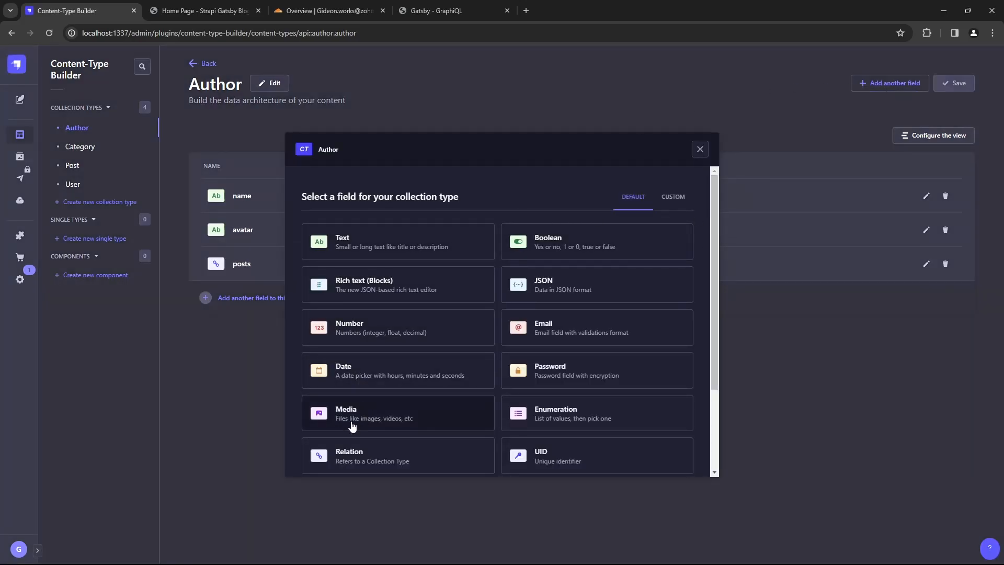
left_click(352, 412)
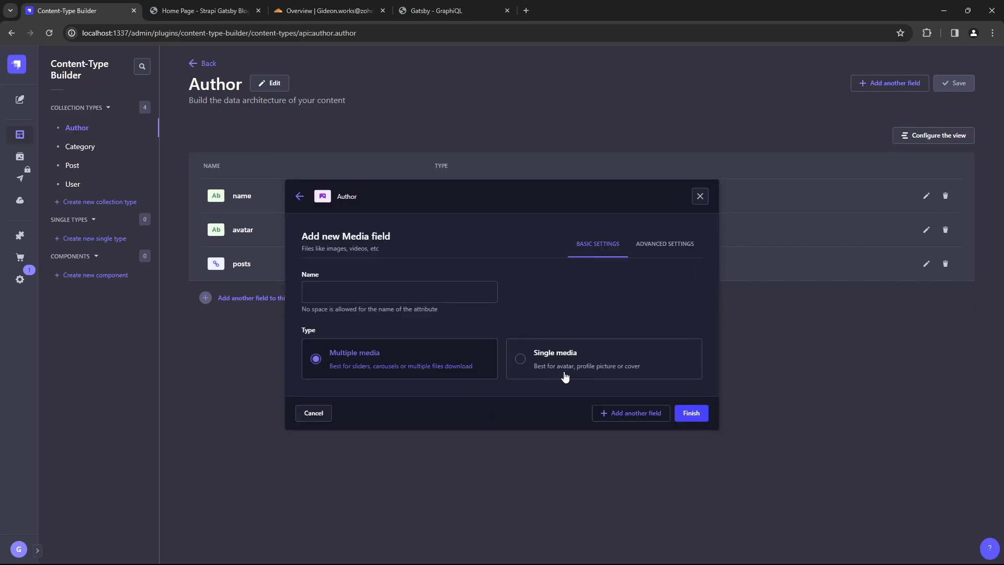
left_click(520, 359)
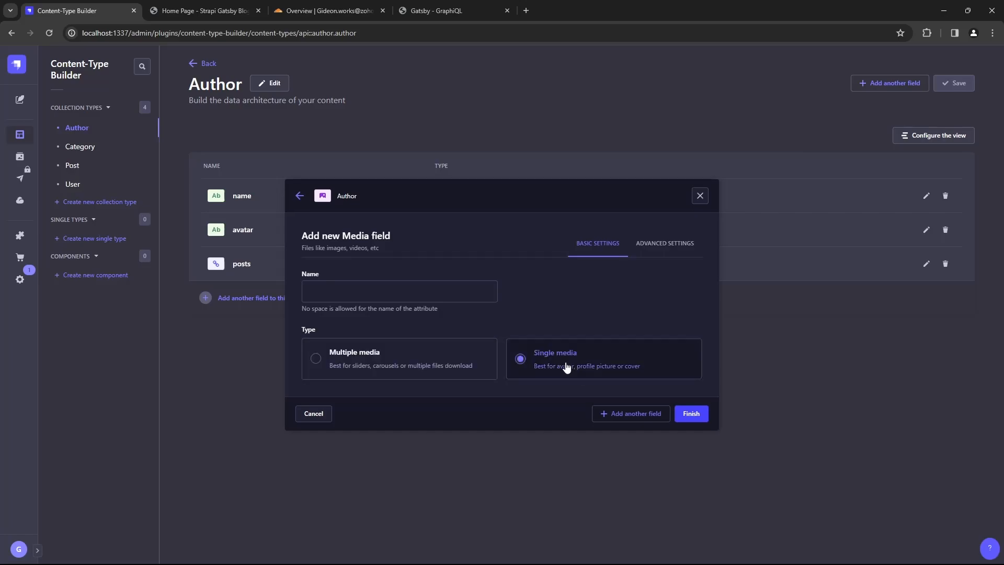
Name the new field avatar_img, finish it and save the Author model.
type("avatar_img")
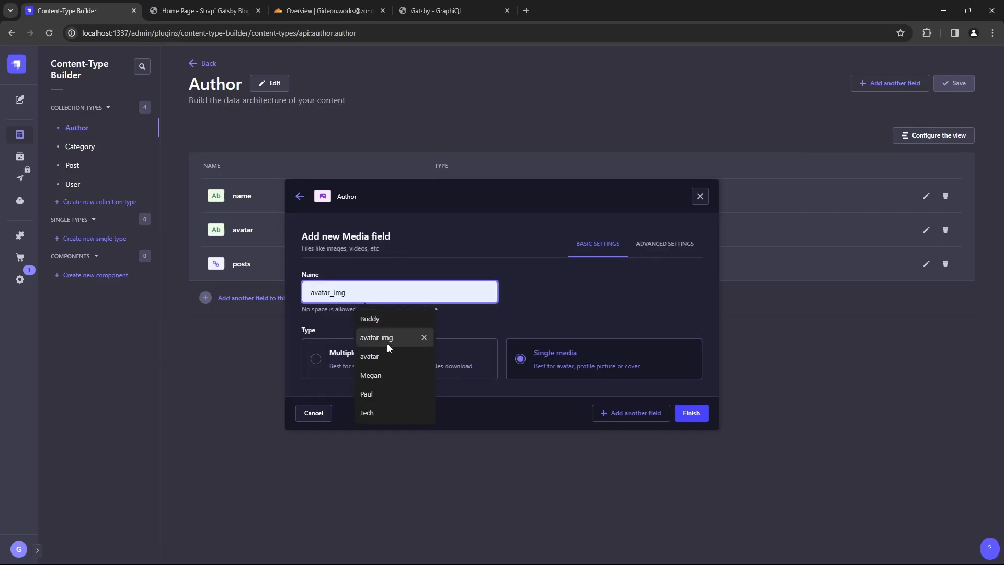
left_click(580, 310)
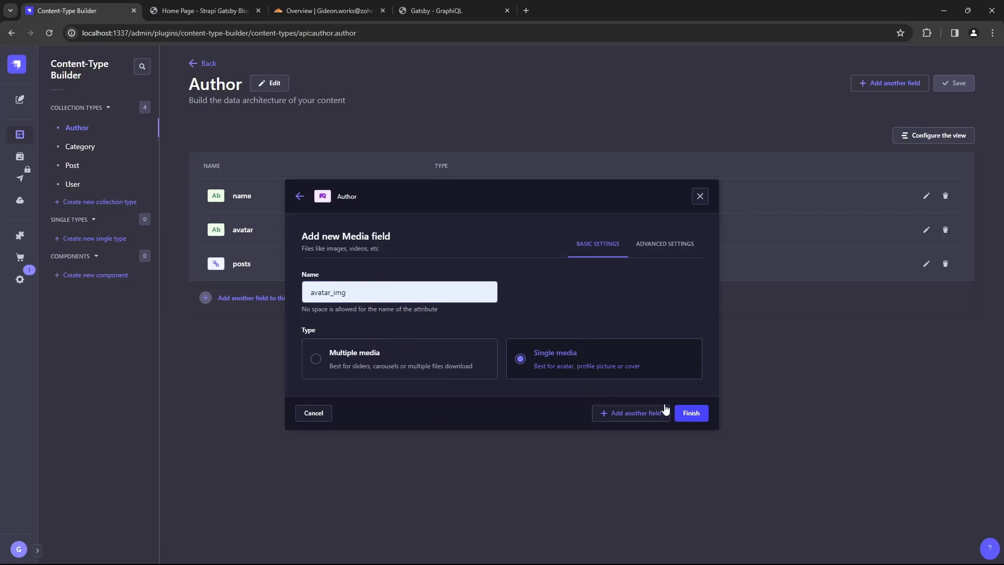
left_click(690, 412)
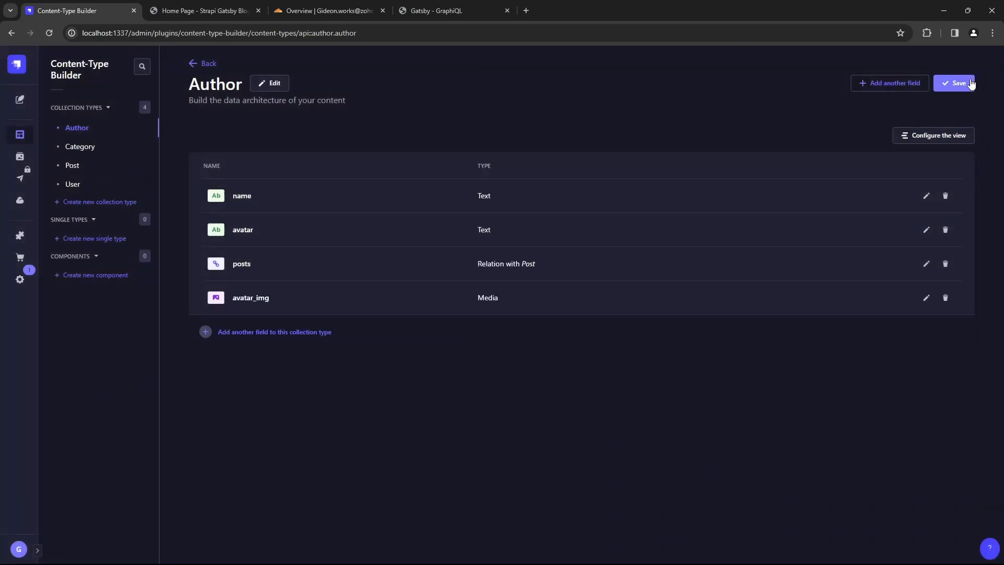
left_click(956, 84)
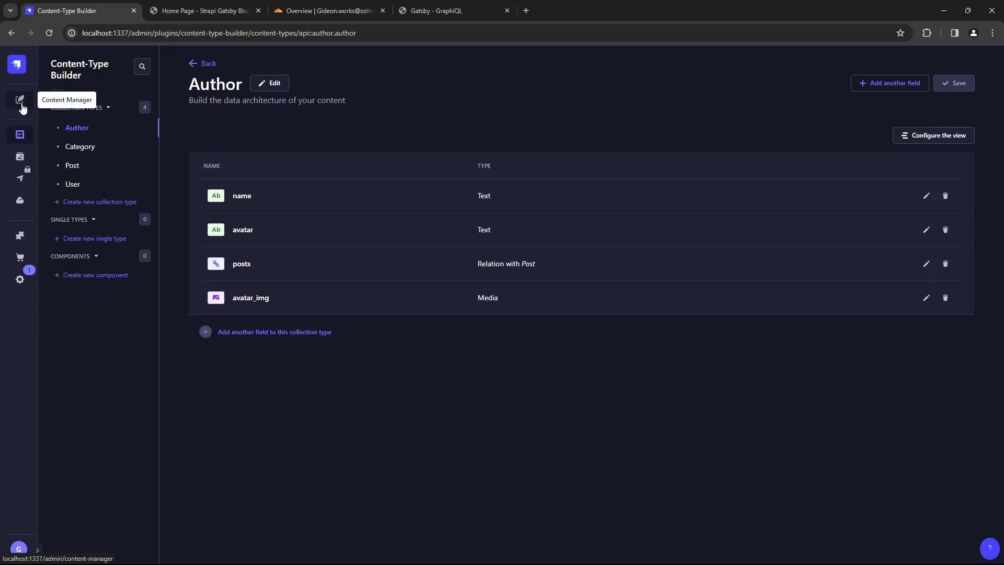
Create and save a draft author Buddy with Buddy.jpg as avatar_img, returning to the author list.
left_click(19, 100)
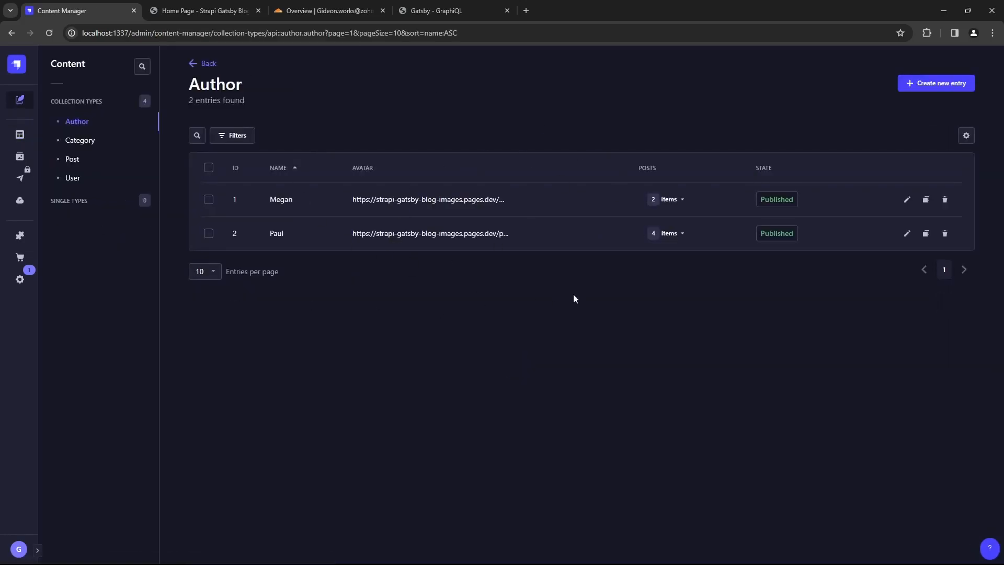
left_click(933, 82)
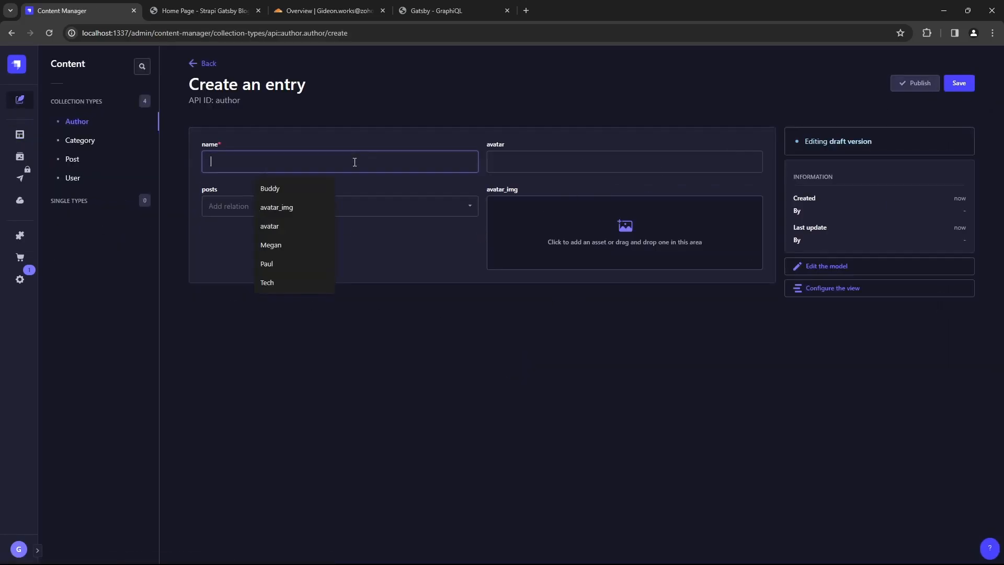
left_click(270, 187)
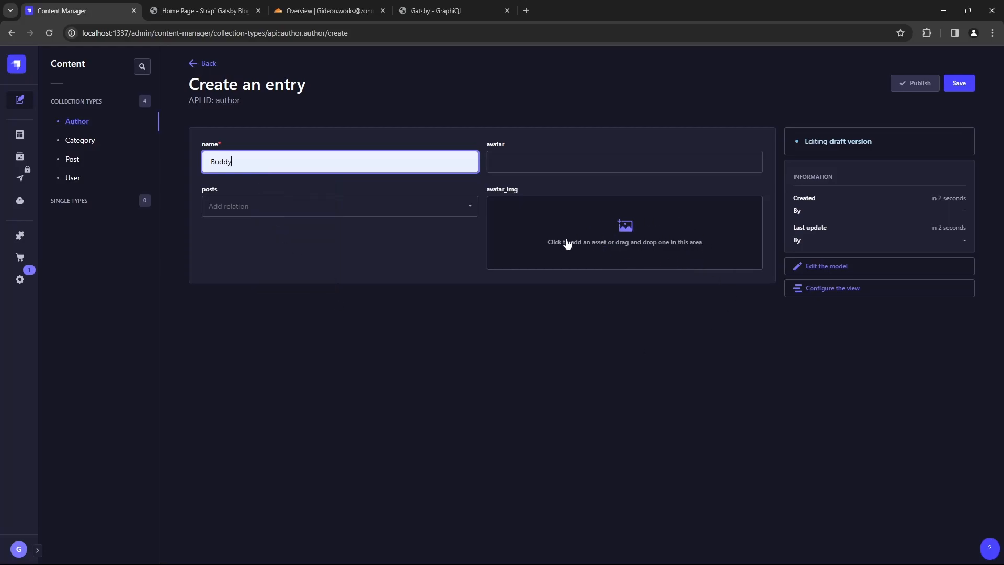
mouse_move(623, 265)
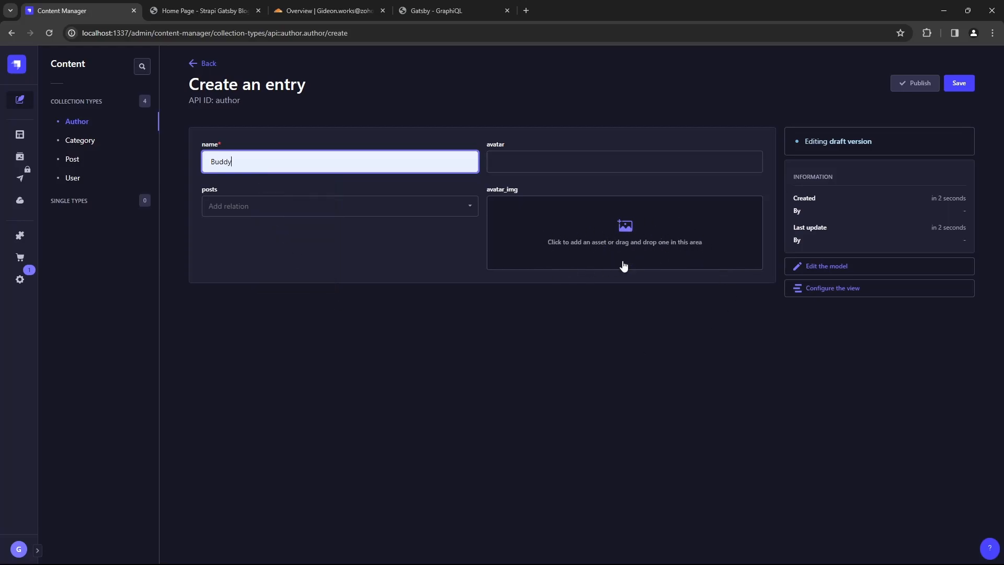
mouse_move(549, 229)
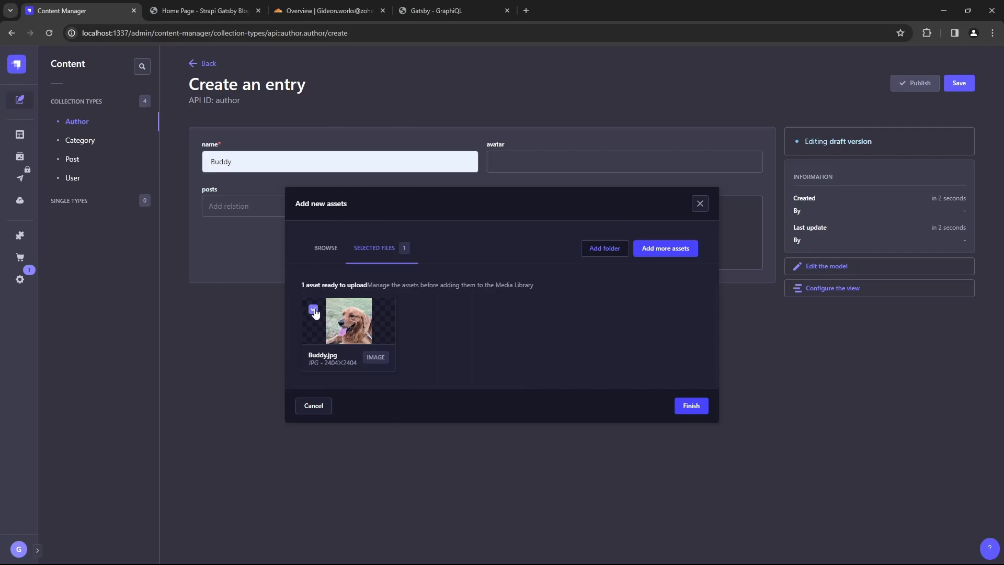
left_click(689, 405)
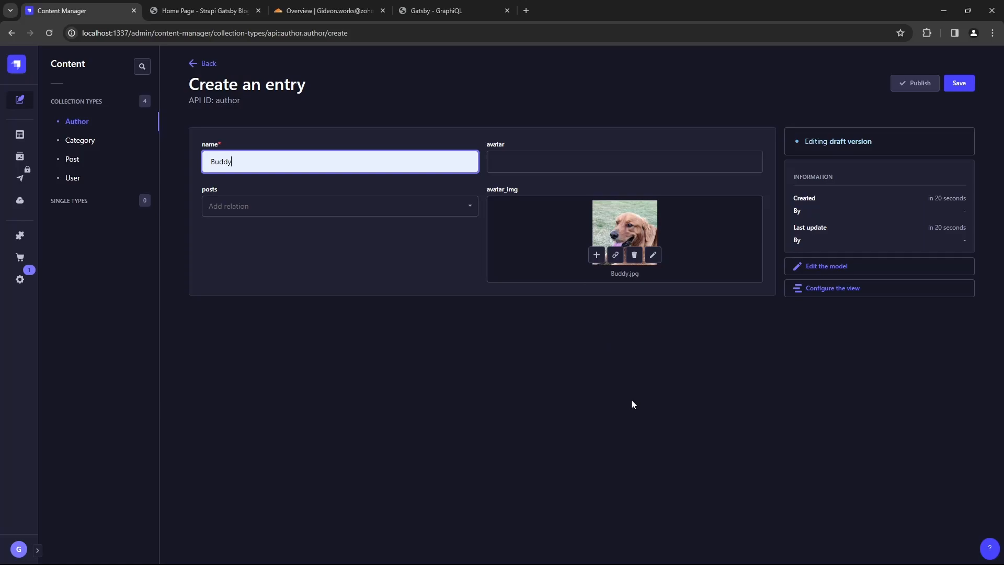
mouse_move(902, 181)
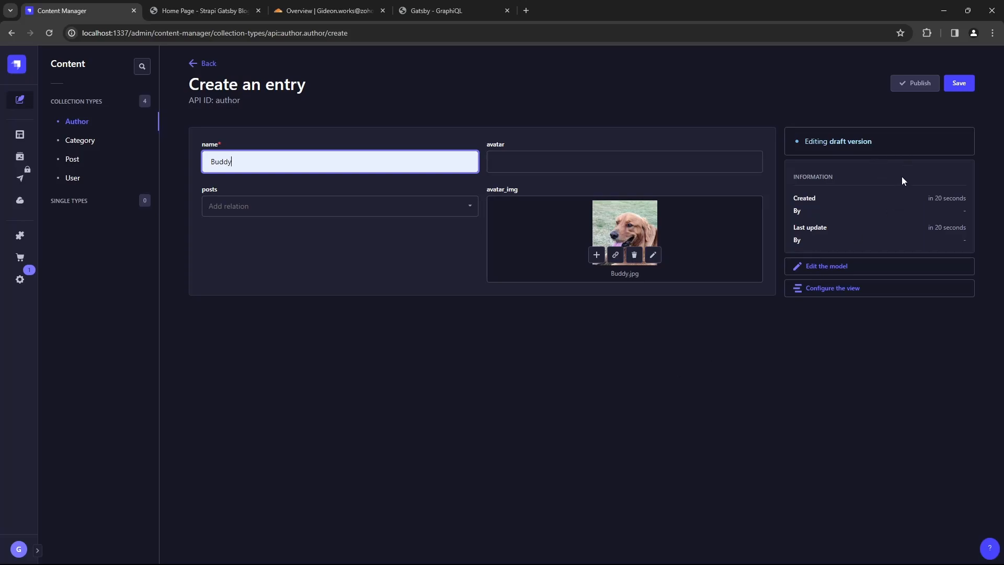
left_click(958, 84)
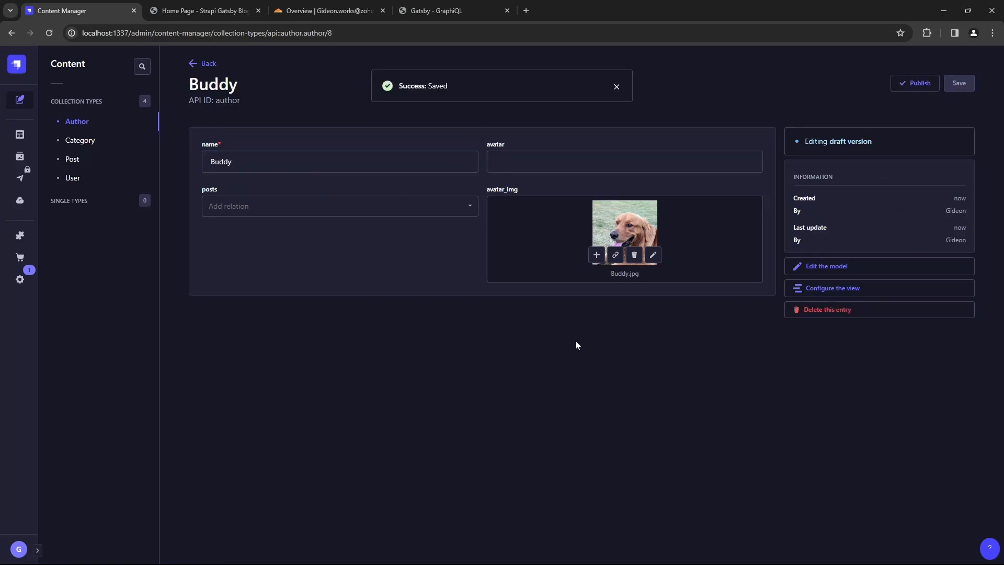
left_click(202, 63)
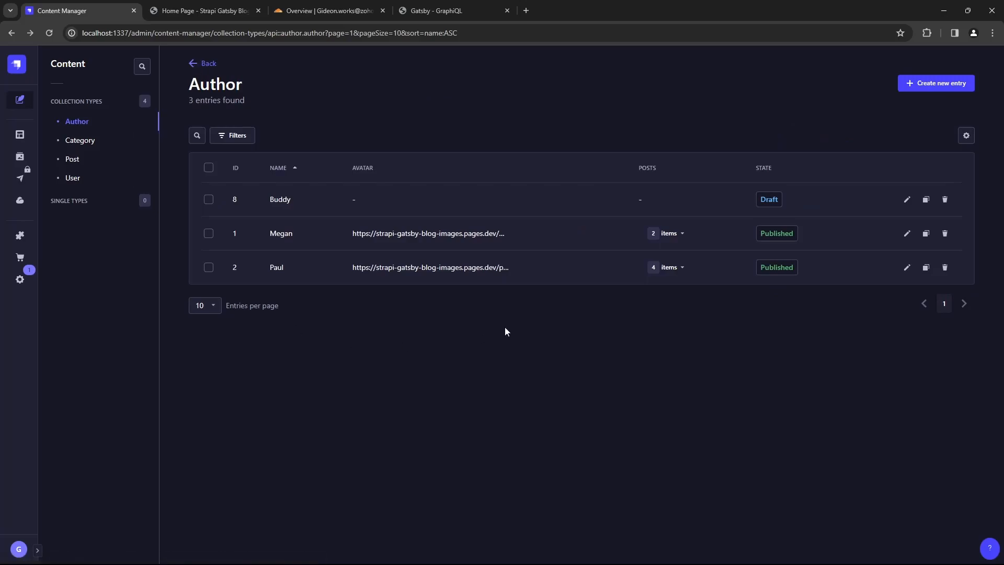
mouse_move(492, 328)
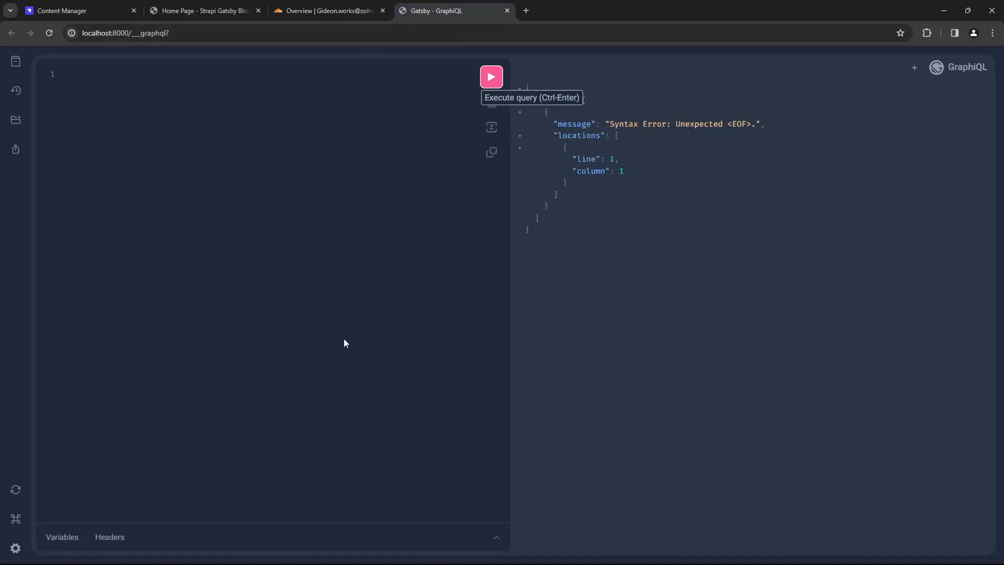
mouse_move(567, 351)
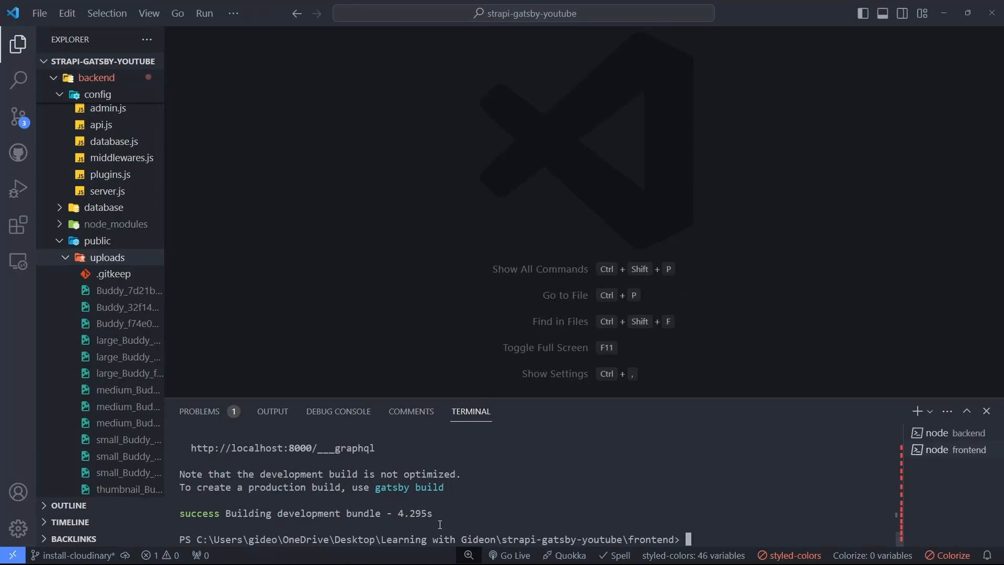
Run gatsby develop in the frontend terminal to rebuild the site data.
type("gatsby develop")
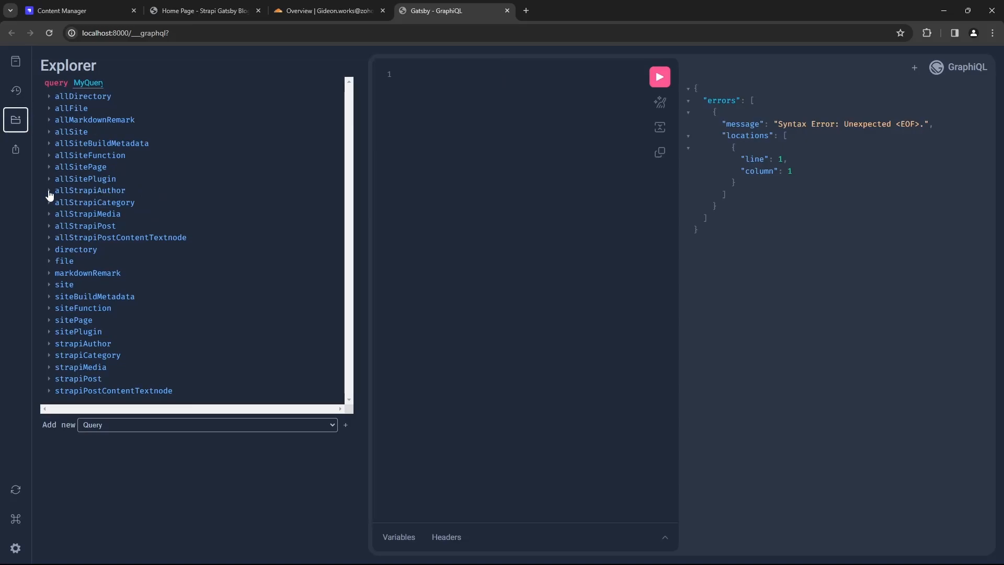
Query allStrapiAuthor node names in GraphiQL, returning only Megan and Paul.
left_click(90, 190)
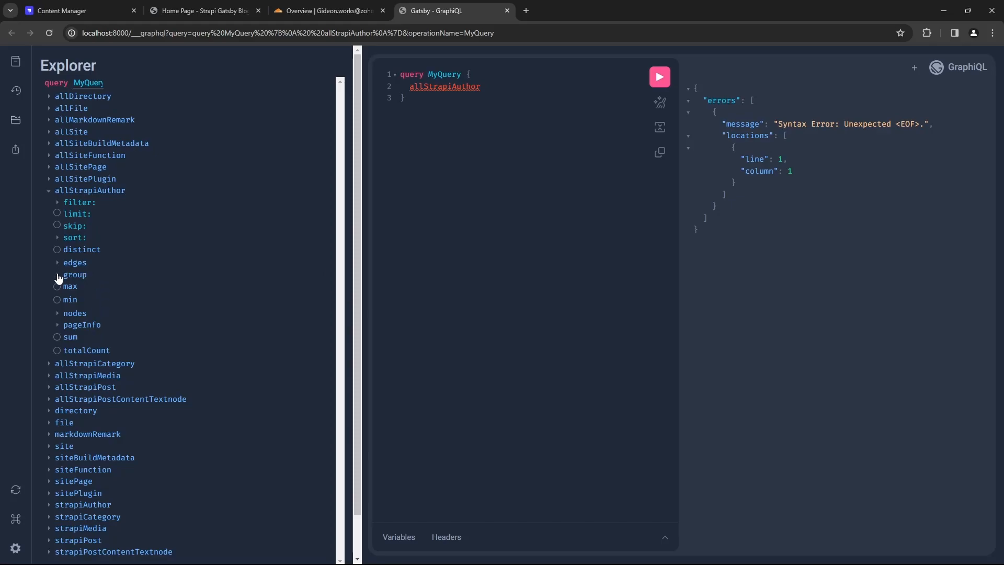
left_click(57, 312)
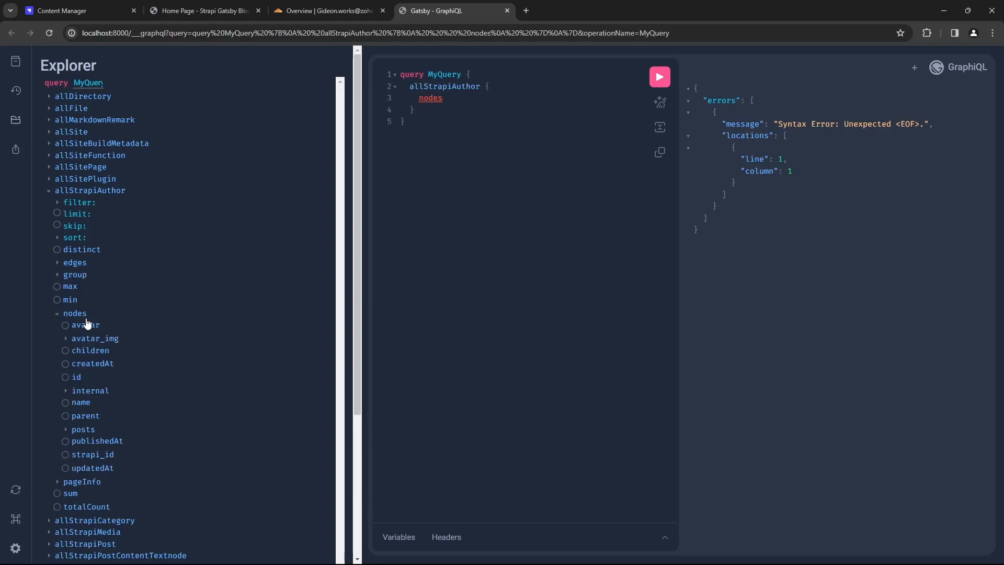
left_click(65, 402)
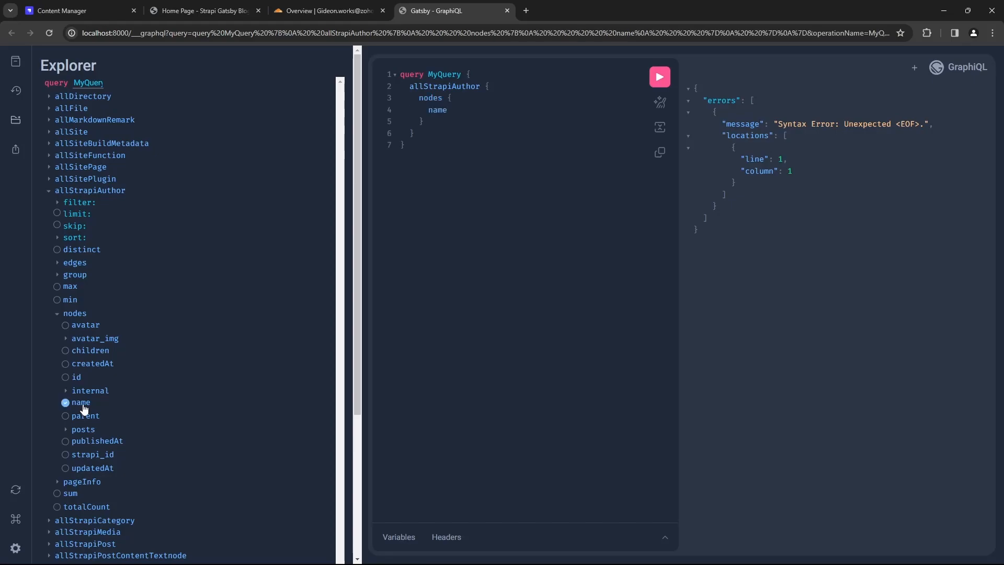
left_click(659, 77)
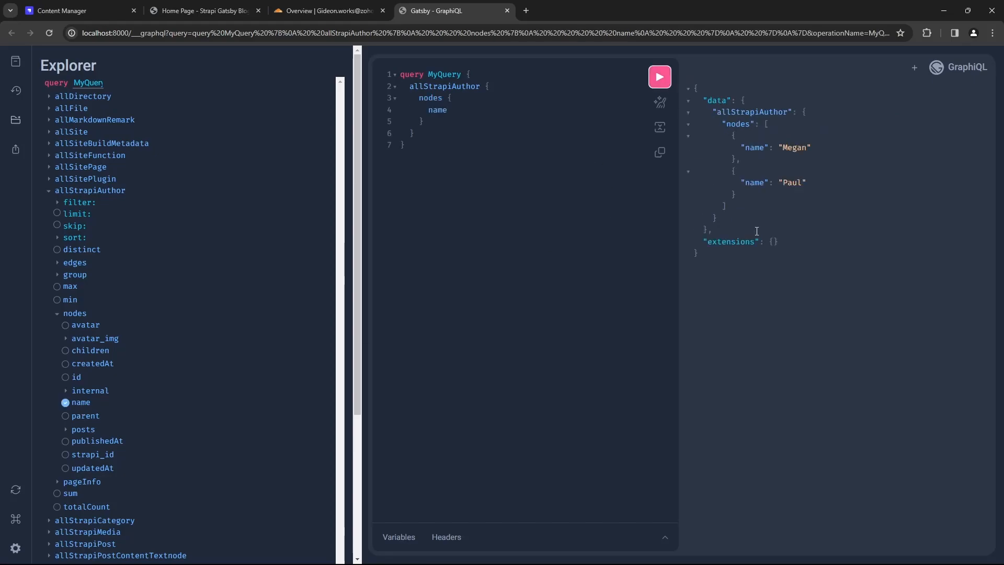
mouse_move(486, 268)
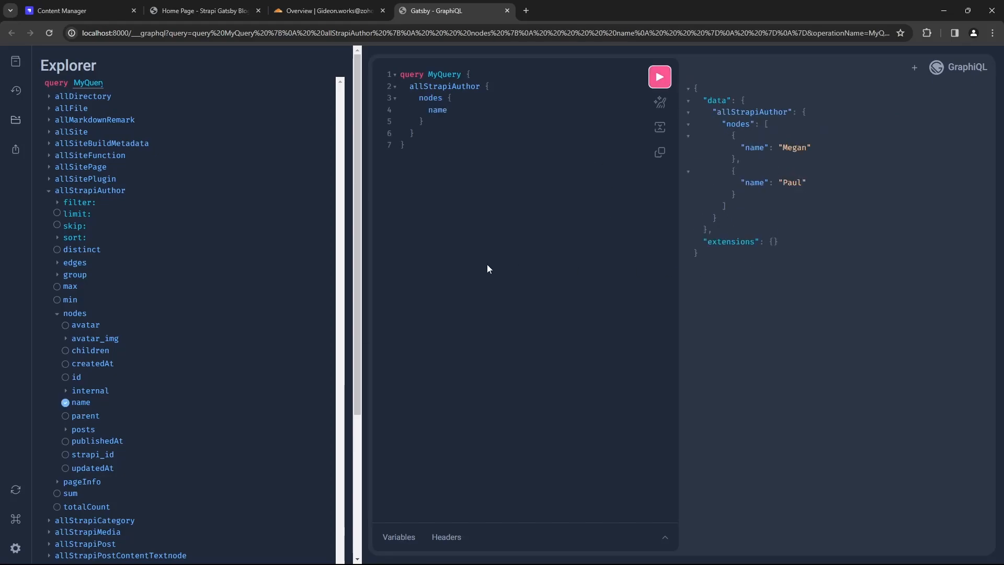
left_click(70, 10)
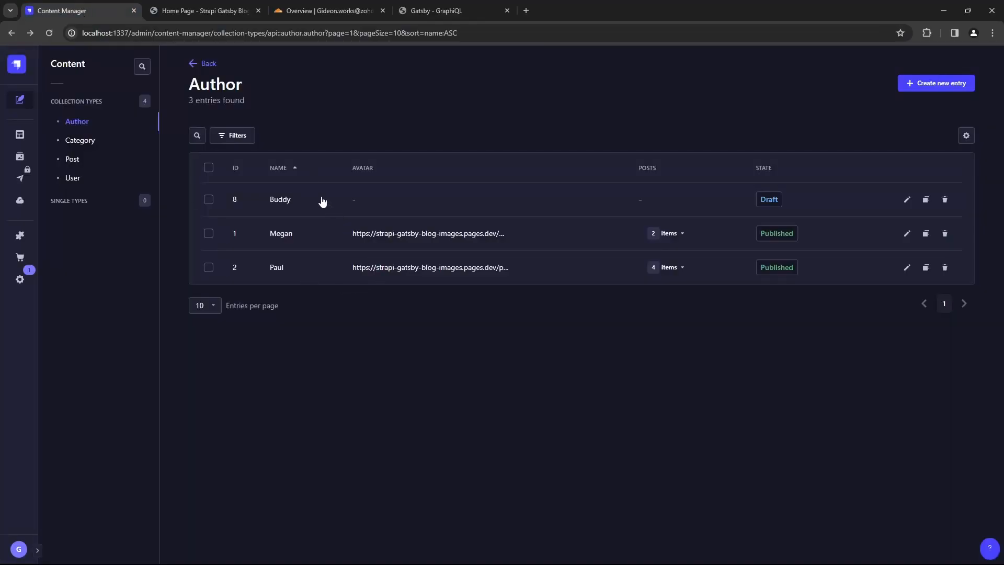
Publish the Buddy author entry and return to the author list.
left_click(280, 199)
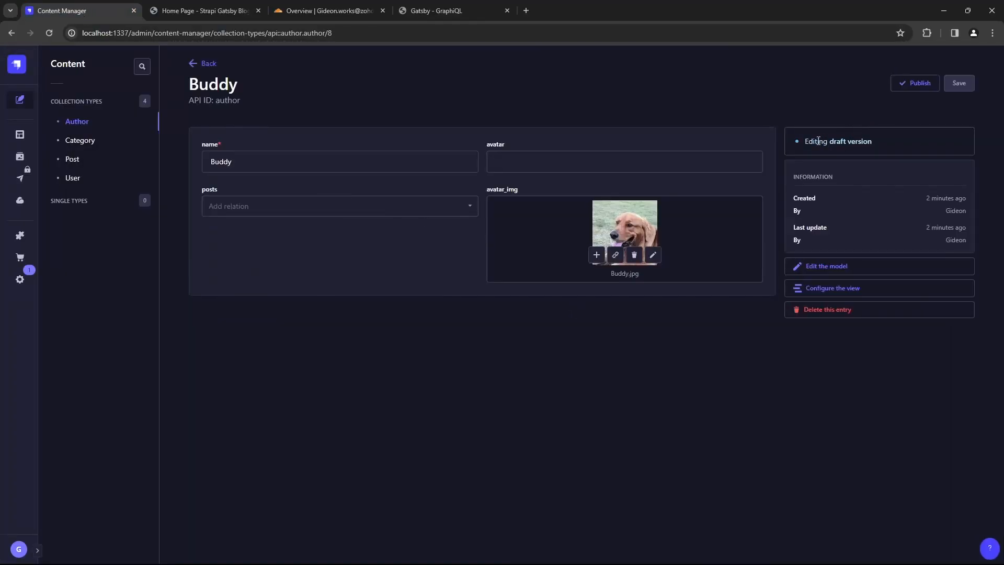
left_click(918, 82)
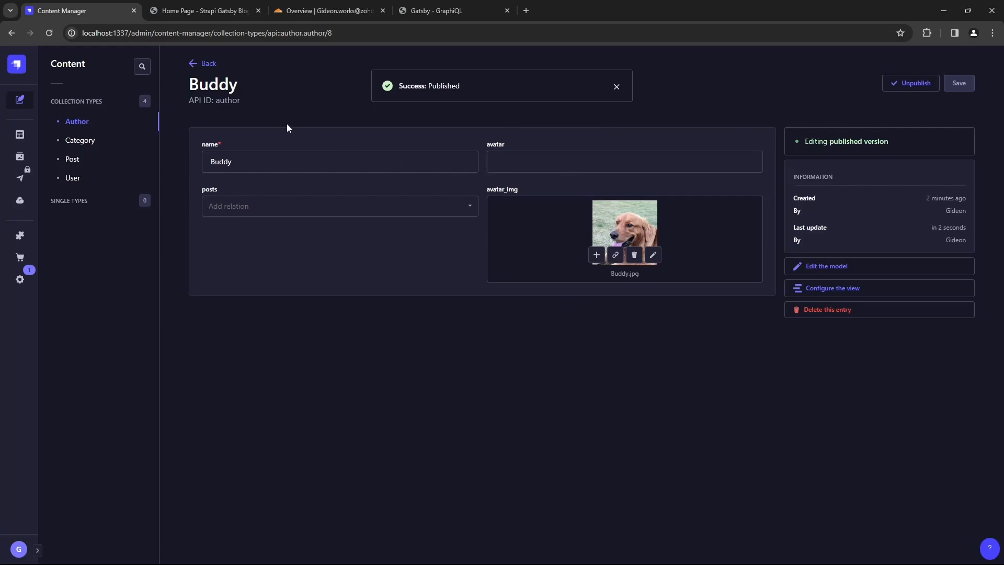
left_click(201, 62)
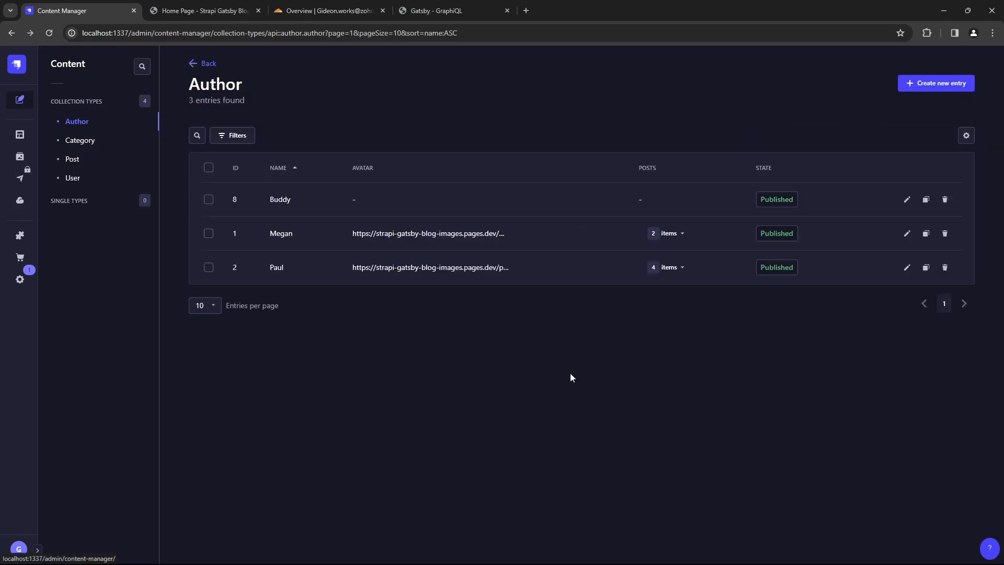
mouse_move(325, 251)
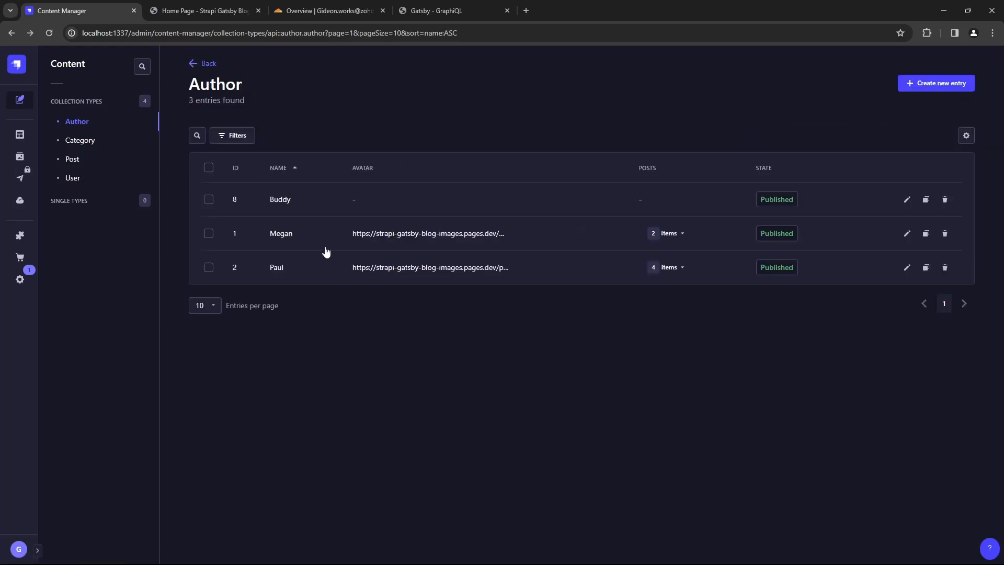
Rerun the author names query, then add avatar and fetch each author's avatar URL.
left_click(441, 11)
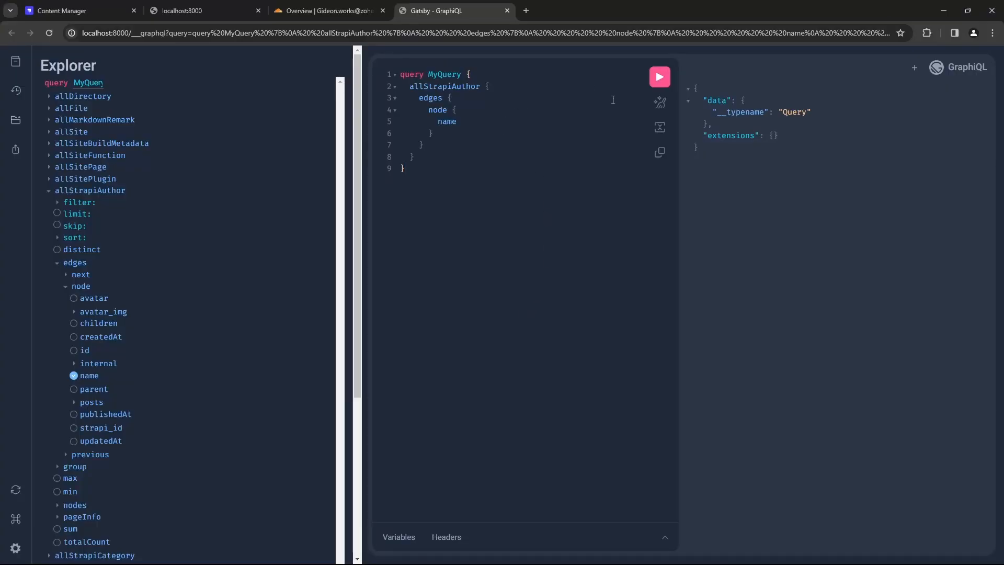
left_click(657, 76)
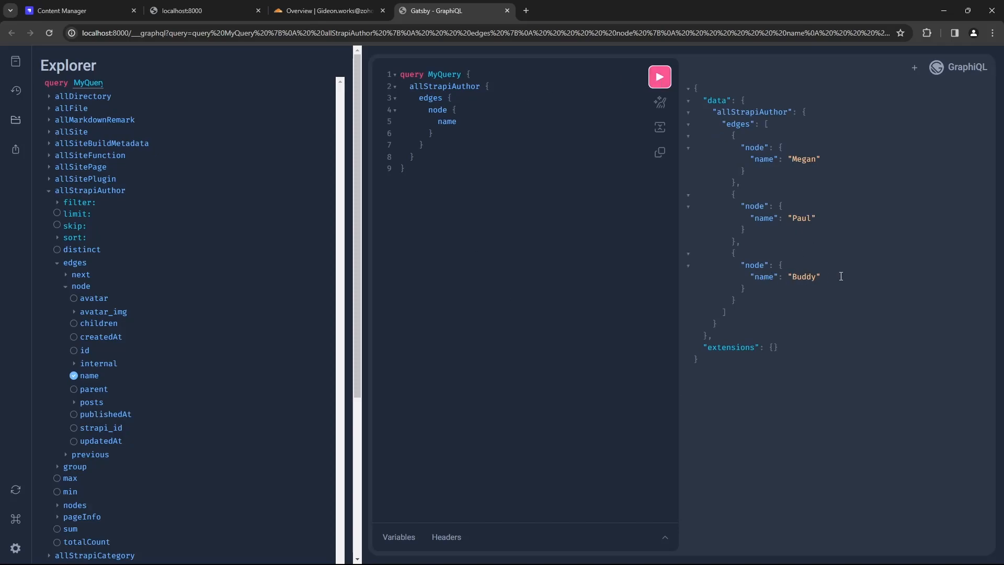
mouse_move(477, 276)
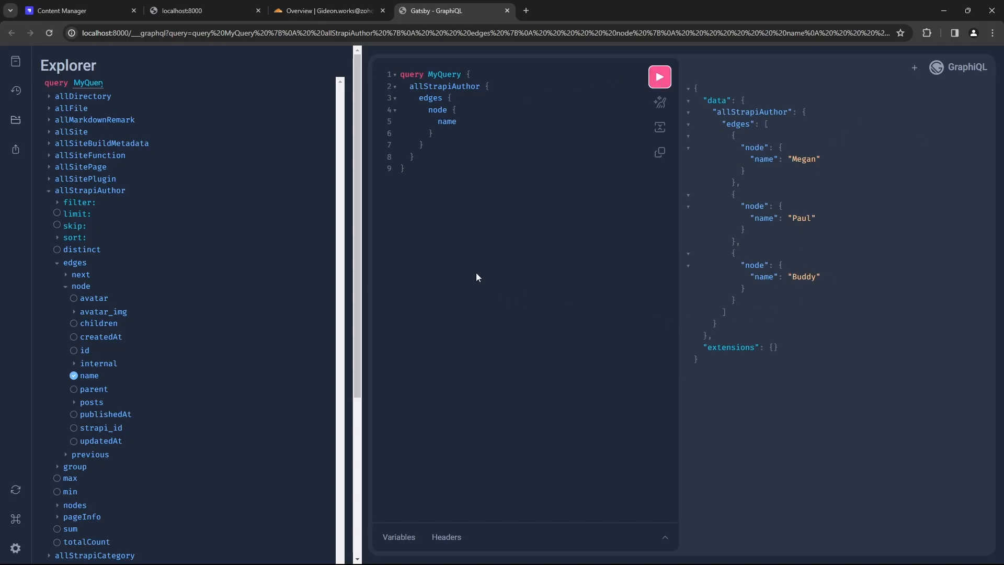
left_click(94, 298)
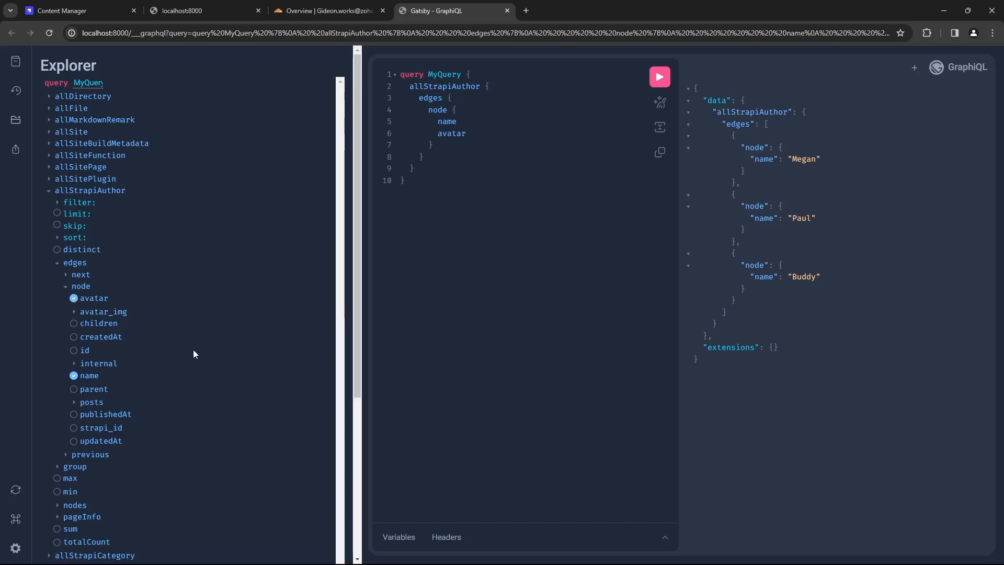
left_click(659, 77)
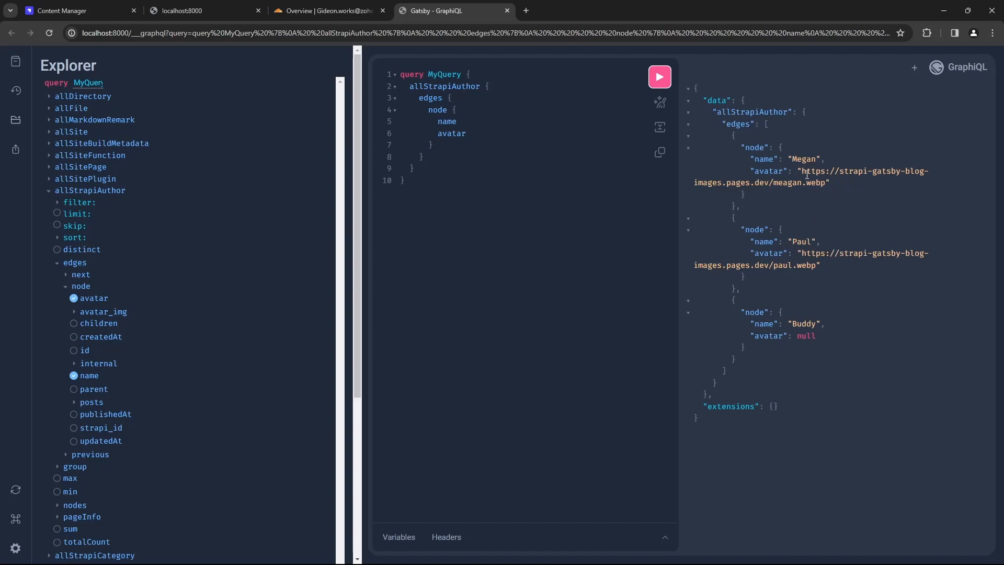
mouse_move(825, 278)
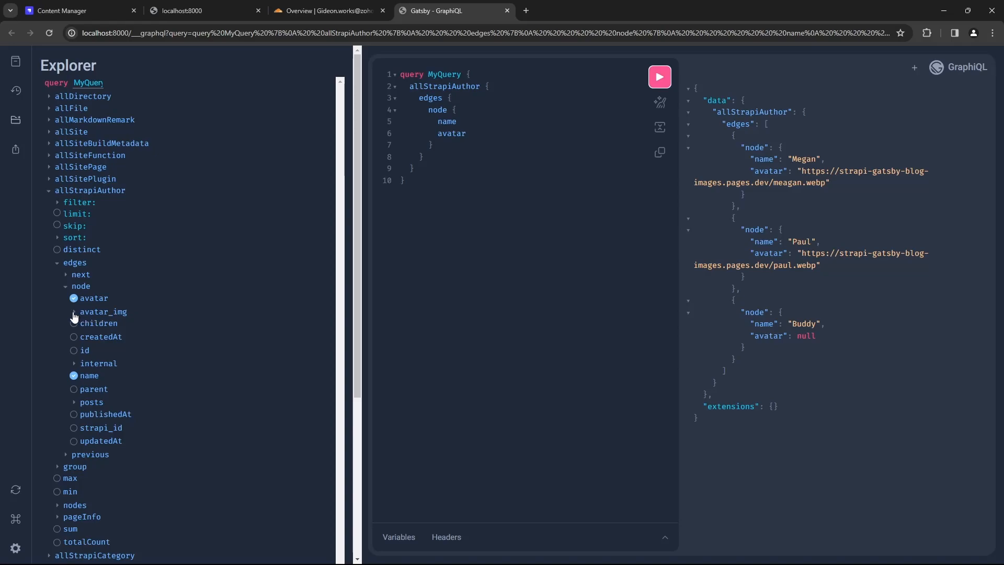
Add avatar_img url to the query, revealing Buddy's image as a local uploads path.
left_click(73, 311)
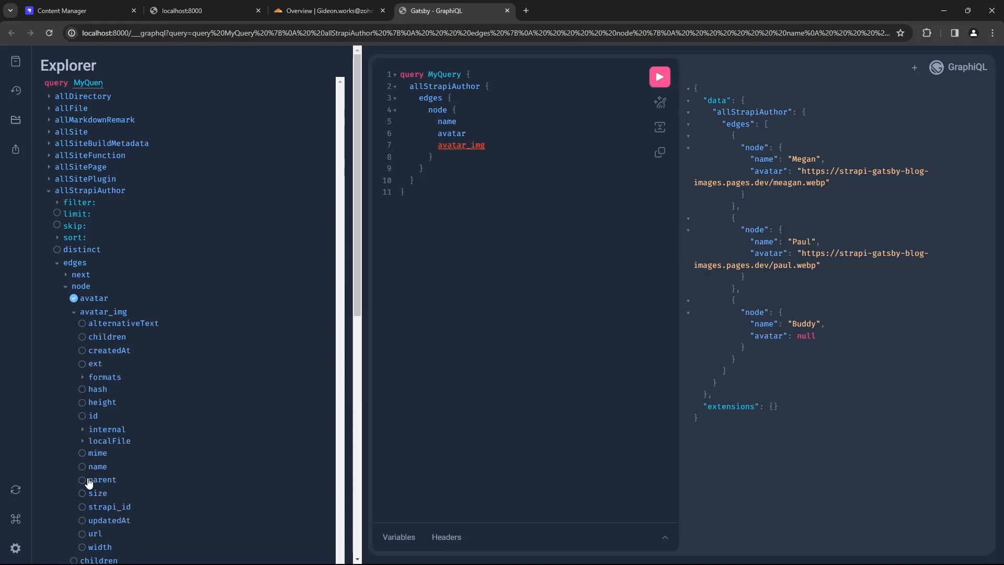
left_click(81, 533)
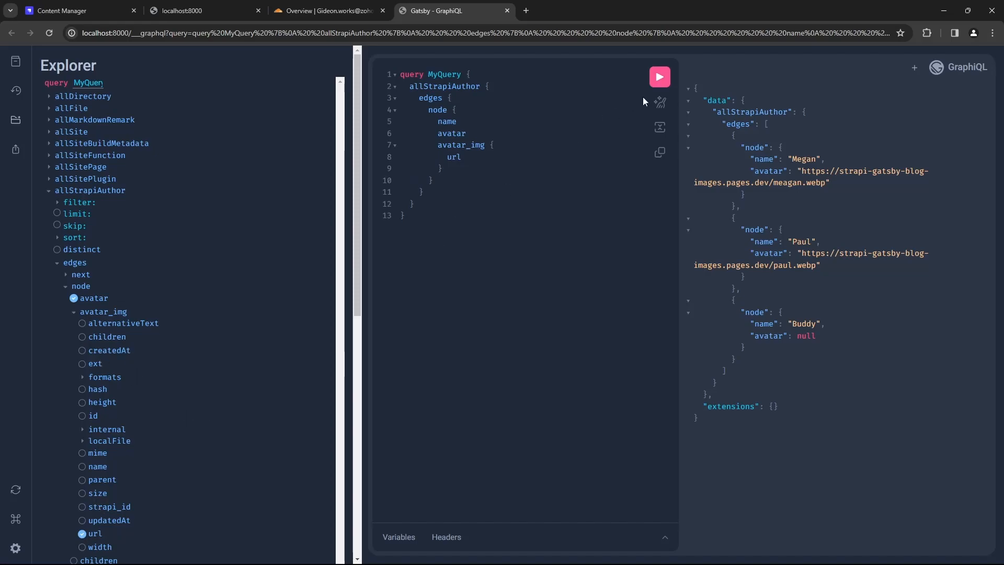
left_click(659, 77)
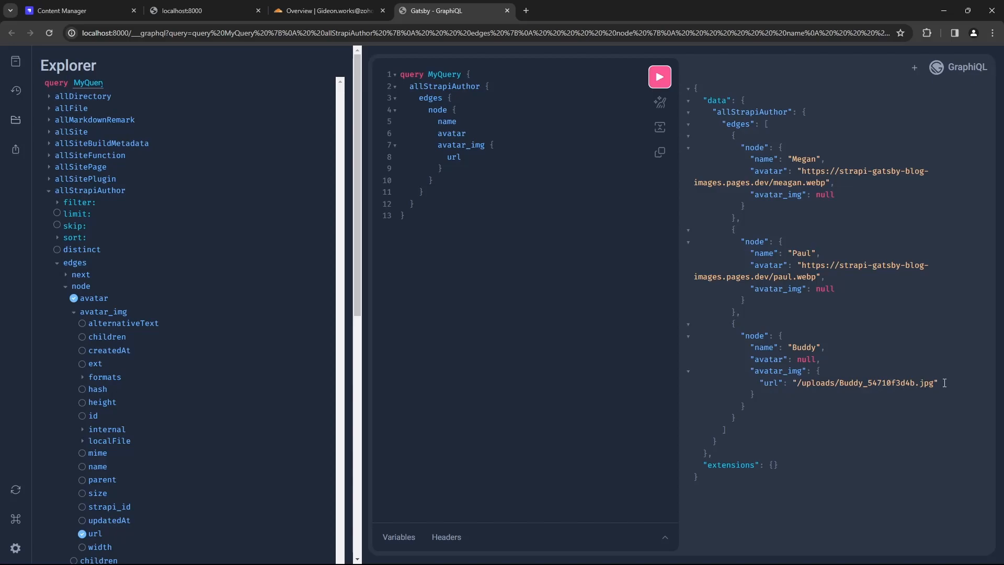
mouse_move(515, 385)
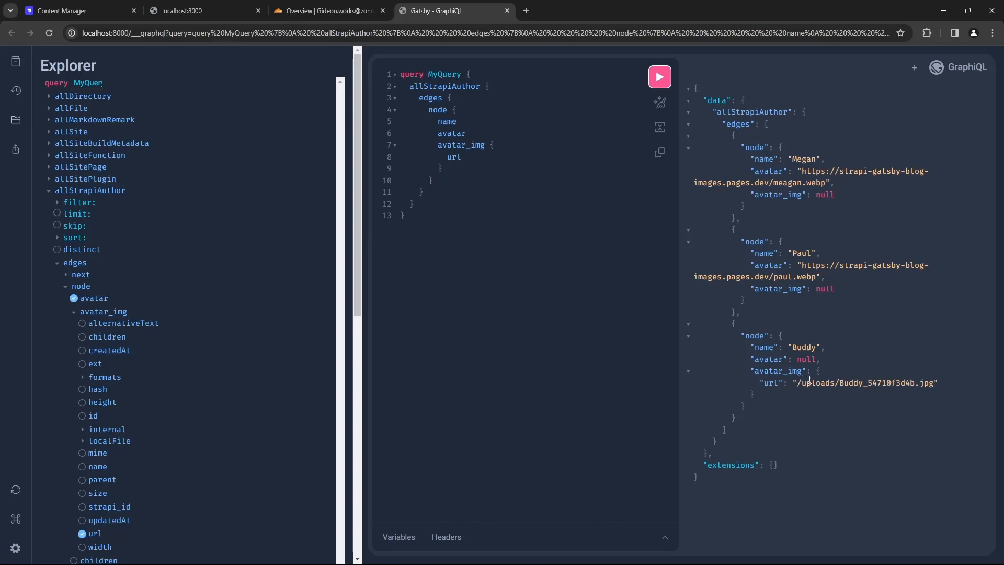
mouse_move(491, 350)
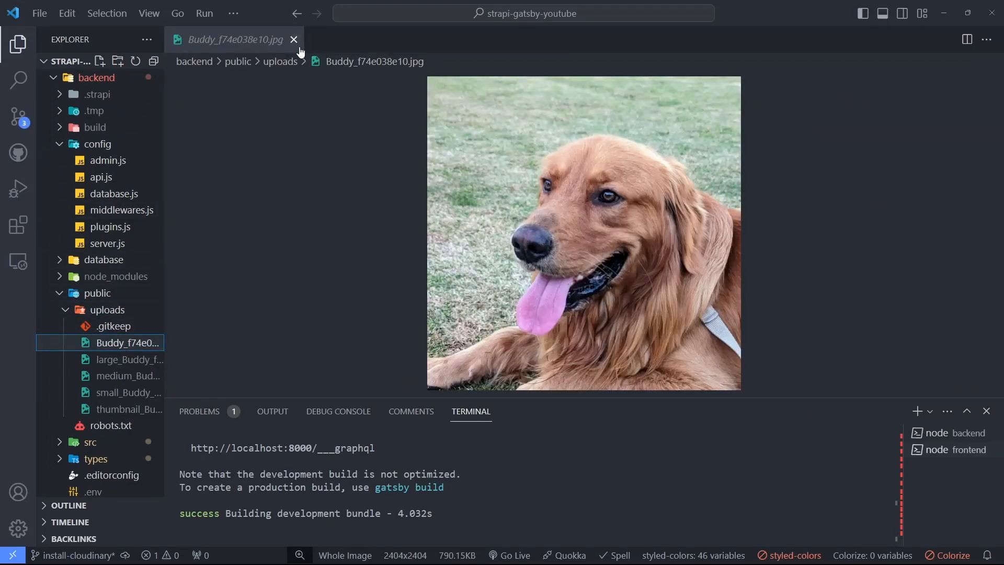
Close the Buddy_f74e038e10.jpg photo preview in VS Code.
left_click(294, 38)
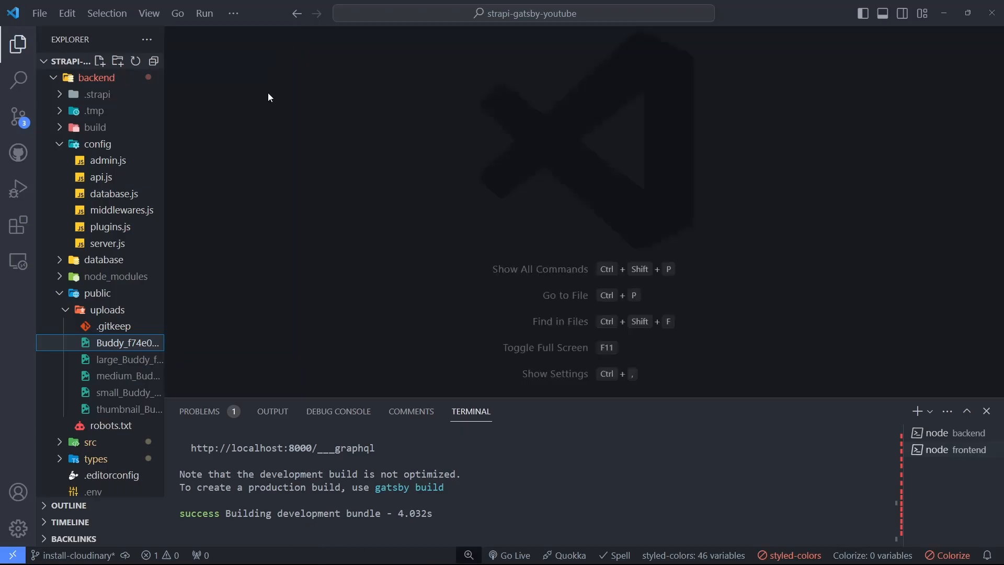
mouse_move(934, 18)
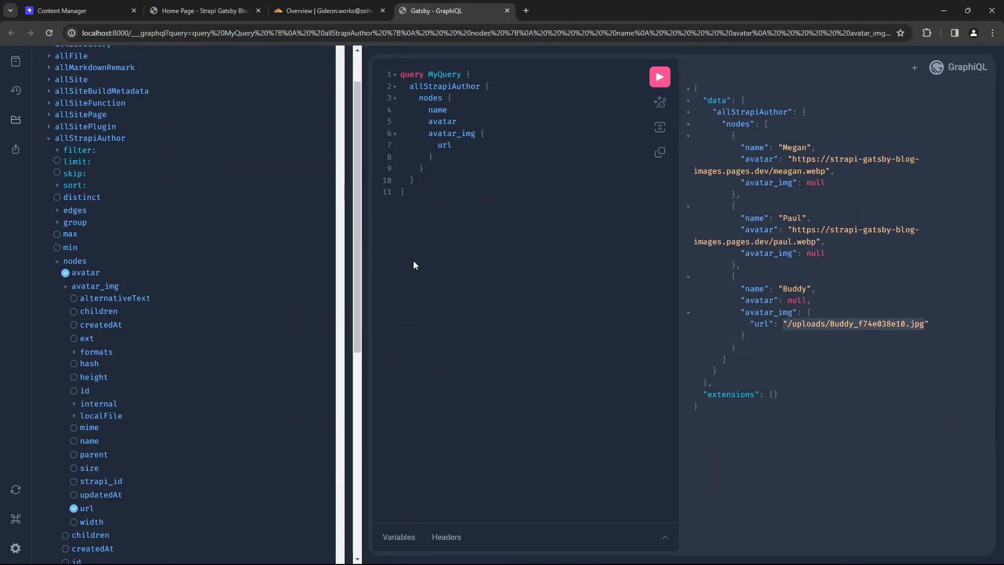
mouse_move(564, 315)
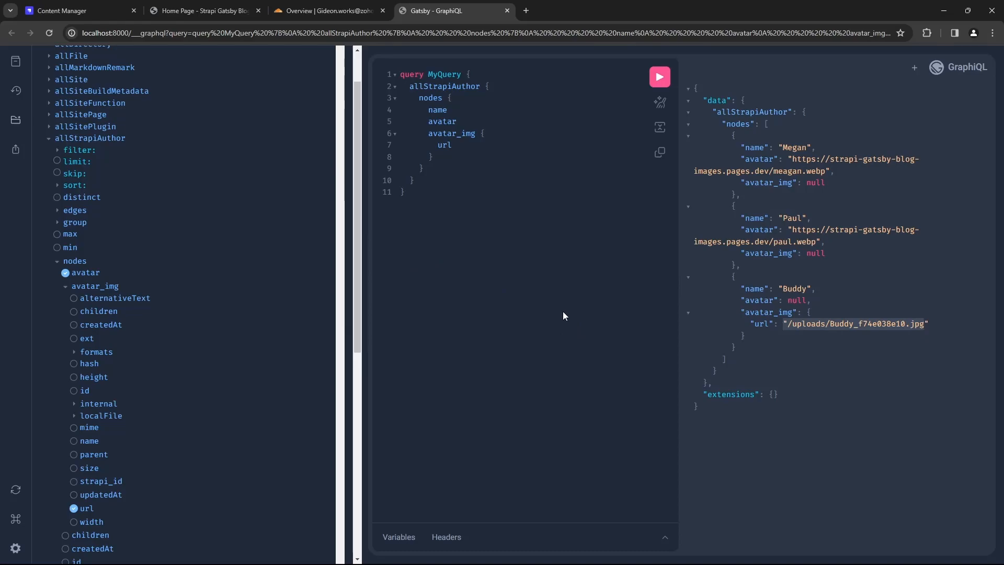
mouse_move(586, 307)
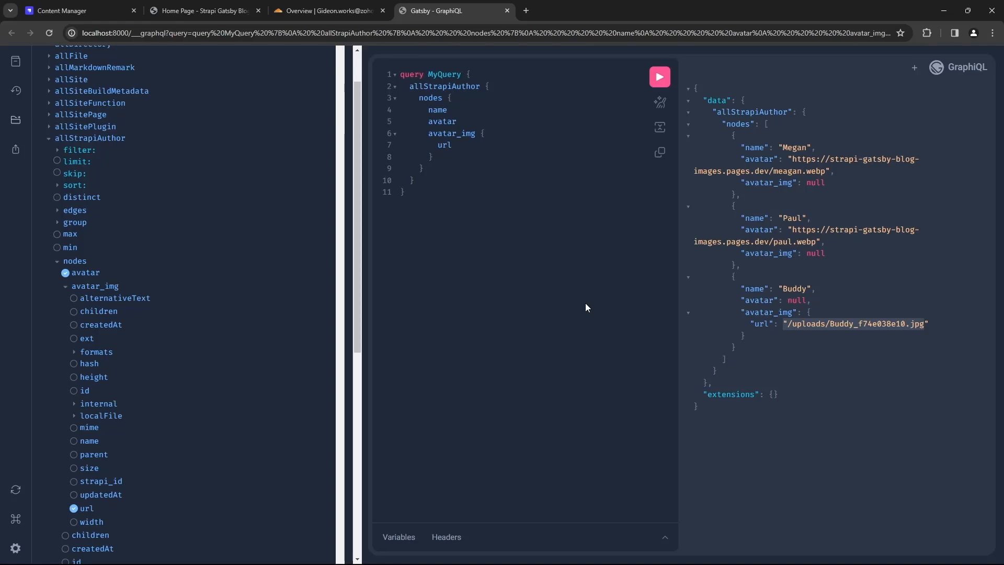
Switch from GraphiQL to the Strapi content manager browser tab.
left_click(76, 11)
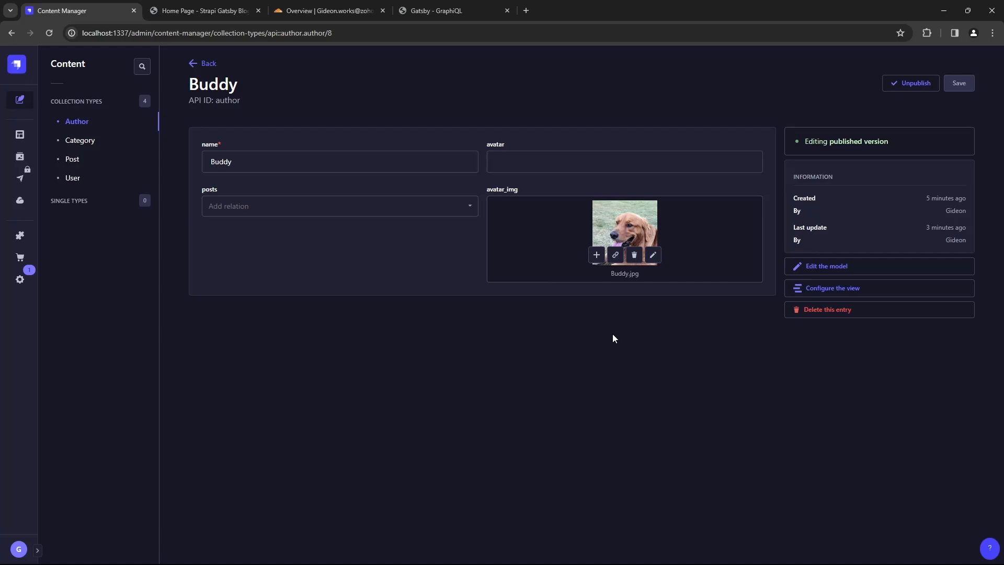
mouse_move(587, 348)
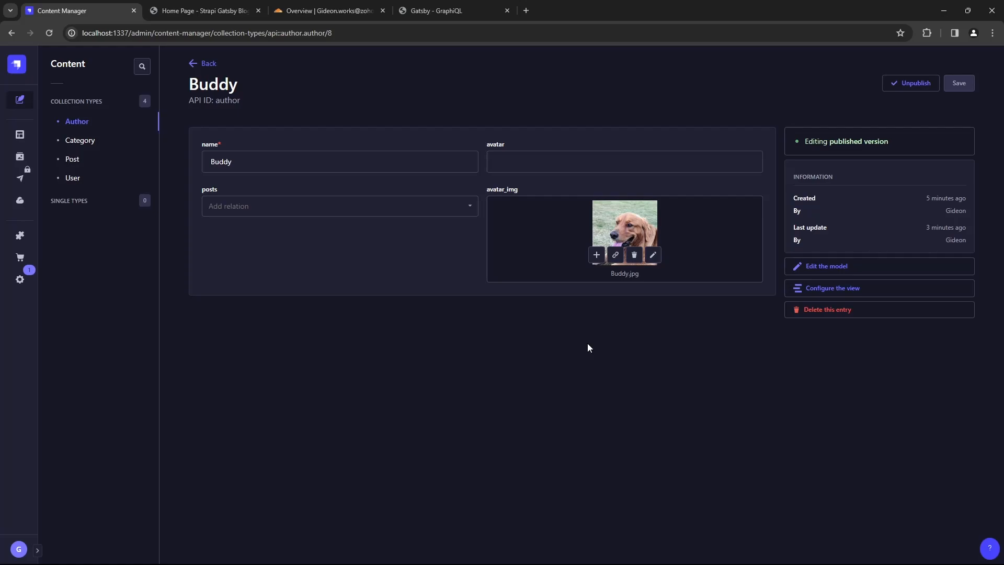
mouse_move(585, 243)
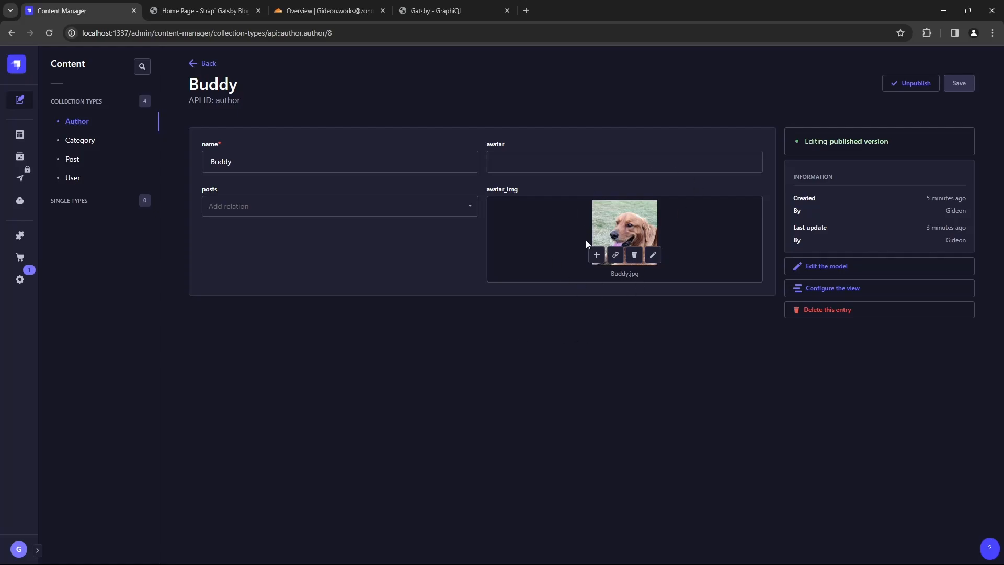
Open the Buddy entry in Strapi's Author collection.
left_click(633, 255)
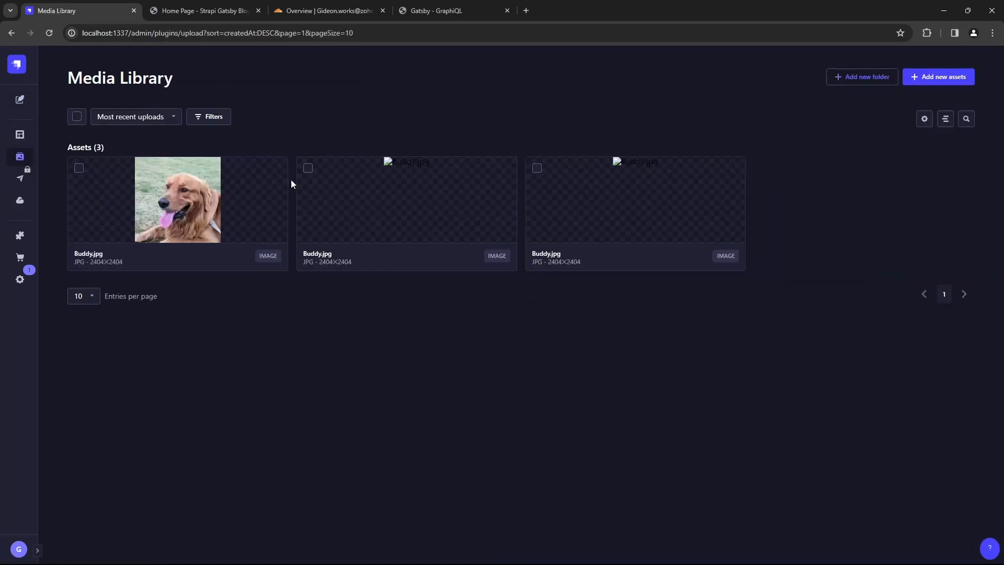
Select all three Buddy.jpg assets, delete them and dismiss the success message.
left_click(76, 116)
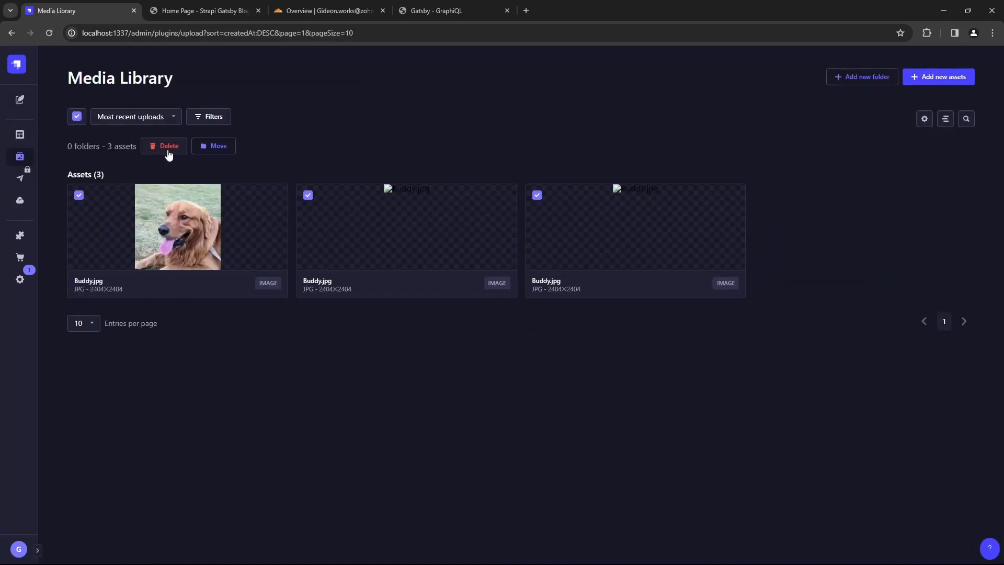
left_click(164, 146)
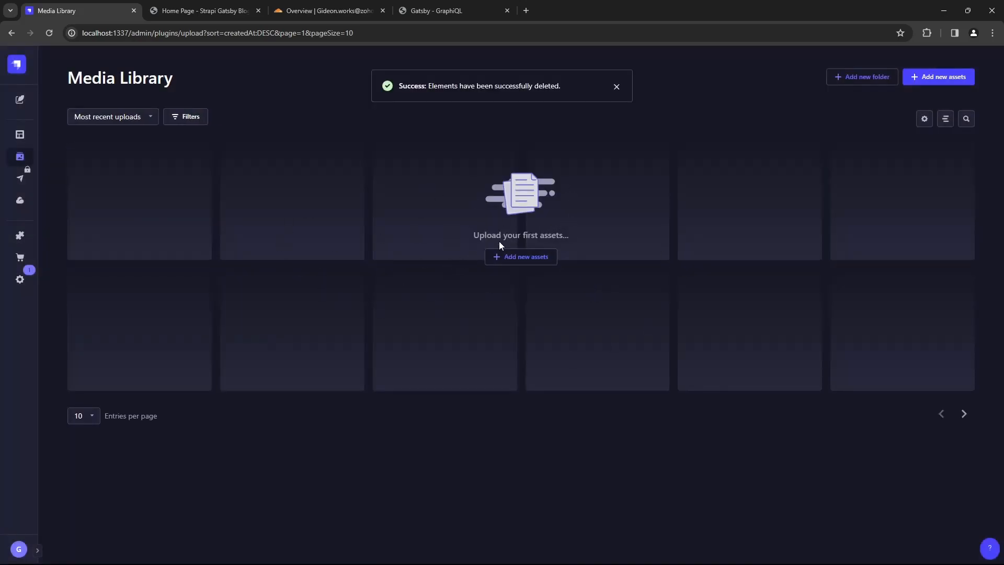
left_click(614, 87)
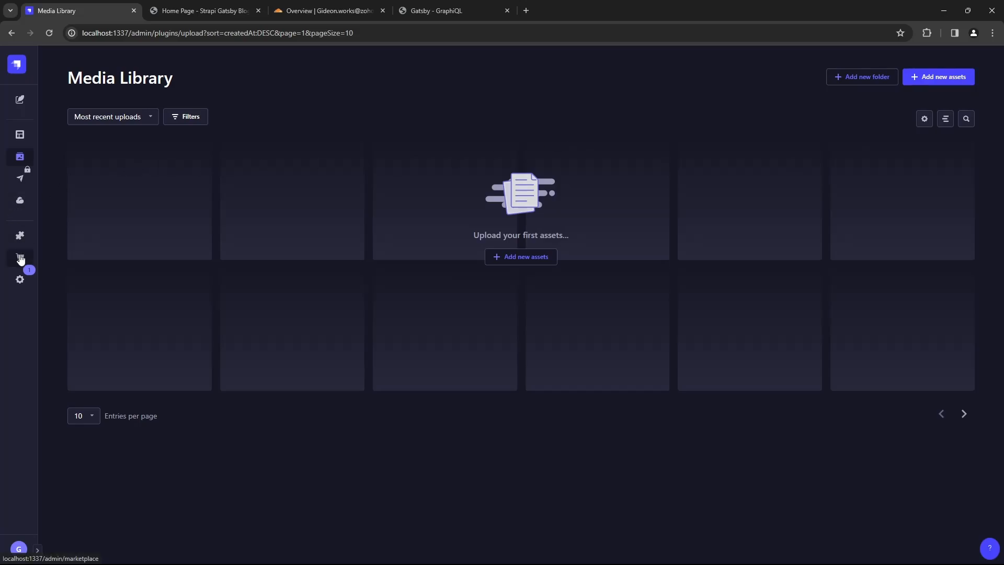
Browse the Marketplace Providers list down to the Cloudinary upload provider card.
left_click(19, 235)
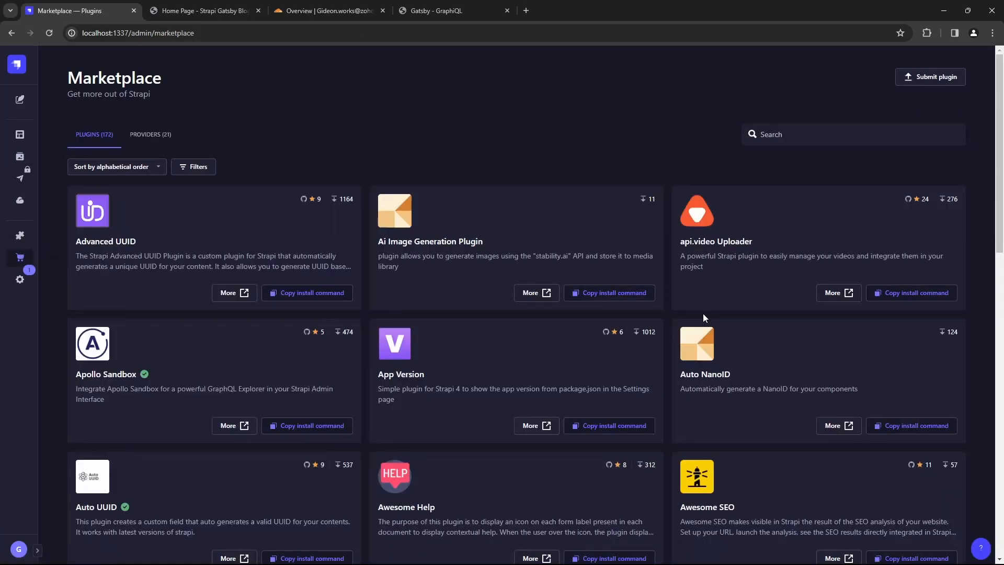
mouse_move(135, 144)
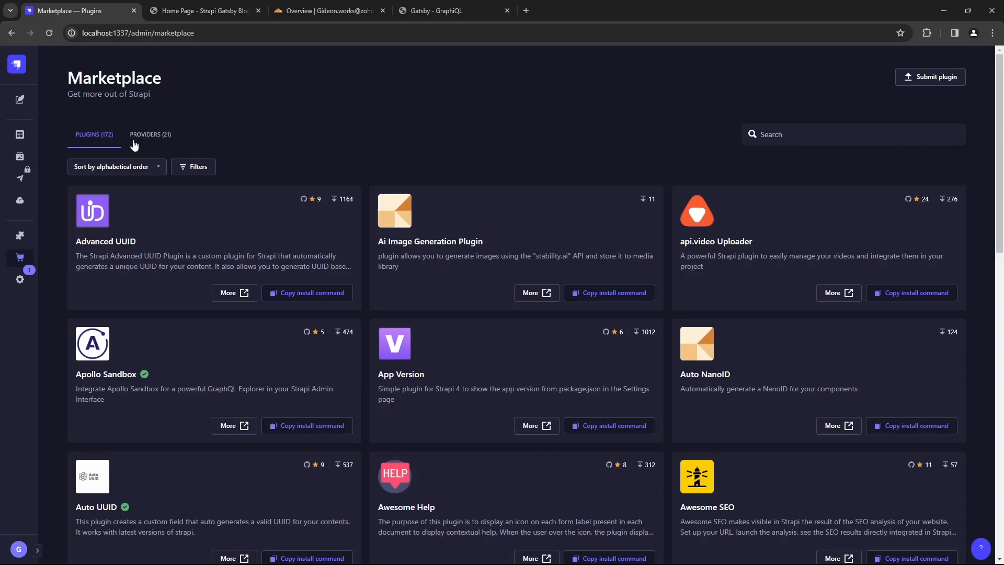
left_click(150, 134)
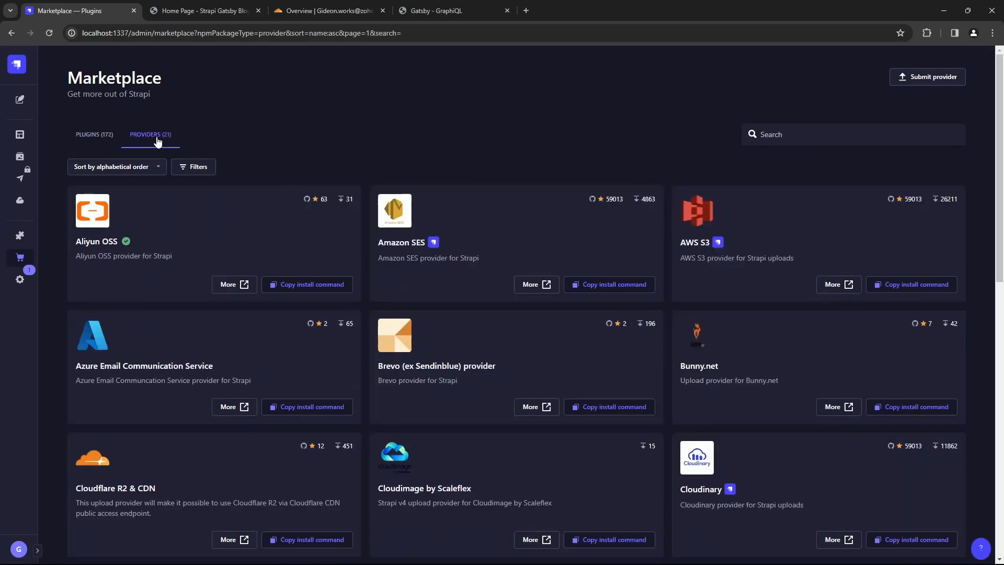
mouse_move(263, 386)
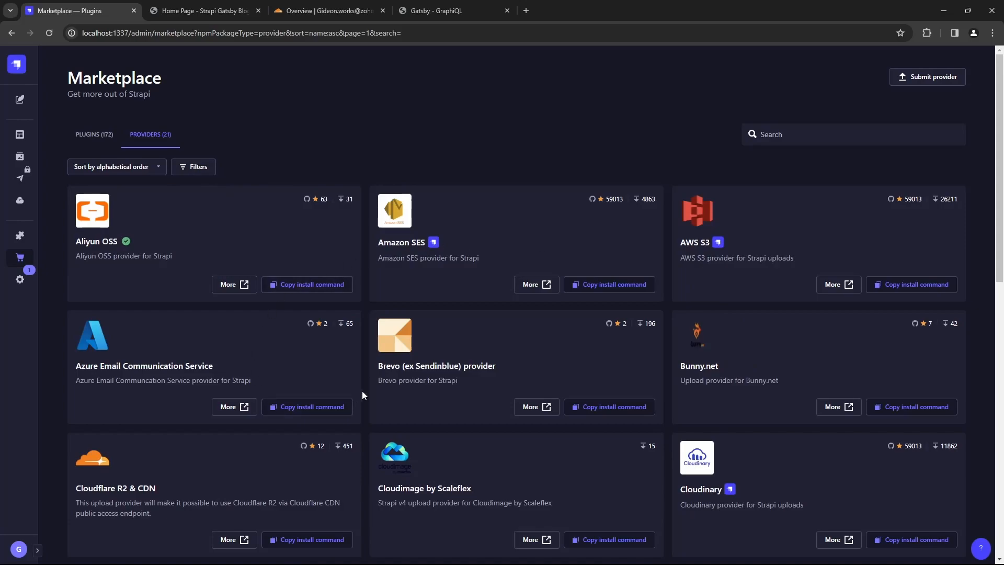
mouse_move(698, 266)
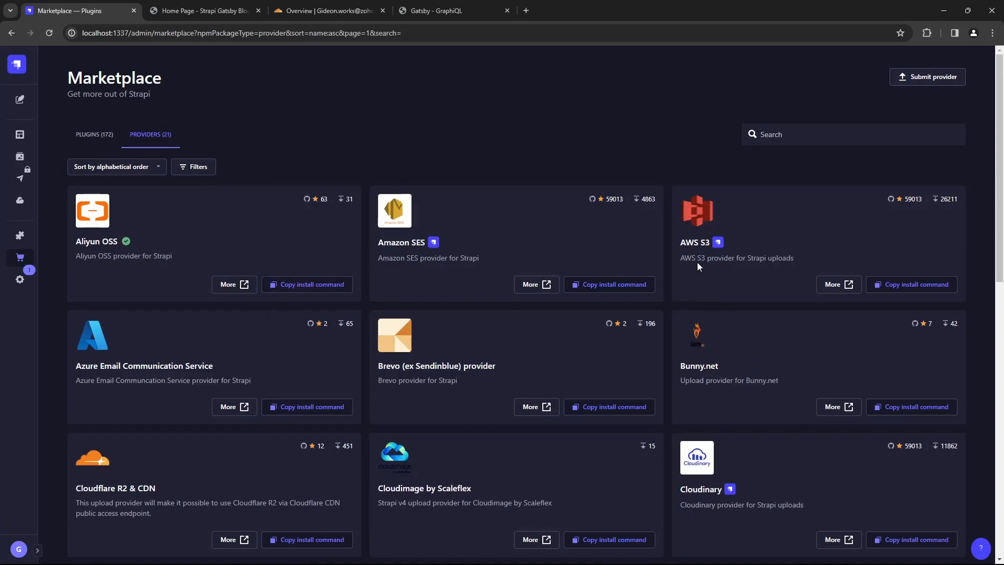
mouse_move(717, 242)
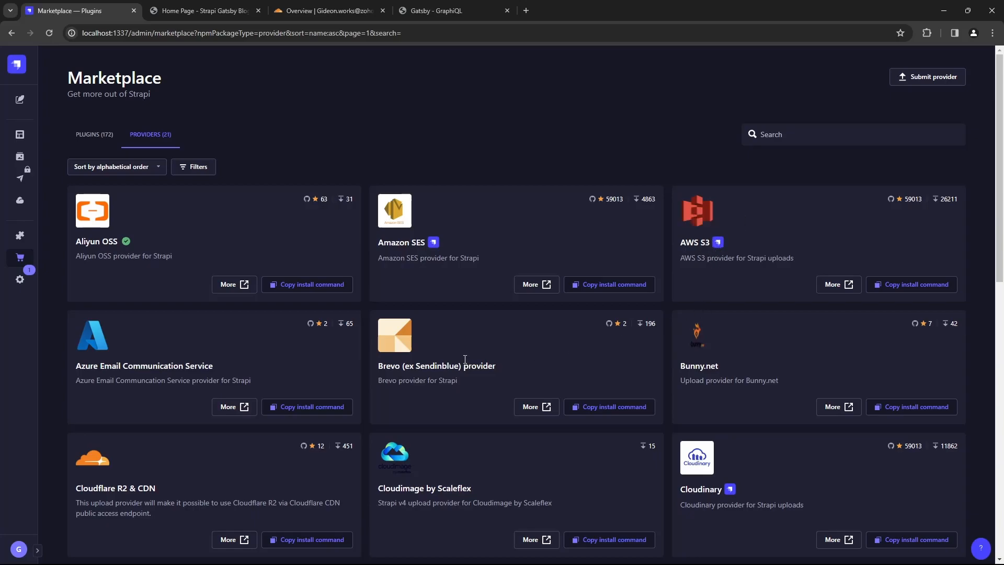
scroll("down", 3)
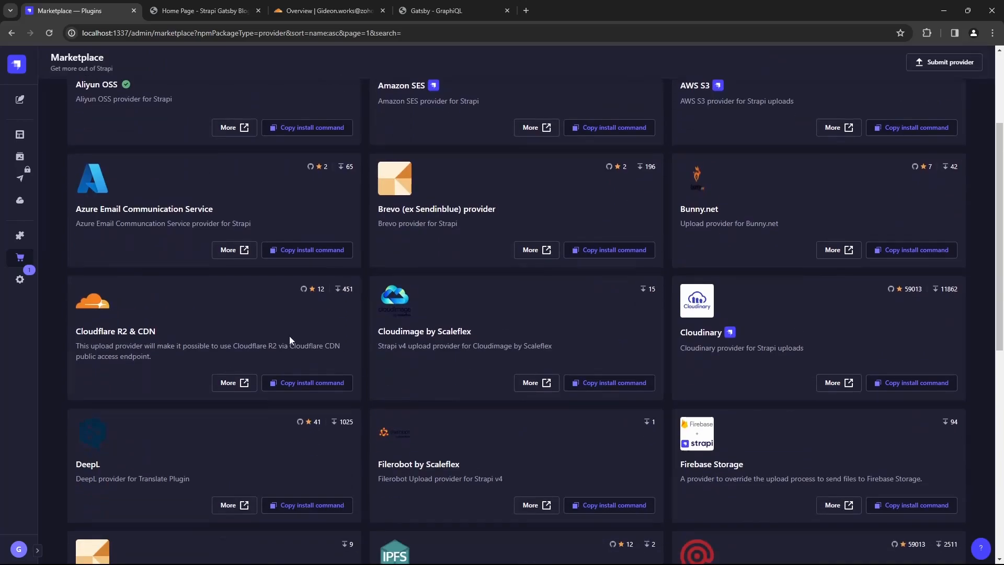
scroll("down", 3)
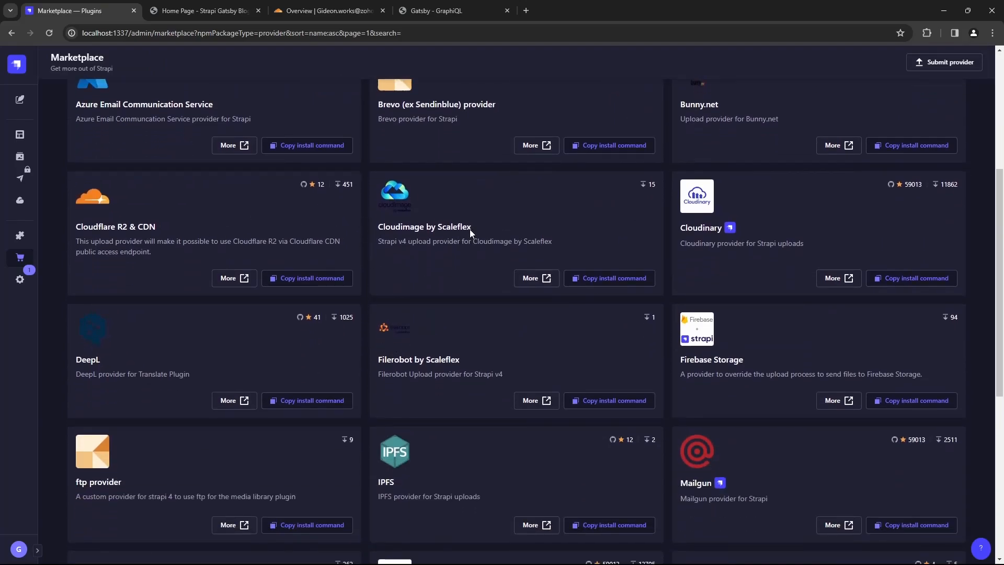
scroll("down", 3)
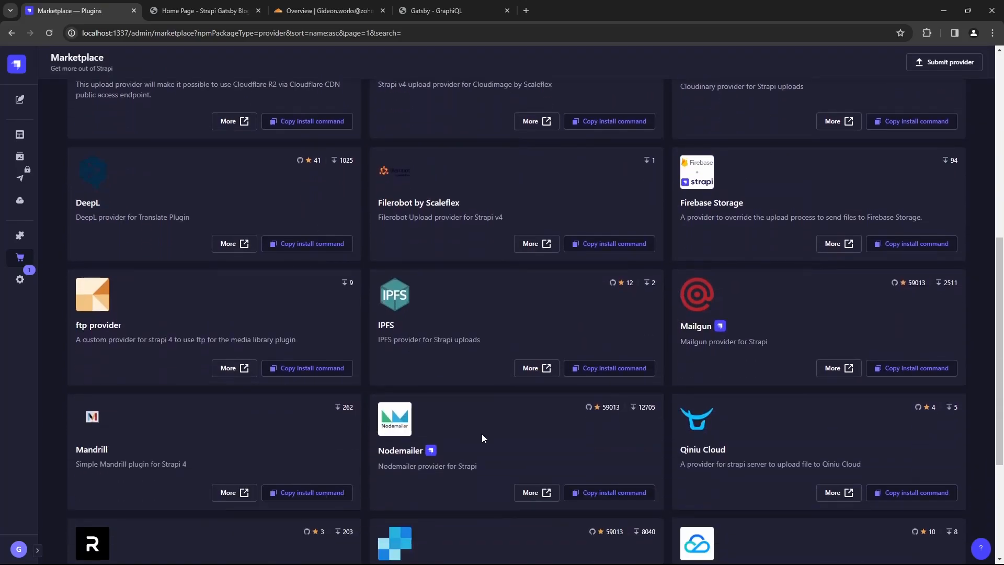
scroll("down", 3)
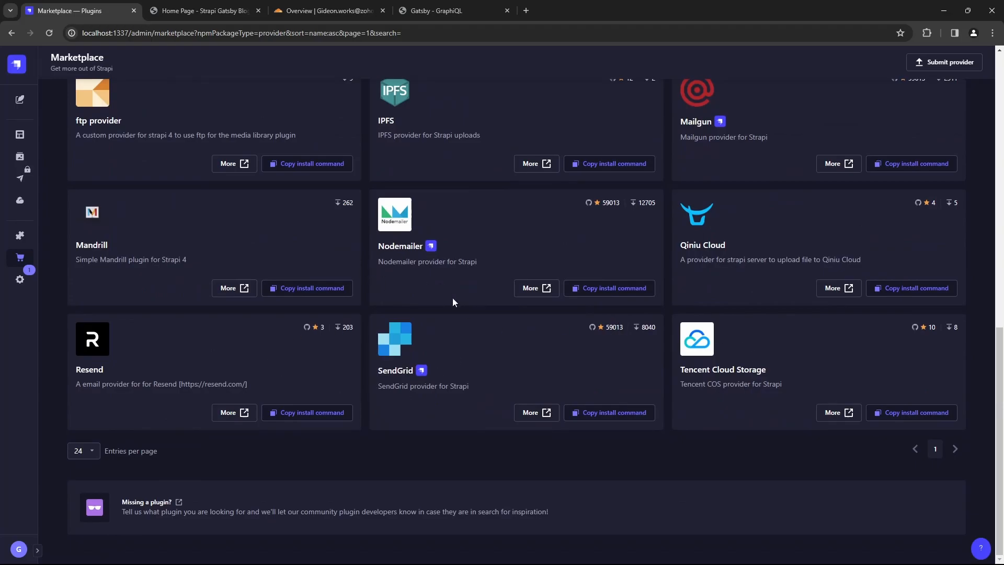
scroll("up", 3)
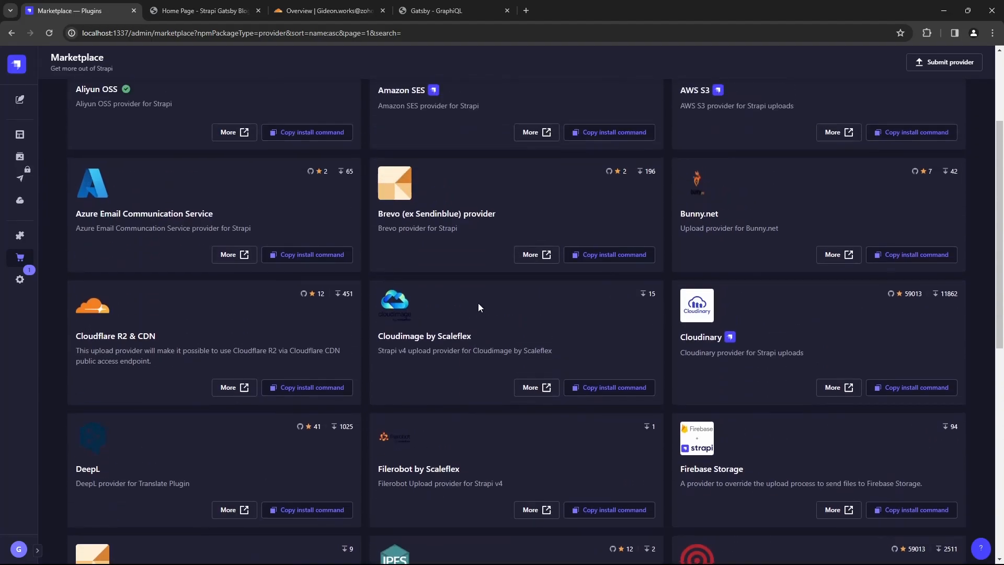
mouse_move(711, 354)
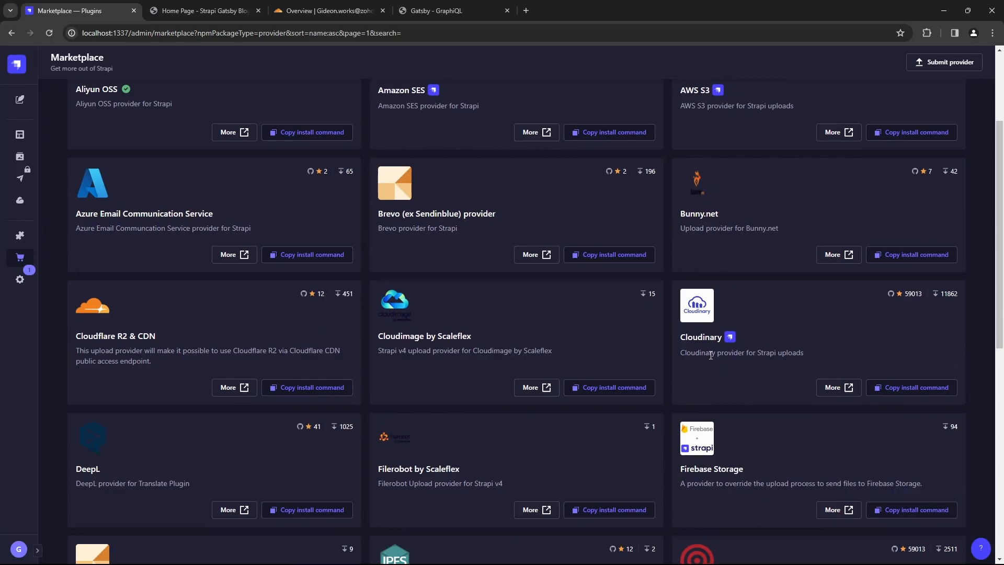
mouse_move(704, 340)
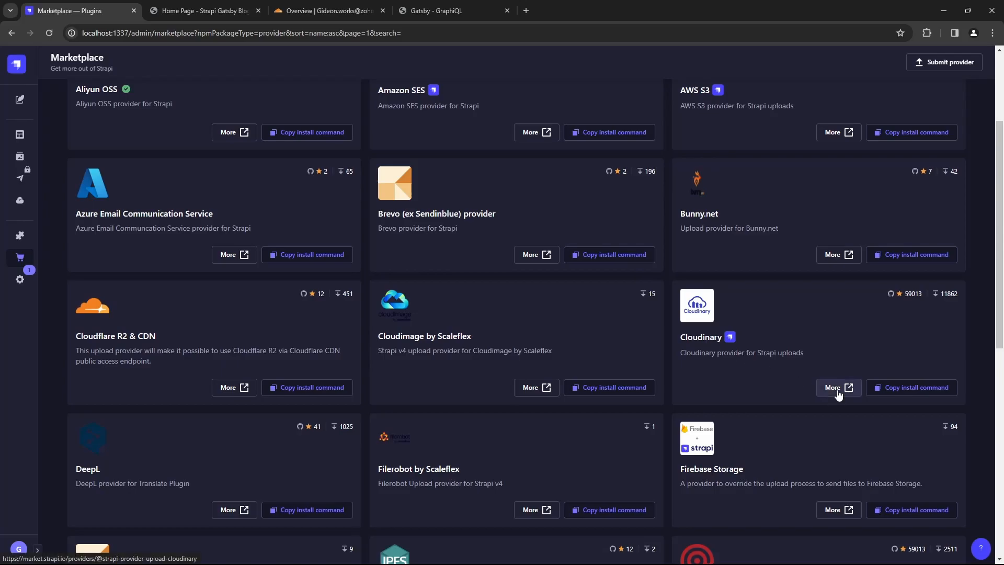
Open the Cloudinary provider's details page and scroll to its Installation section.
left_click(833, 387)
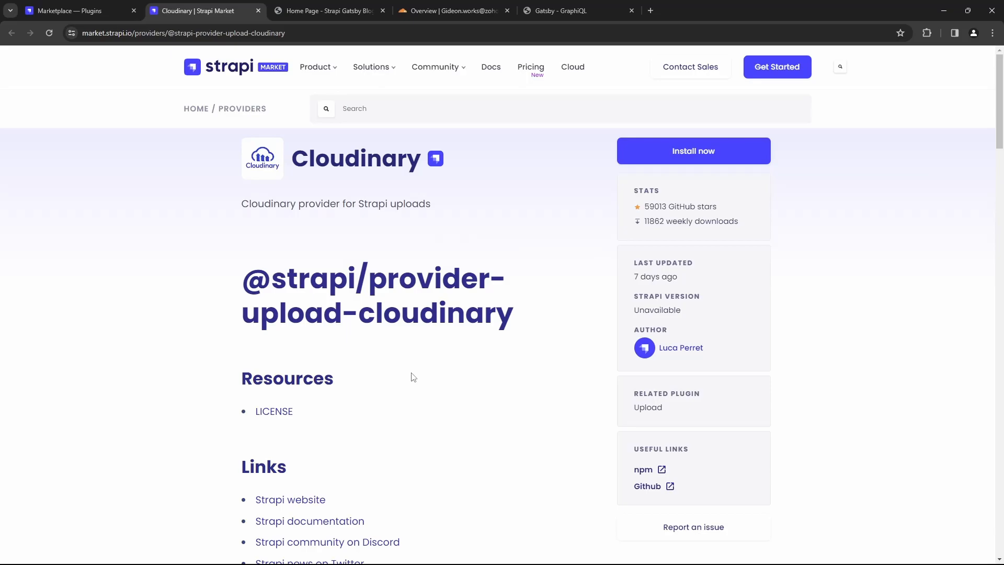
scroll("down", 3)
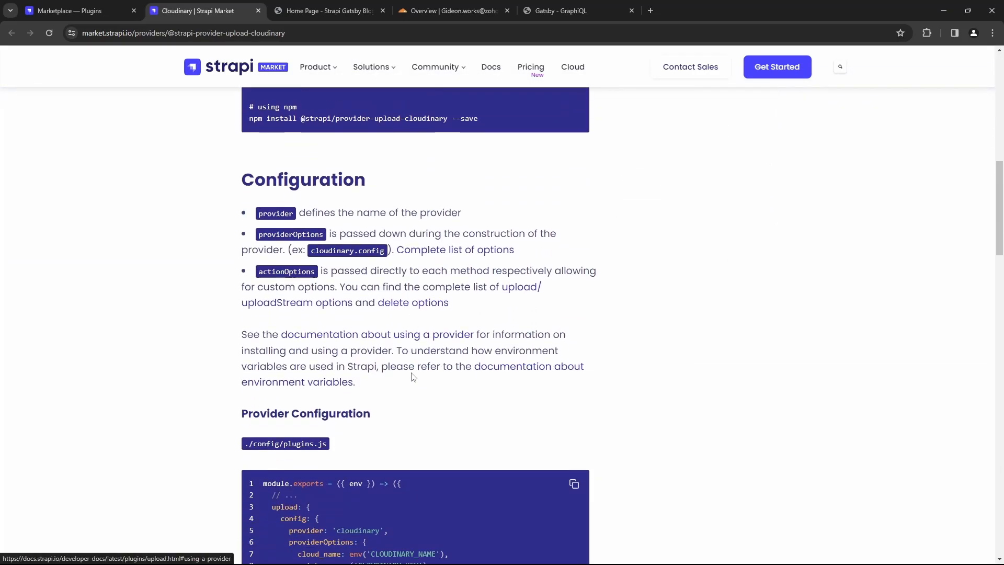
scroll("down", 3)
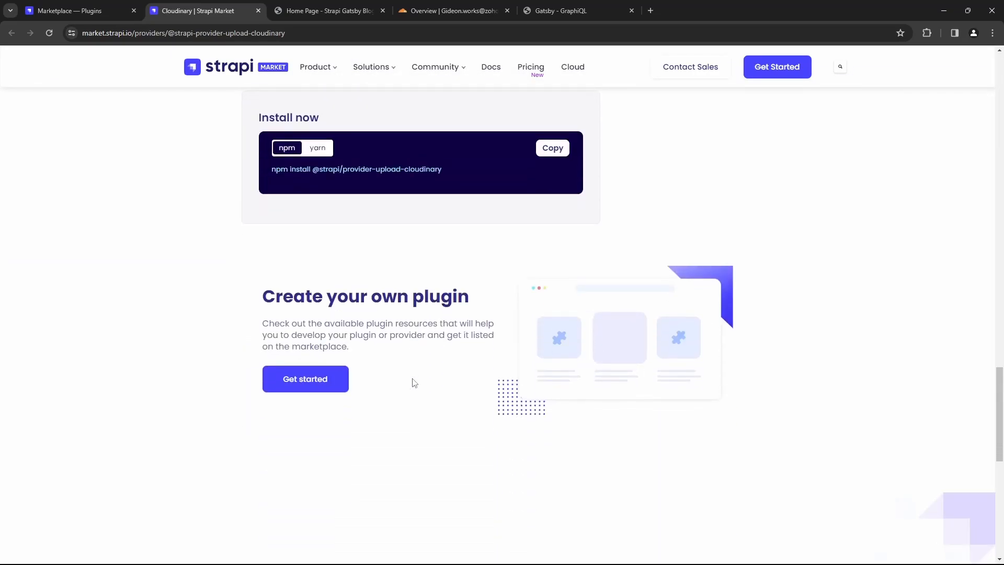
scroll("down", 3)
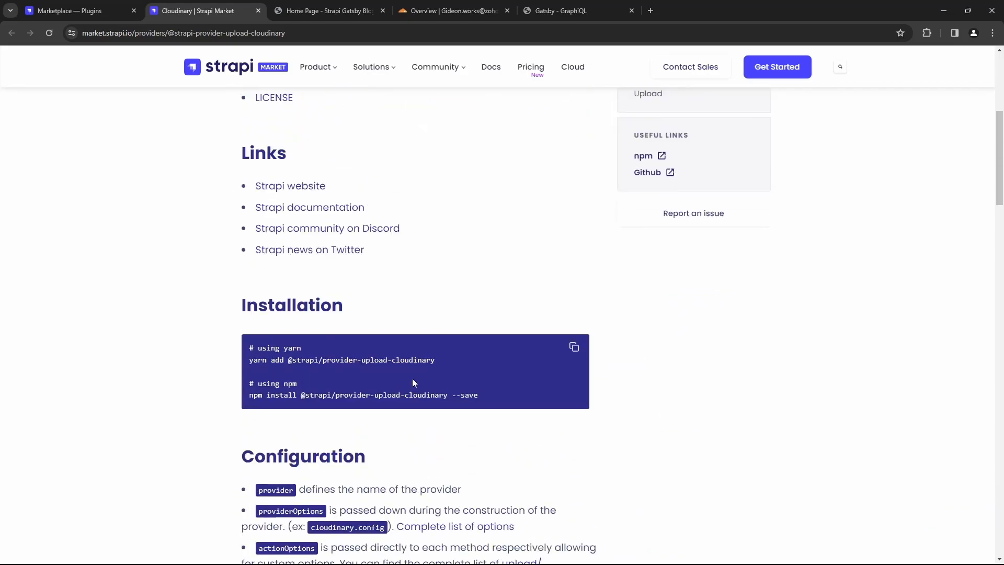
scroll("down", 3)
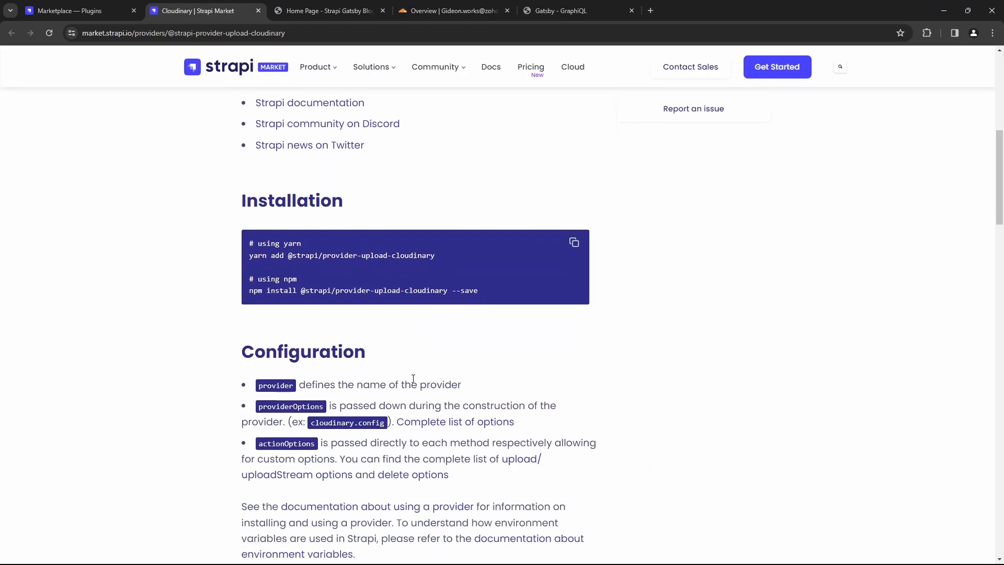
mouse_move(404, 378)
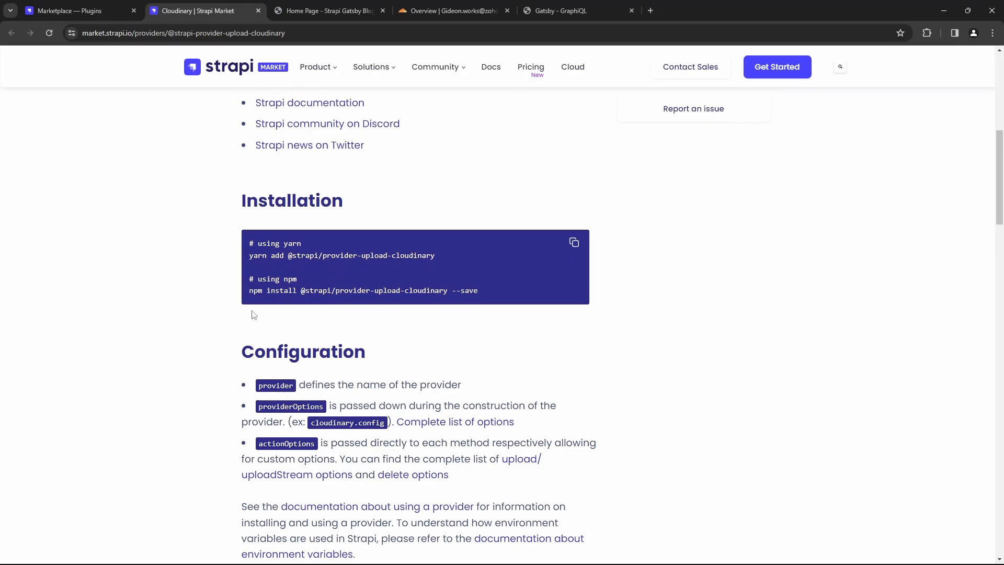
Select and copy the Cloudinary provider's npm install command.
left_click_drag(249, 290, 335, 290)
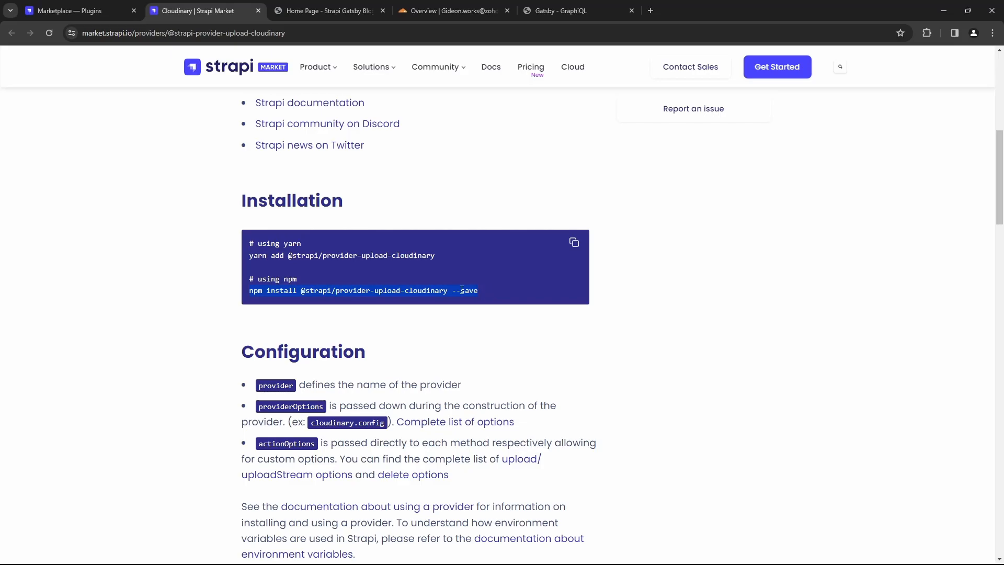
key("alt+tab")
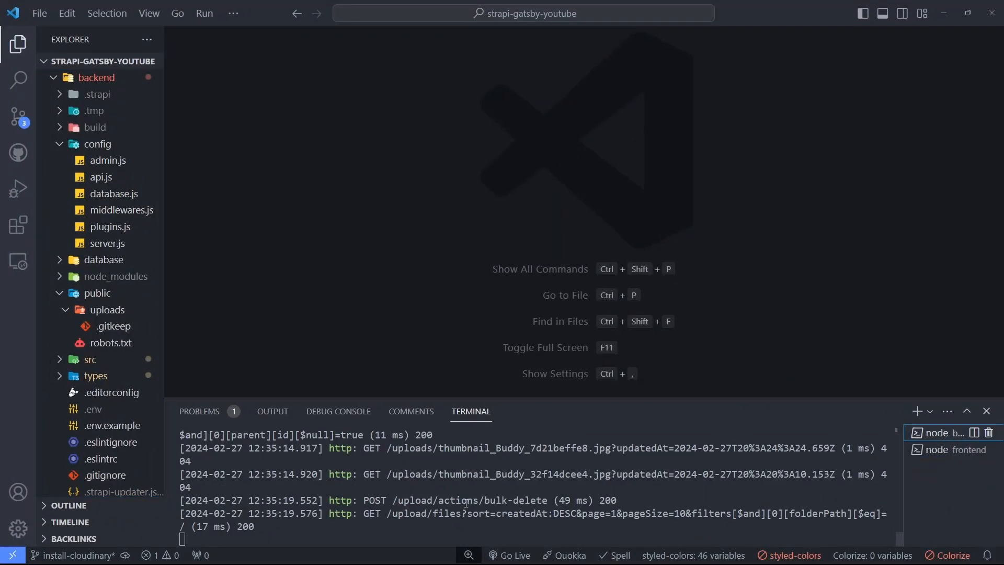
key("ctrl+c")
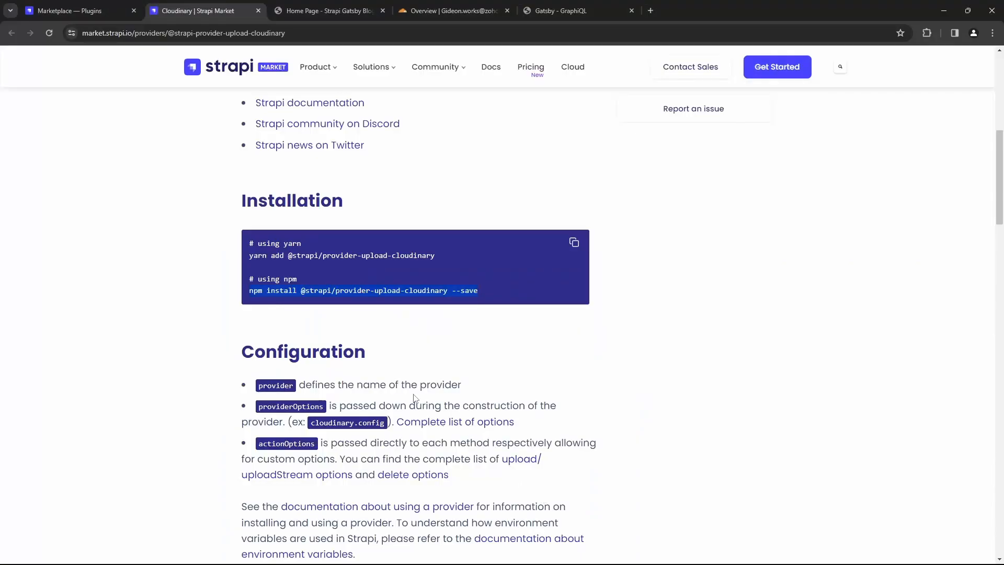
scroll("down", 3)
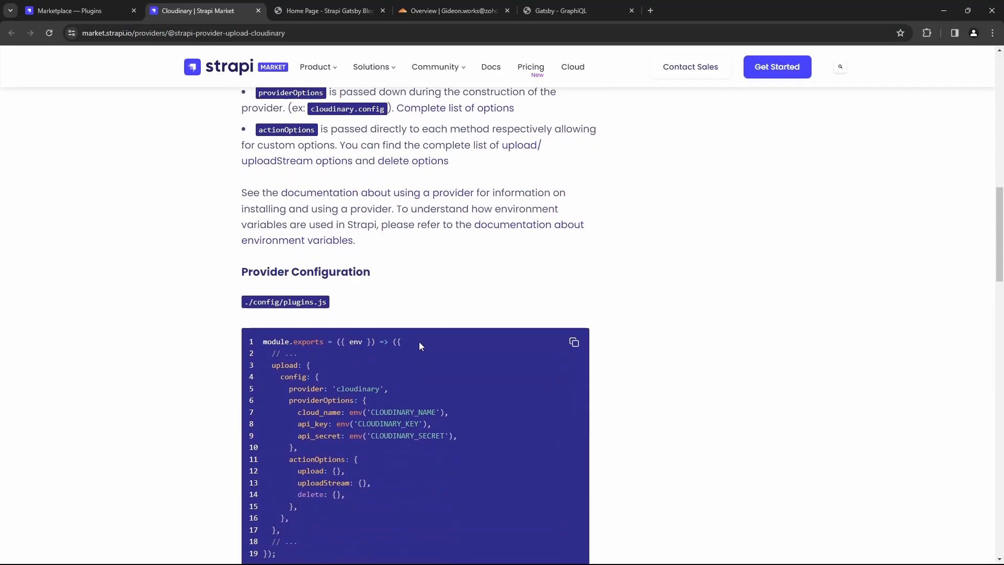
Open backend/config/plugins.js for the Cloudinary provider configuration.
scroll("down", 3)
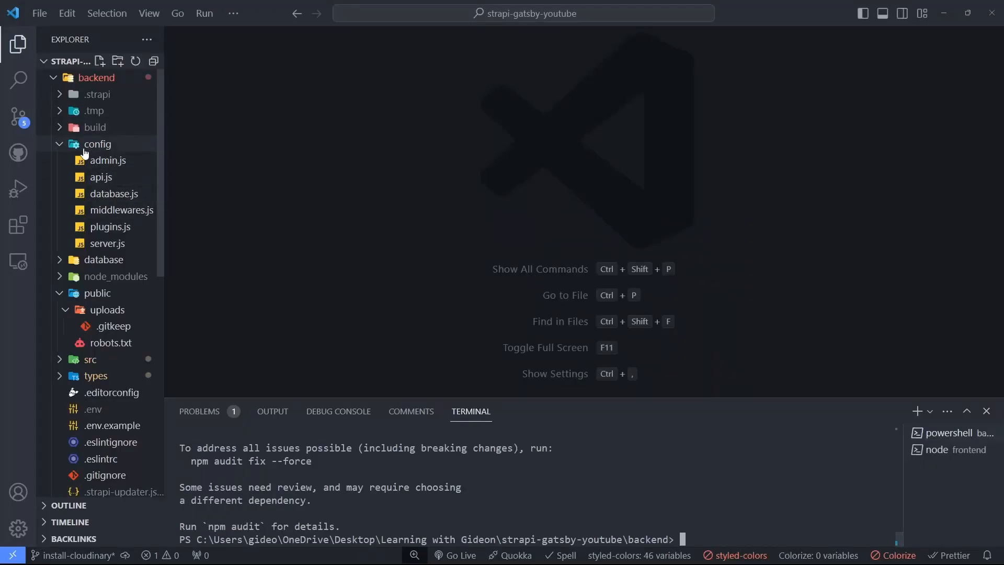
left_click(110, 226)
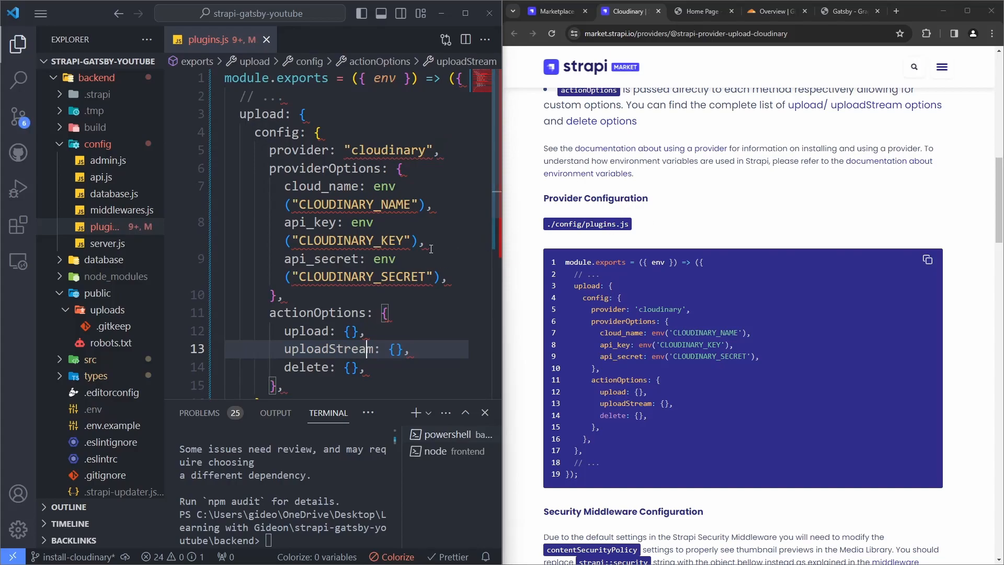
mouse_move(678, 241)
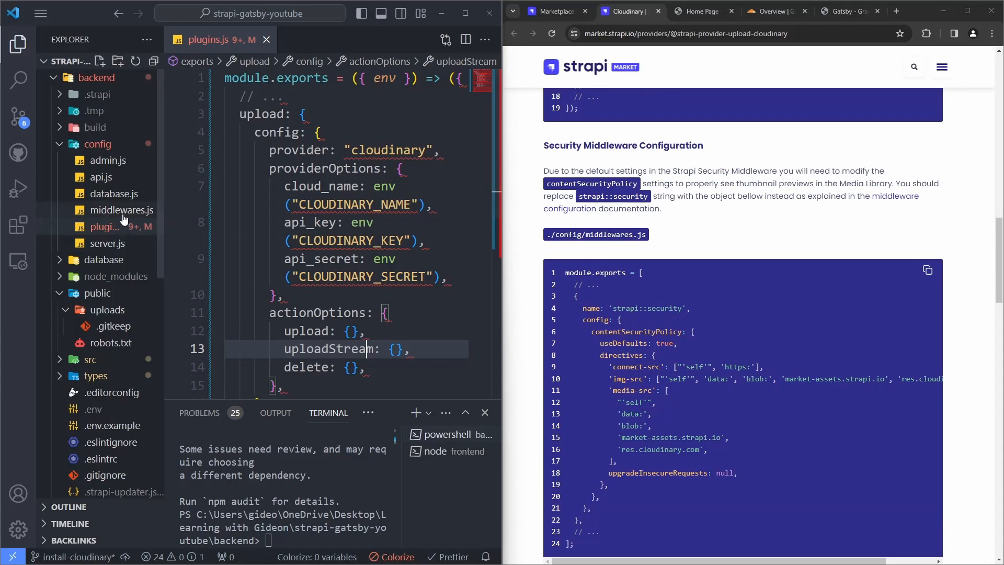
Copy the docs' Security Middleware Configuration allowing res.cloudinary.com into config/middlewares.js.
left_click(121, 210)
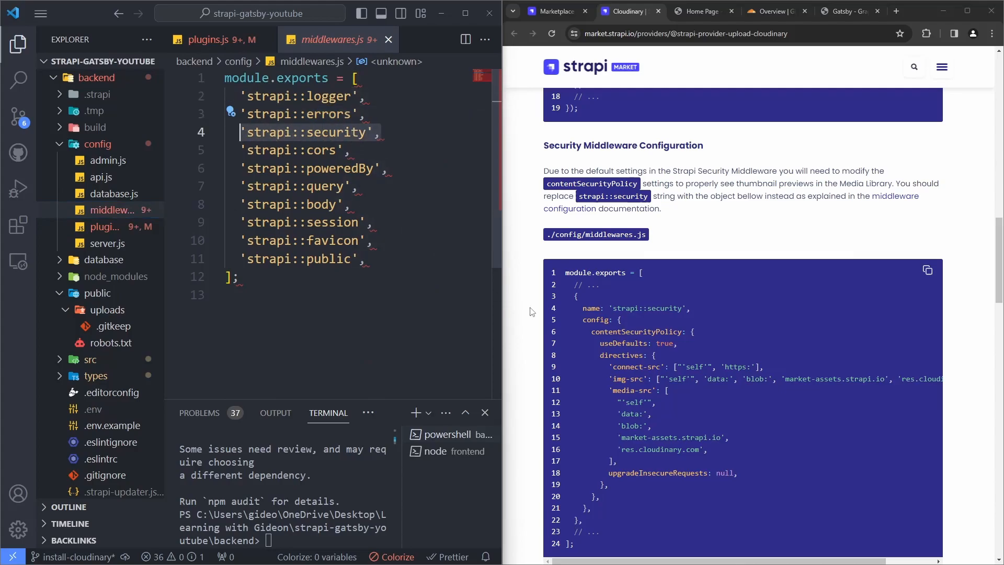
scroll("down", 3)
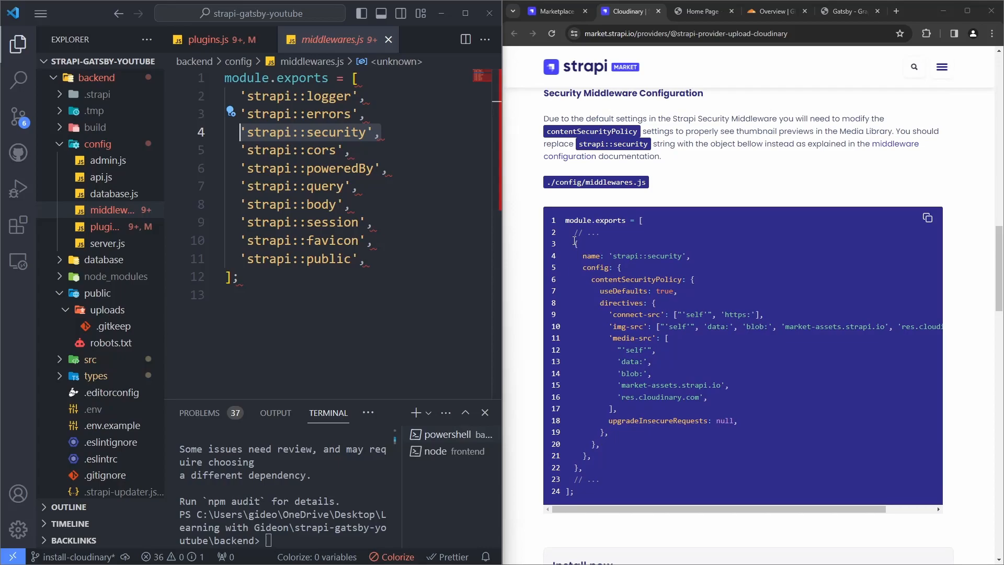
left_click_drag(574, 240, 588, 467)
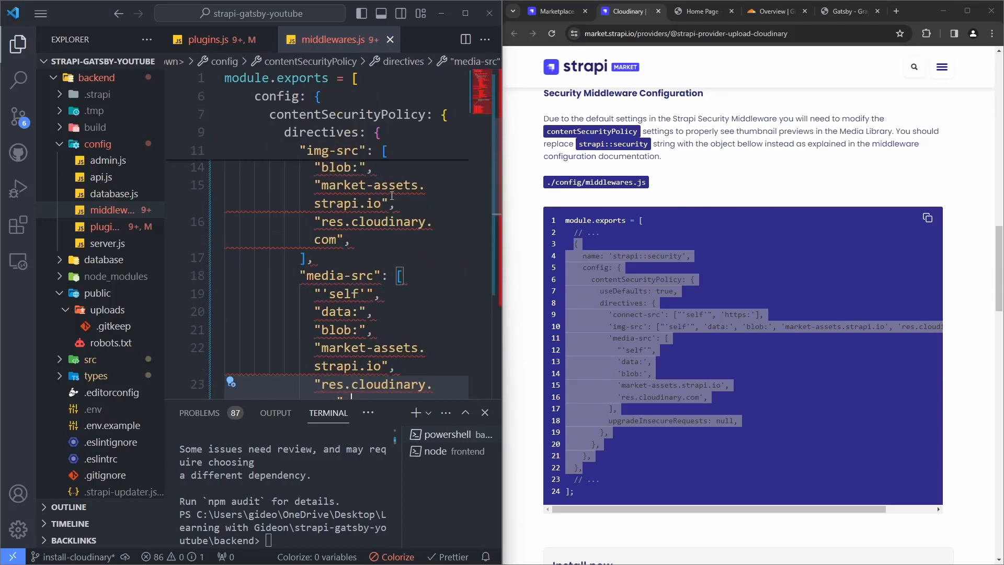
scroll("down", 3)
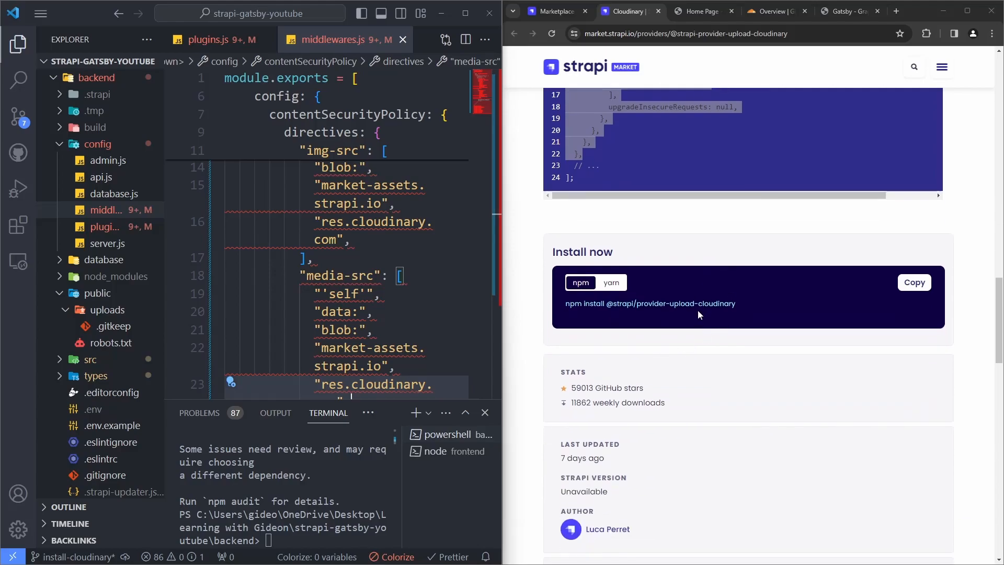
scroll("down", 3)
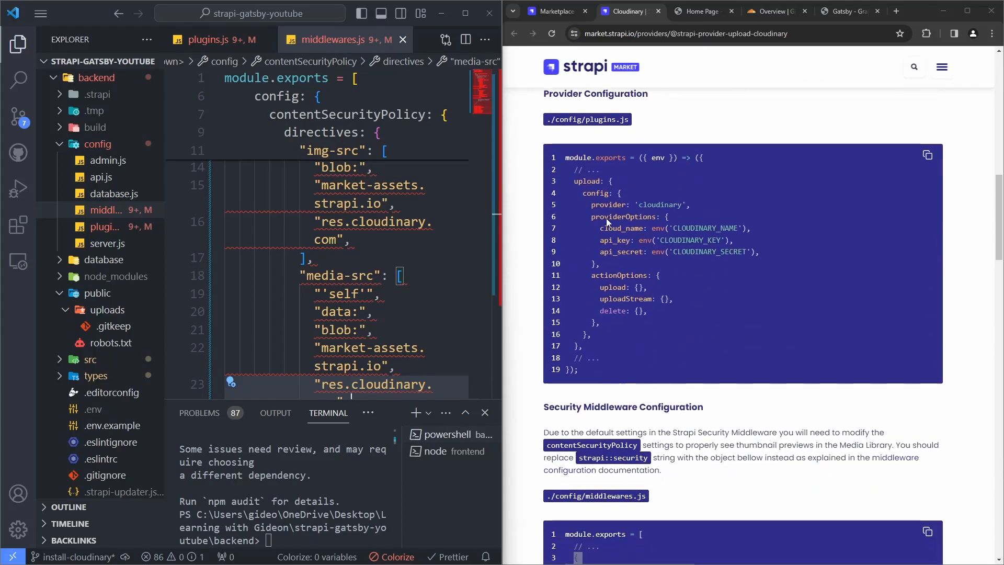
left_click(207, 39)
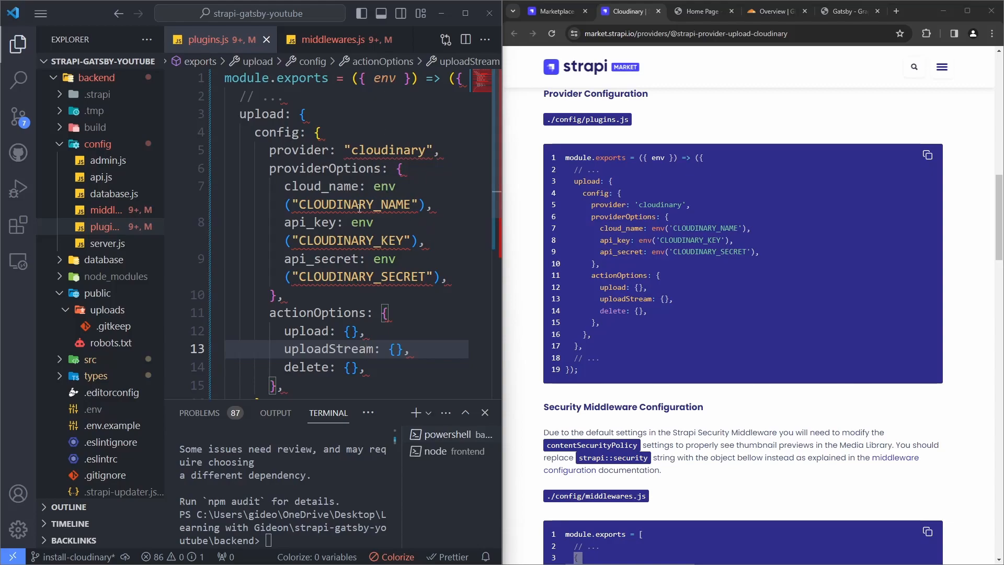
mouse_move(433, 286)
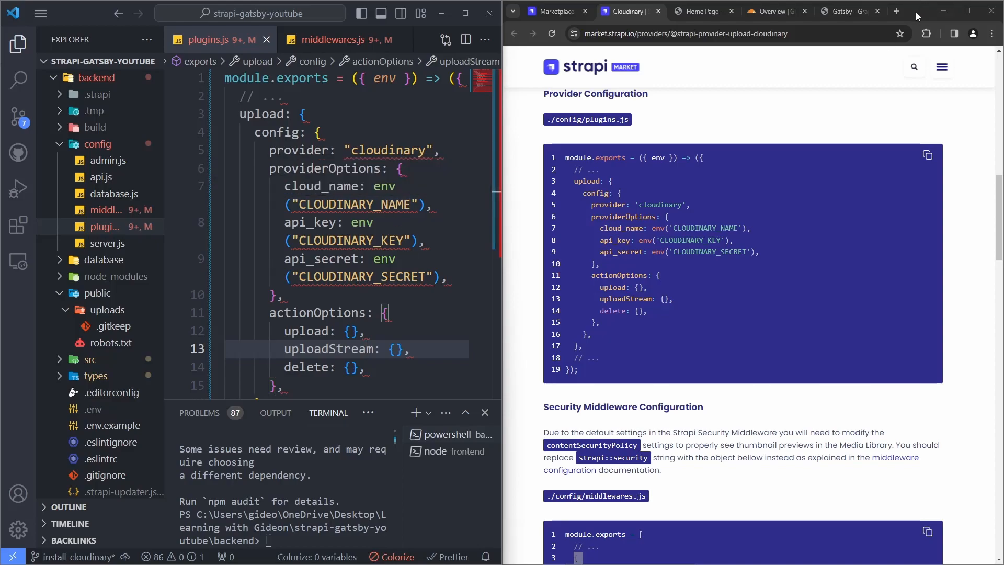
left_click(894, 10)
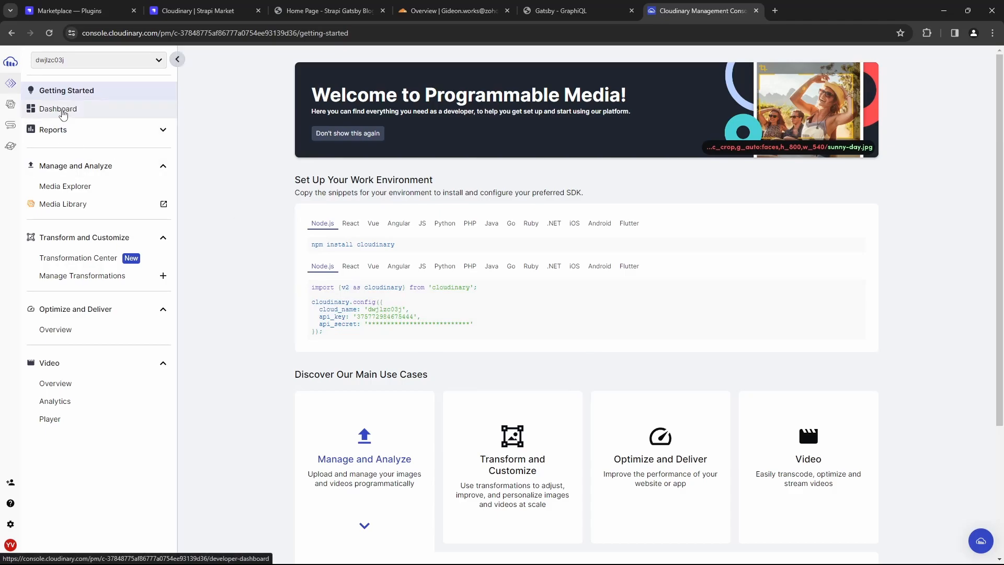
Show the Cloudinary Console dashboard with the Product Environment Credentials.
left_click(58, 109)
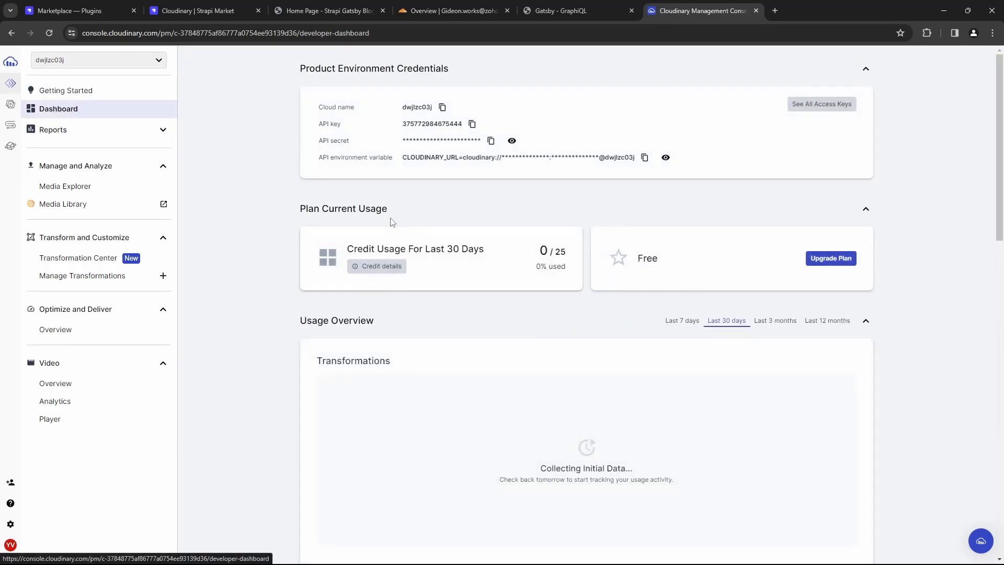
left_click(472, 124)
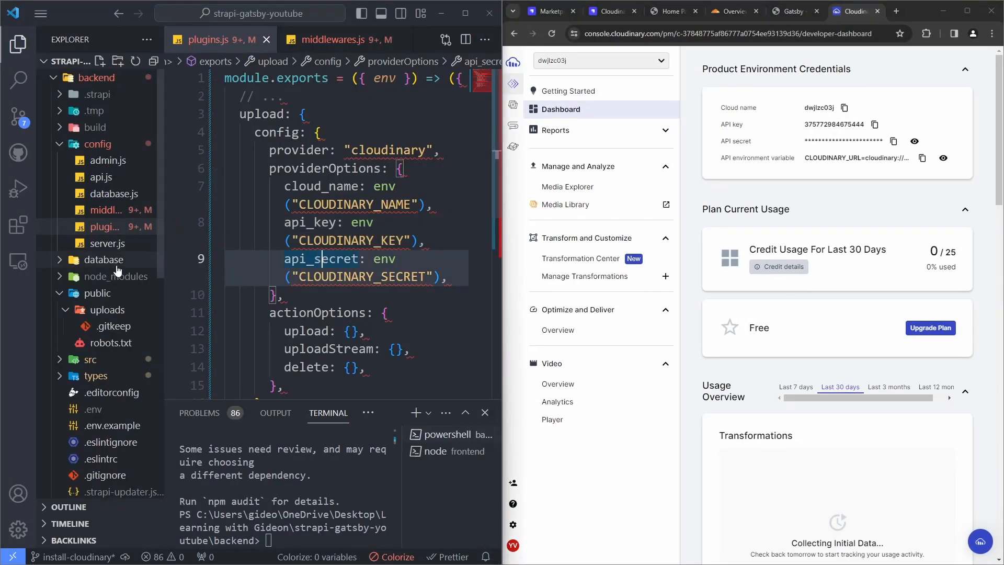
mouse_move(108, 415)
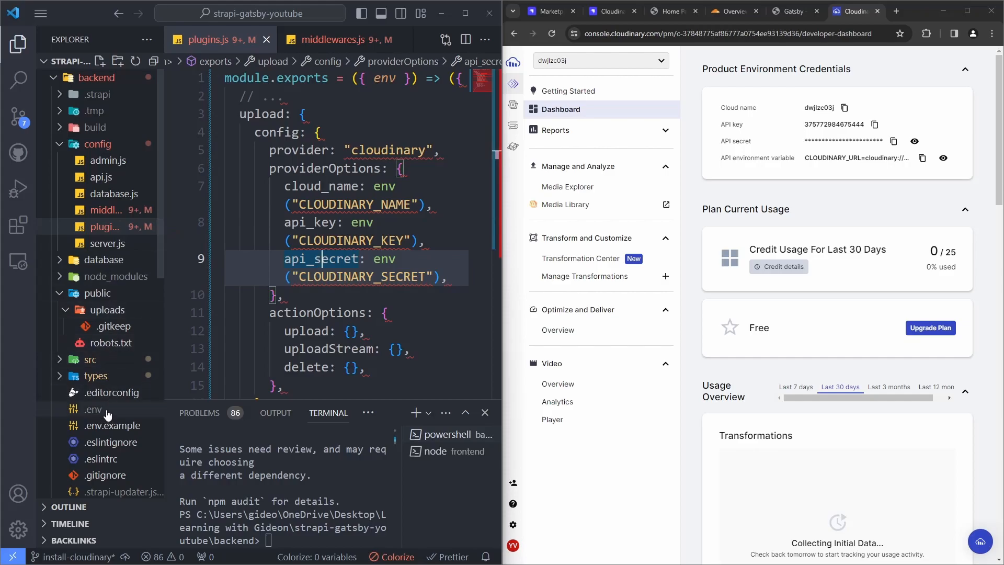
Add a # Cloudinary section to .env with CLOUDINARY_NAME=dwjlzc03j.
left_click(93, 408)
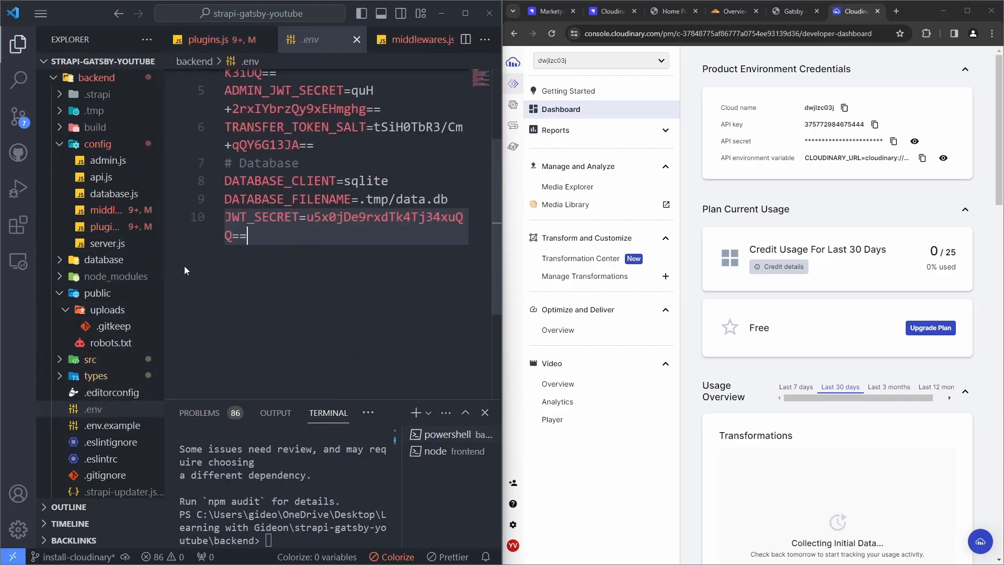
key("Enter")
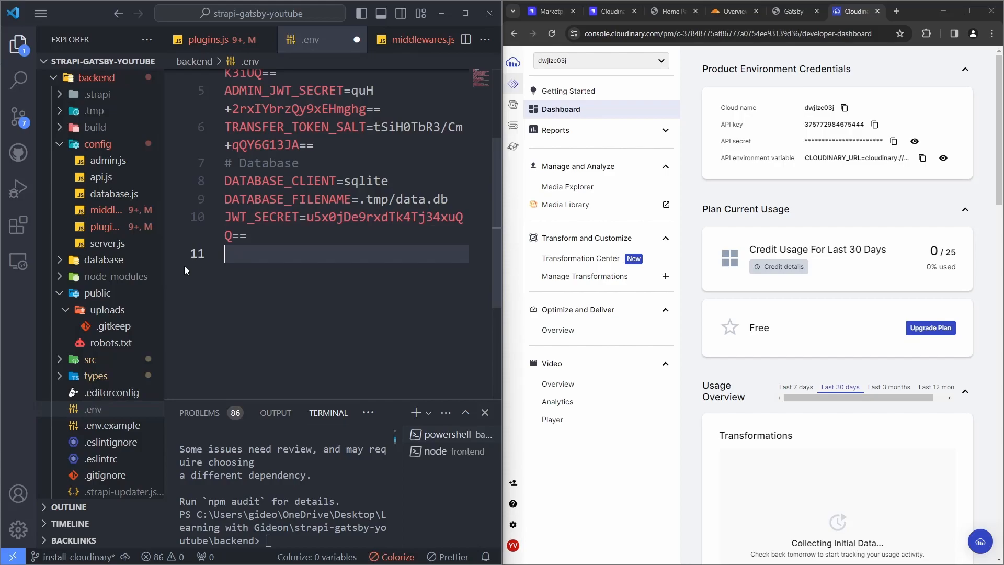
type("# C")
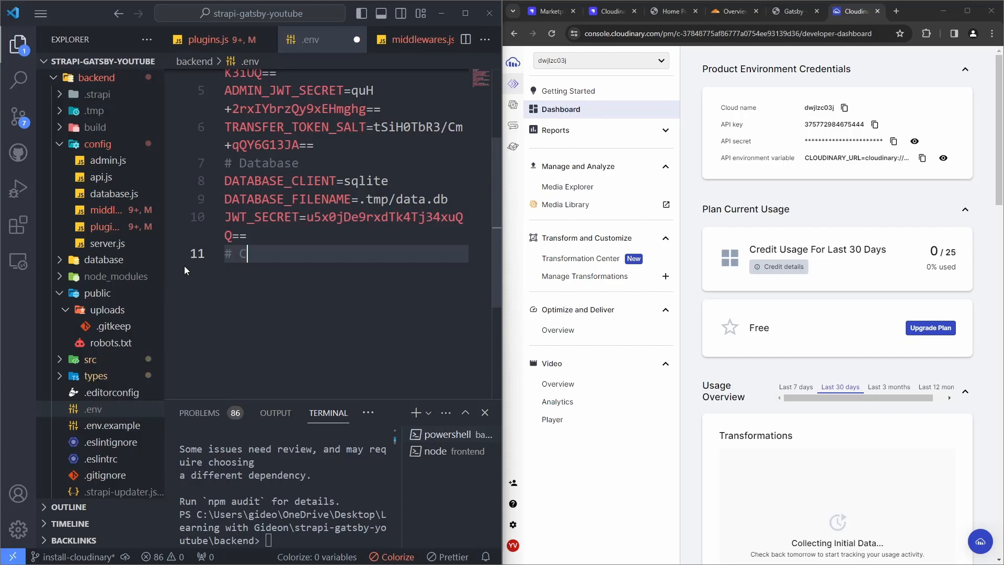
type("loudinary")
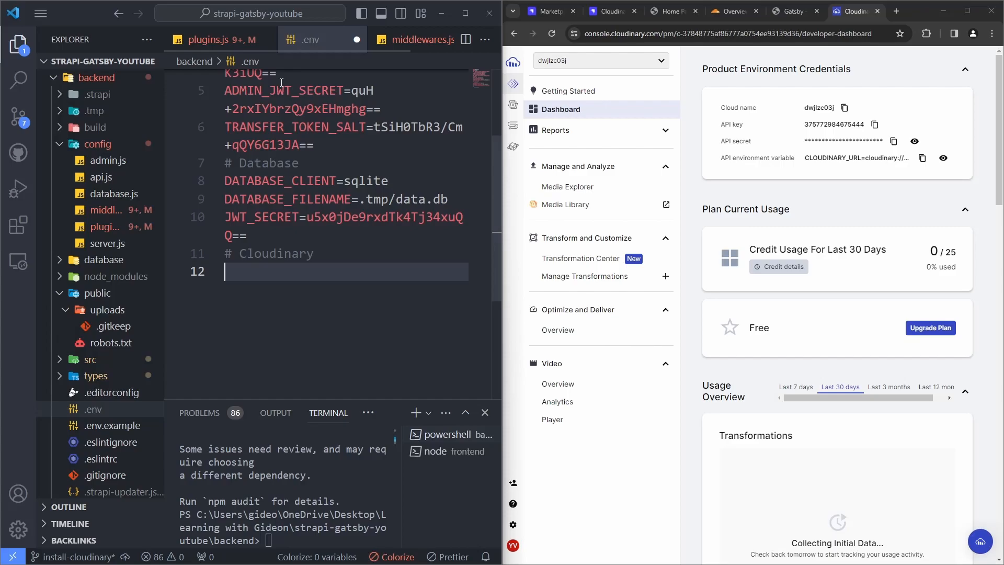
type("CLOUDINARY_NAME=")
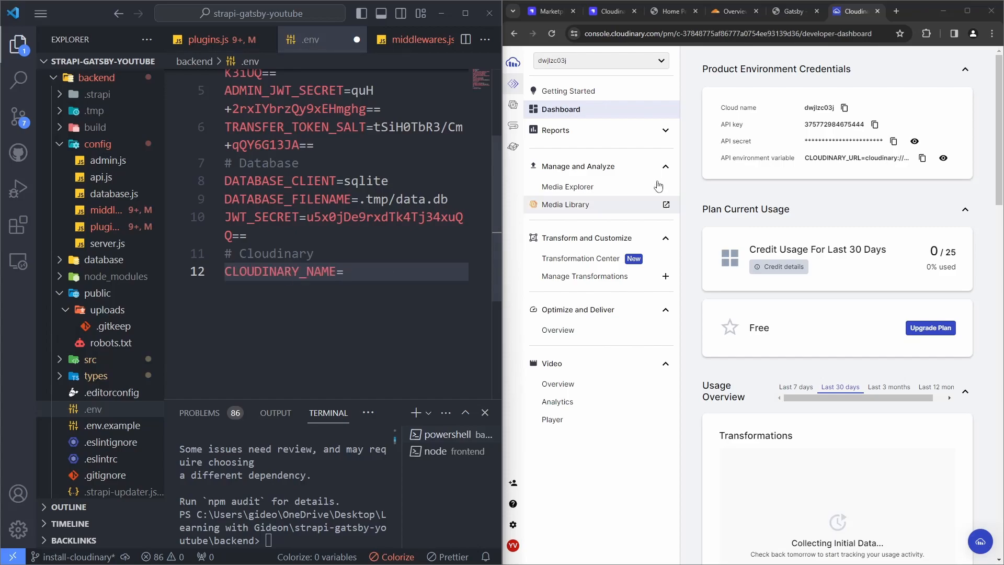
type("dwjlzc03j")
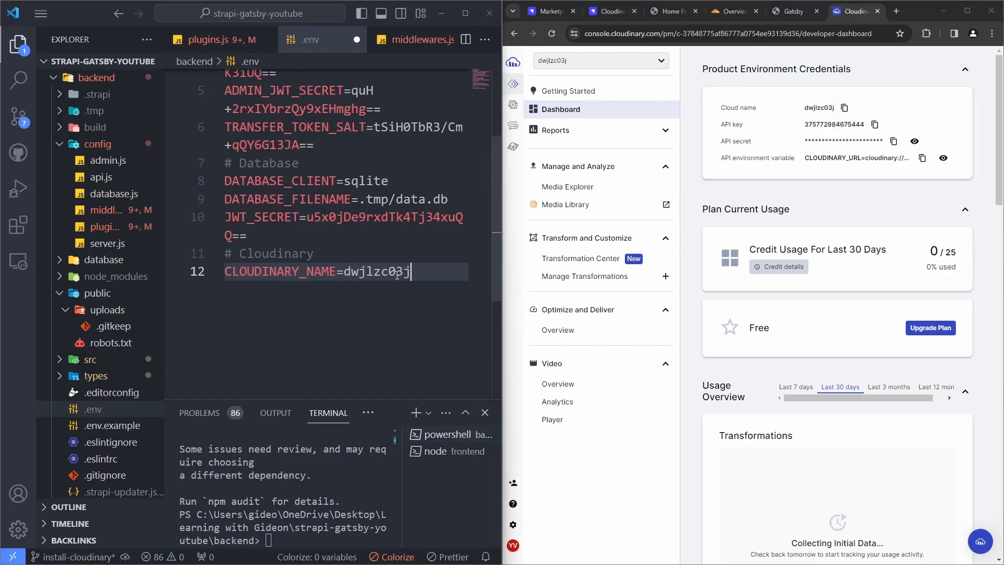
Add the CLOUDINARY_KEY and CLOUDINARY_SECRET values from the dashboard, then close .env.
left_click(211, 38)
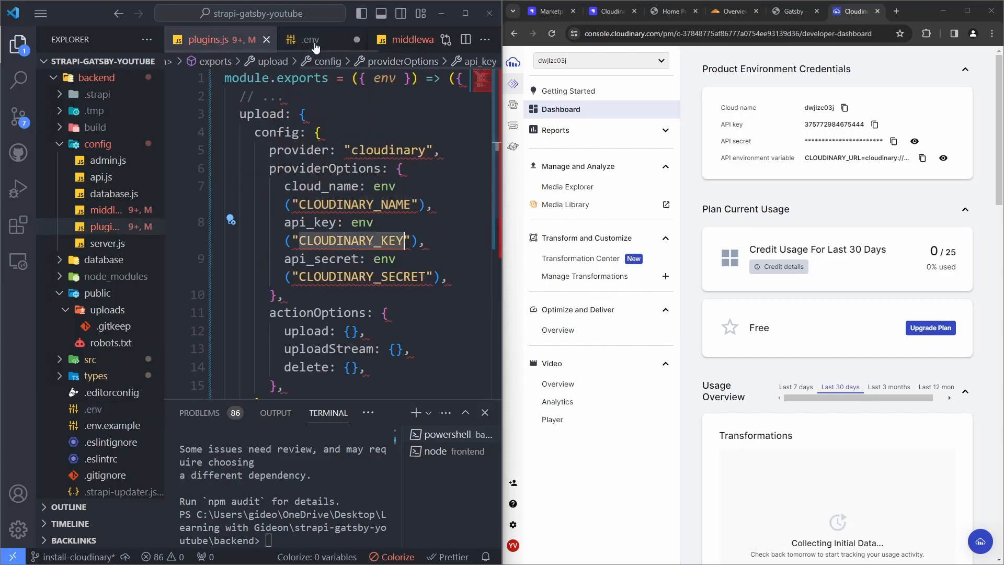
left_click(310, 39)
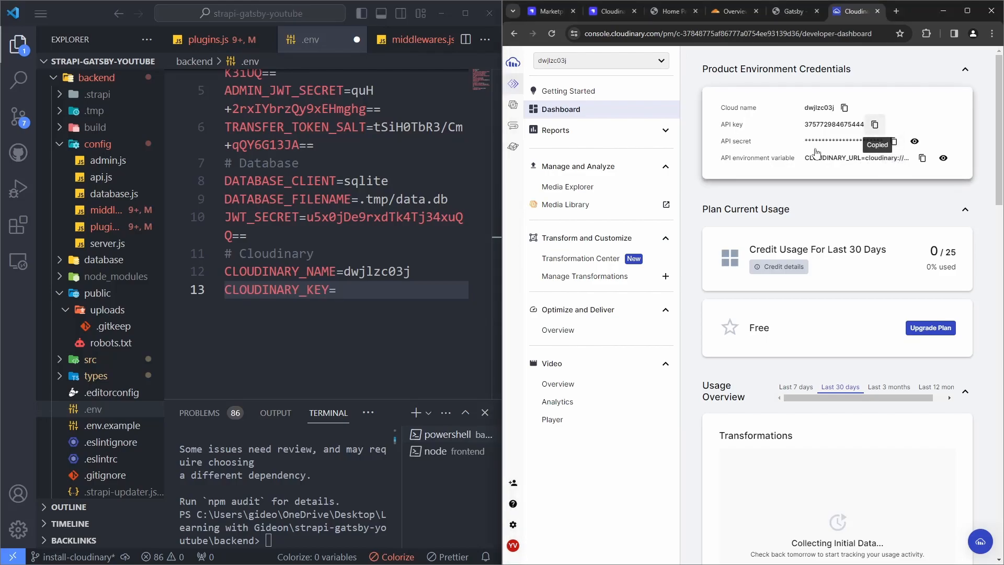
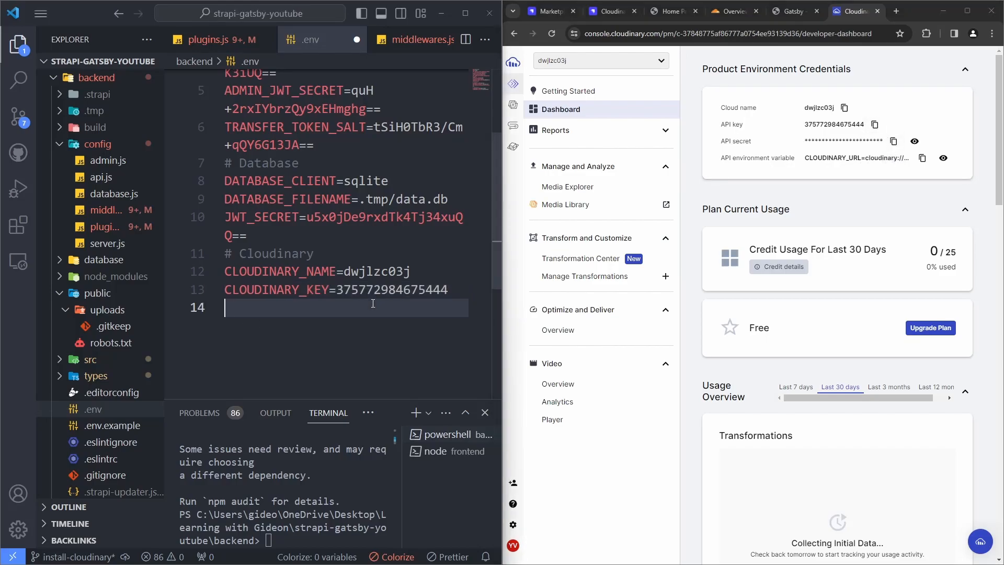
left_click(213, 39)
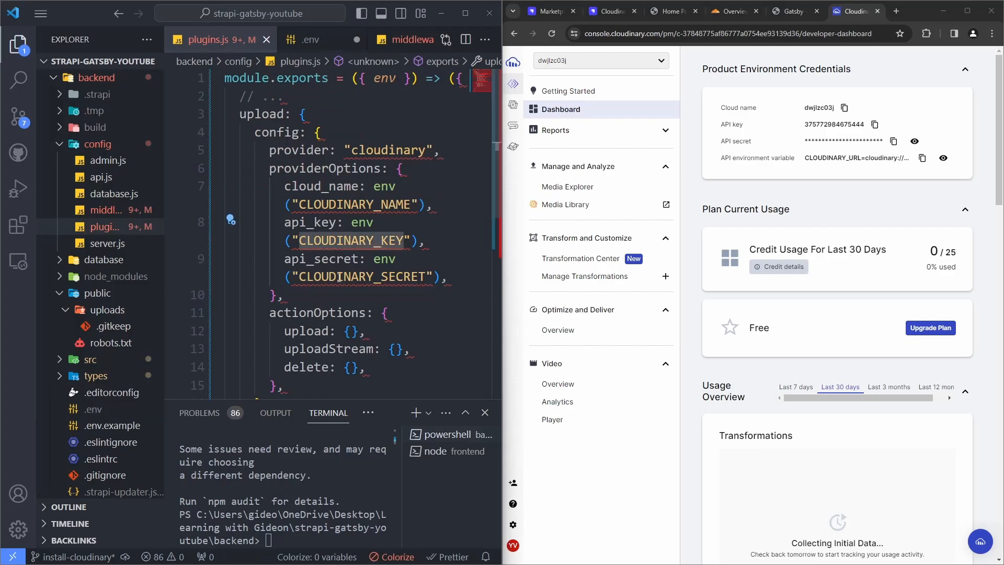
left_click(310, 40)
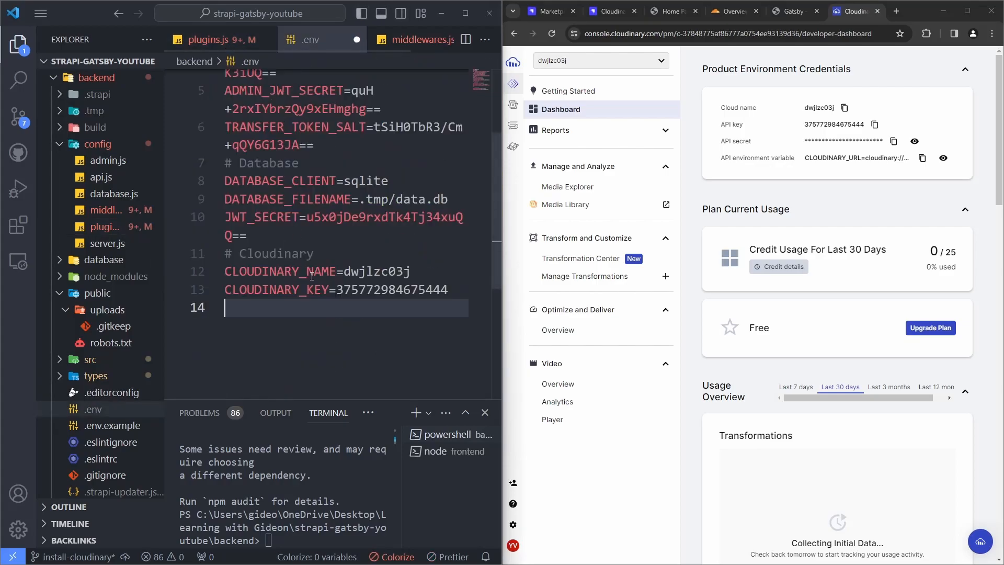
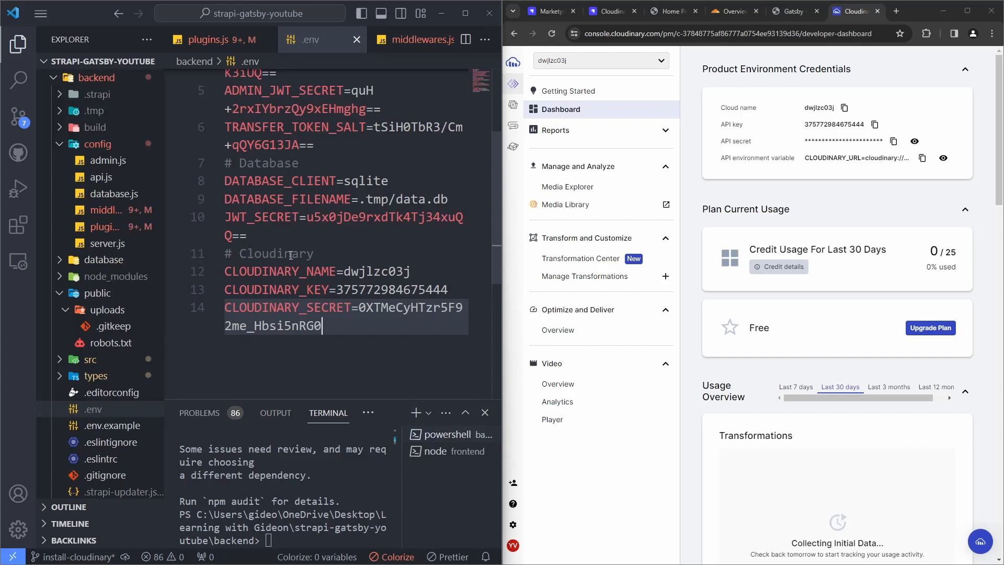
mouse_move(347, 258)
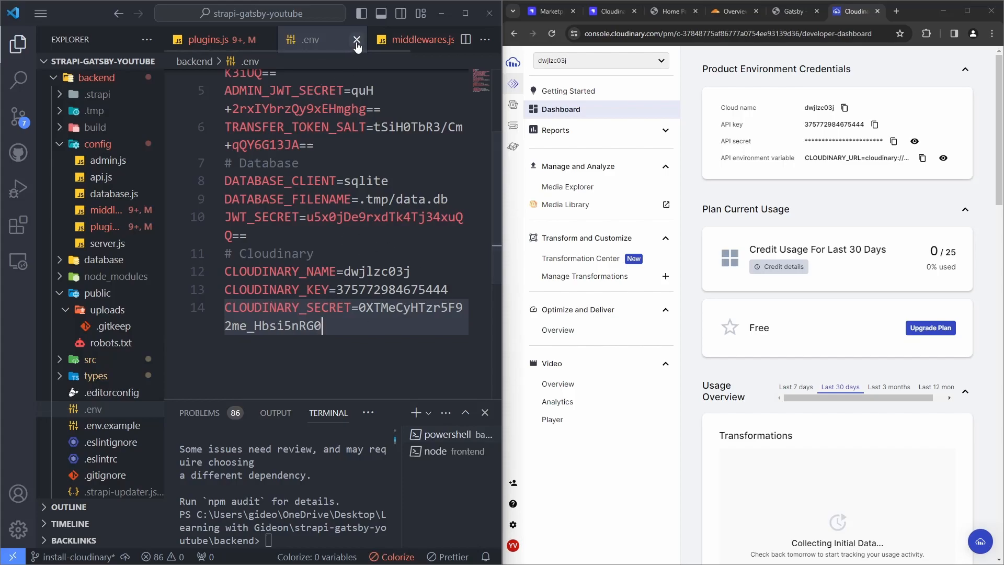
left_click(356, 39)
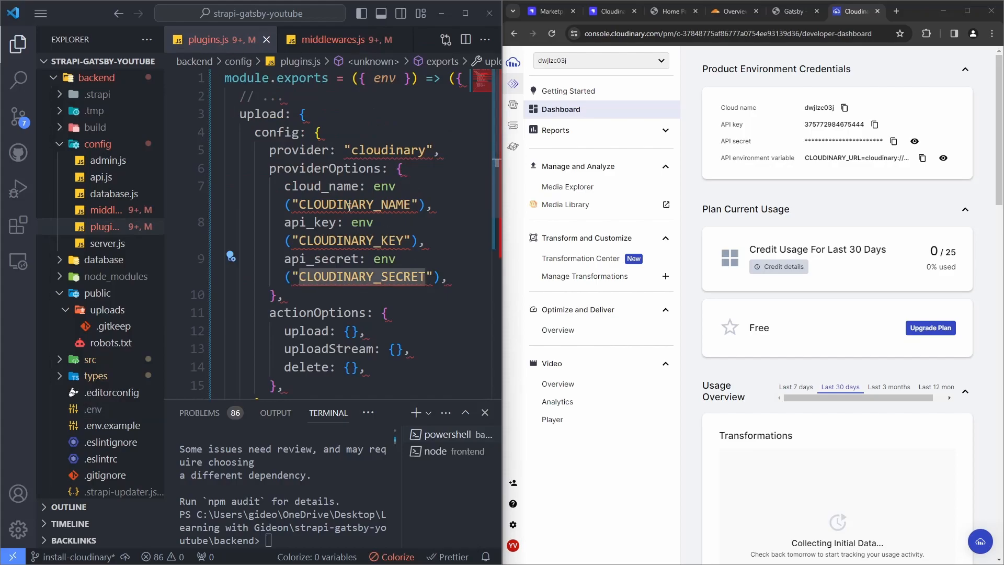
mouse_move(389, 150)
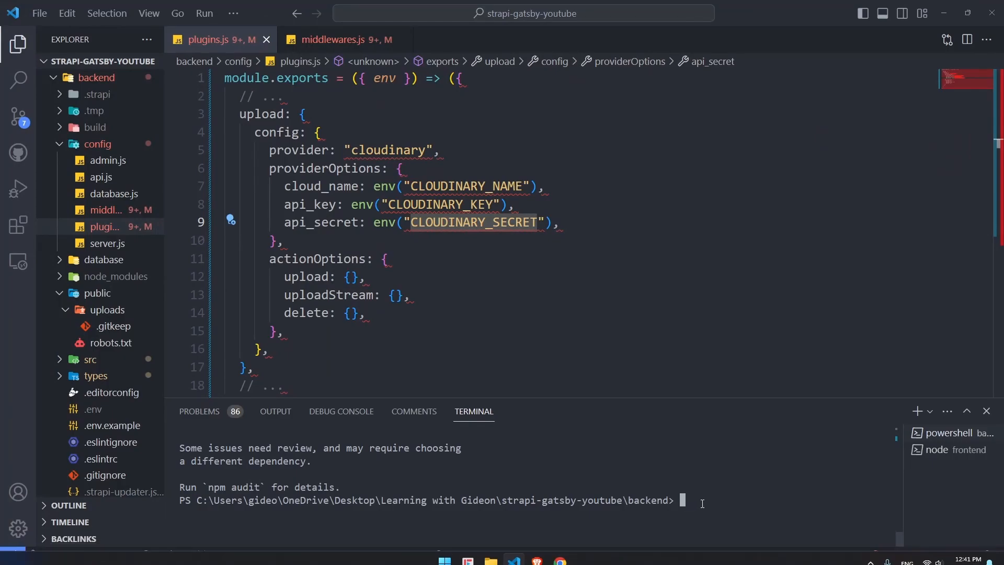
Start the Strapi backend in development mode with npm run develop.
type("npm run develop")
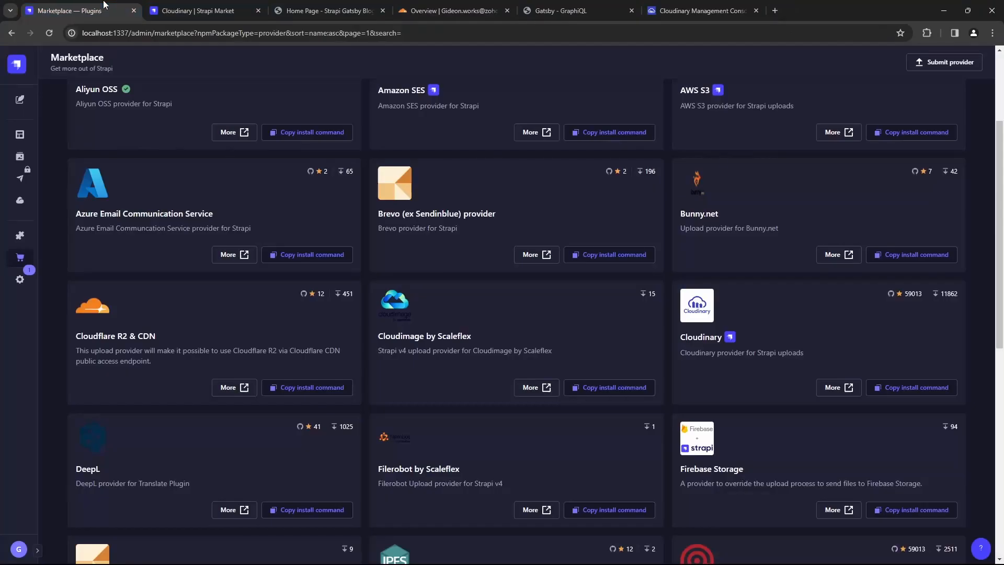
Close the Cloudinary provider docs and choose Buddy.jpg for Buddy's avatar_img in Strapi.
left_click(198, 10)
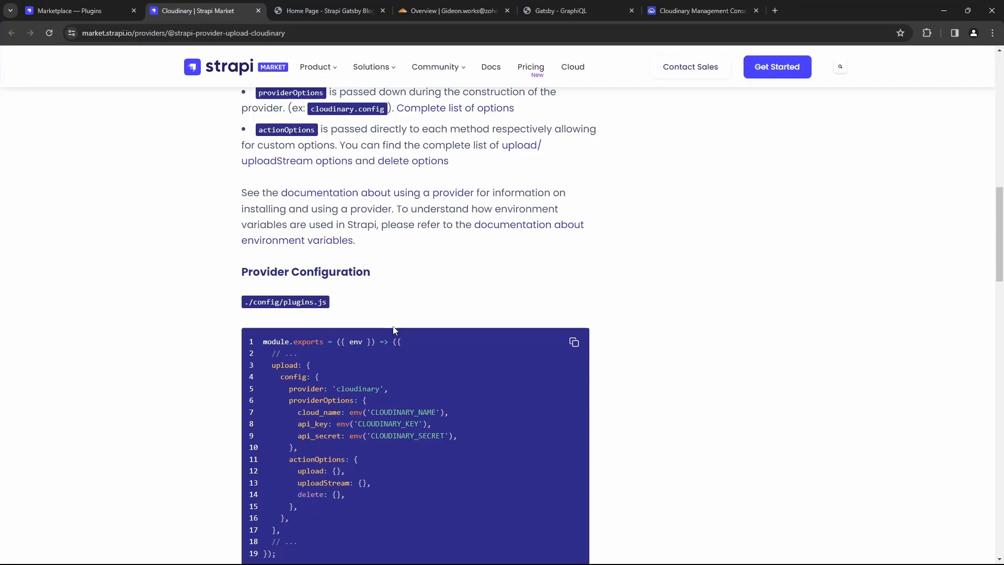
left_click(295, 10)
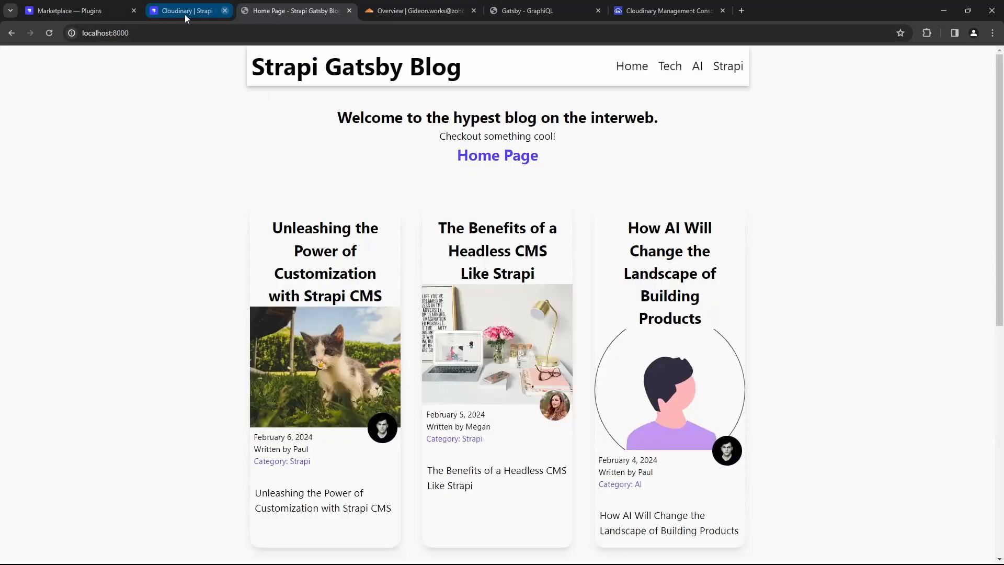
left_click(77, 11)
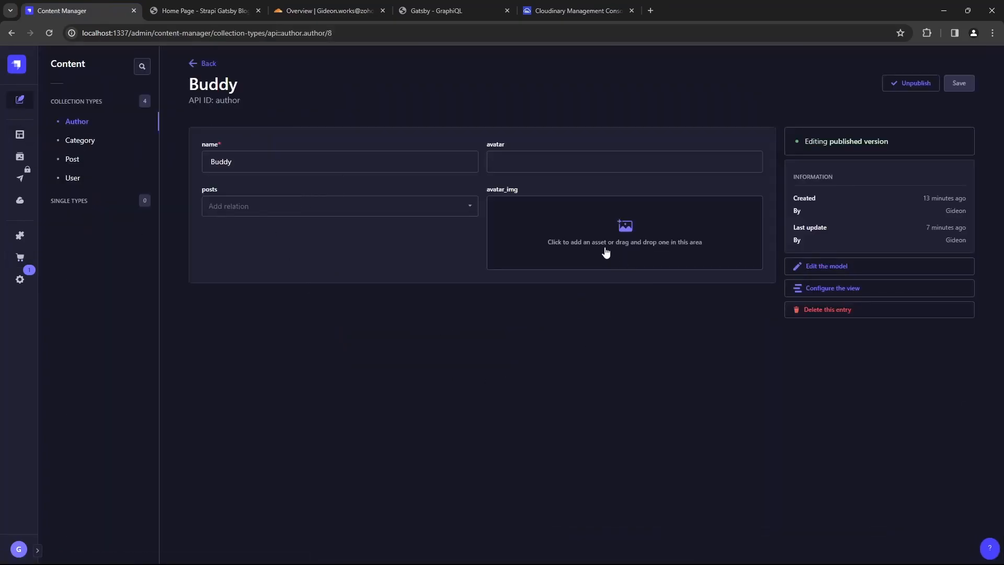
mouse_move(603, 226)
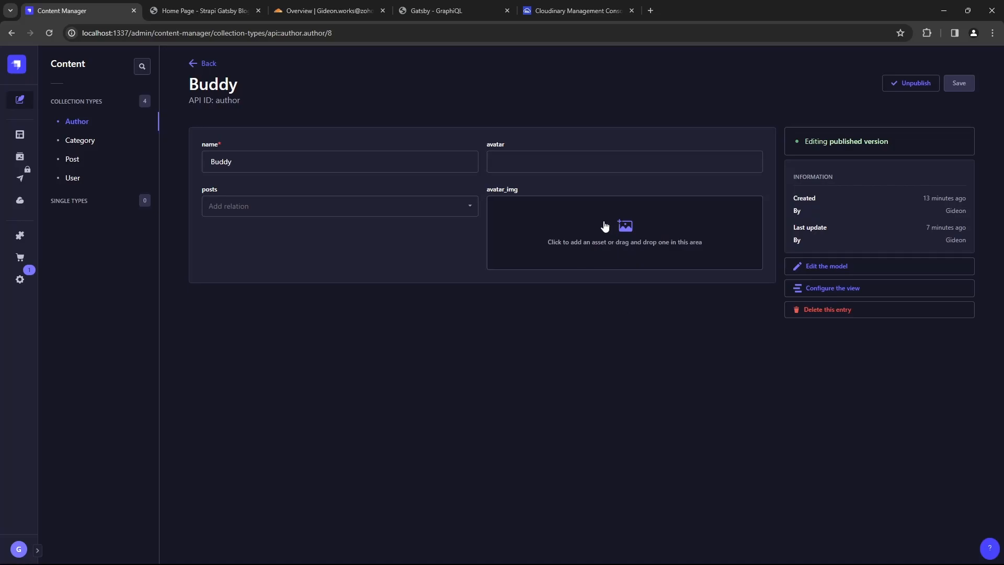
key("alt+tab")
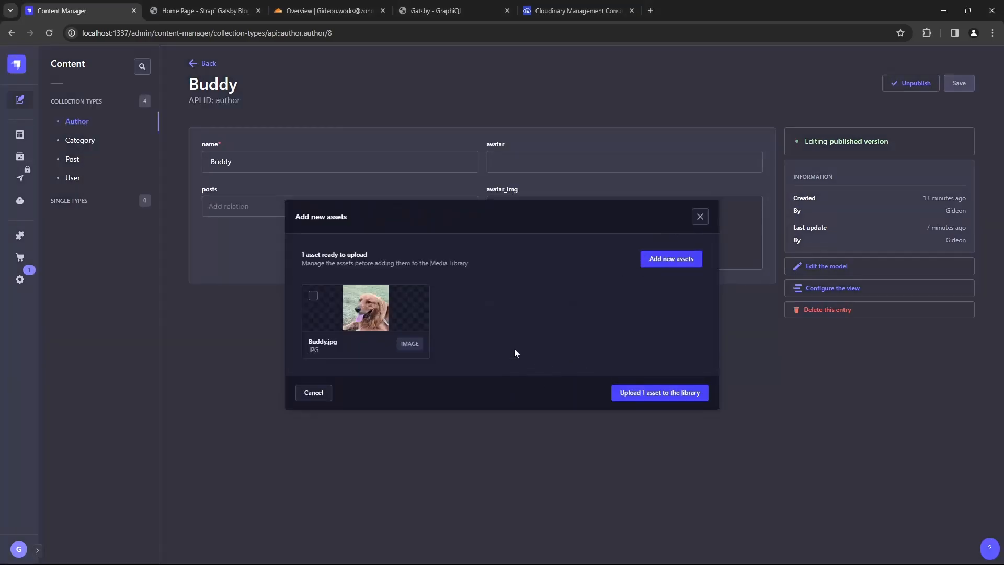
Upload Buddy.jpg, attach it to avatar_img, save Buddy's author entry and switch to GraphiQL.
left_click(659, 392)
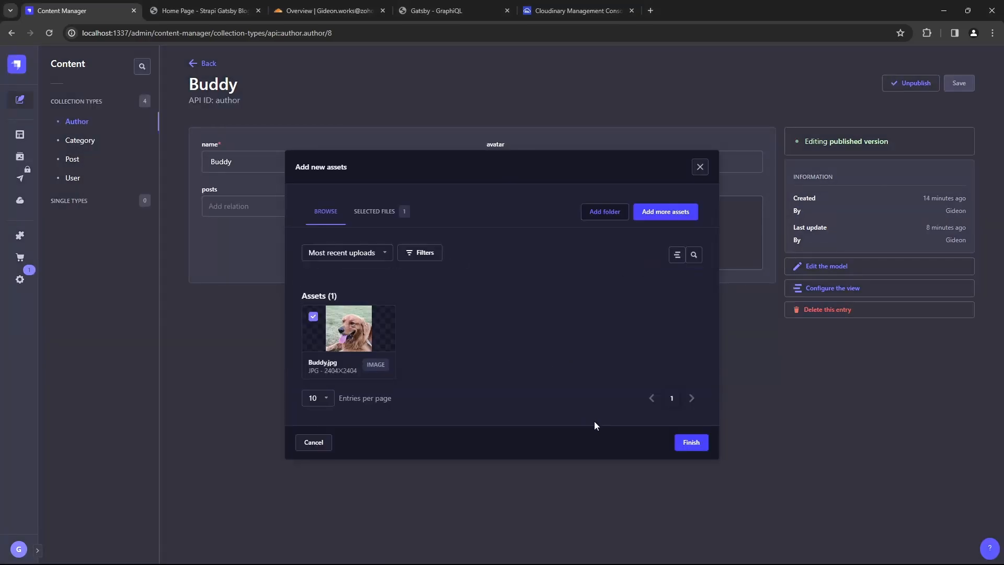
left_click(690, 442)
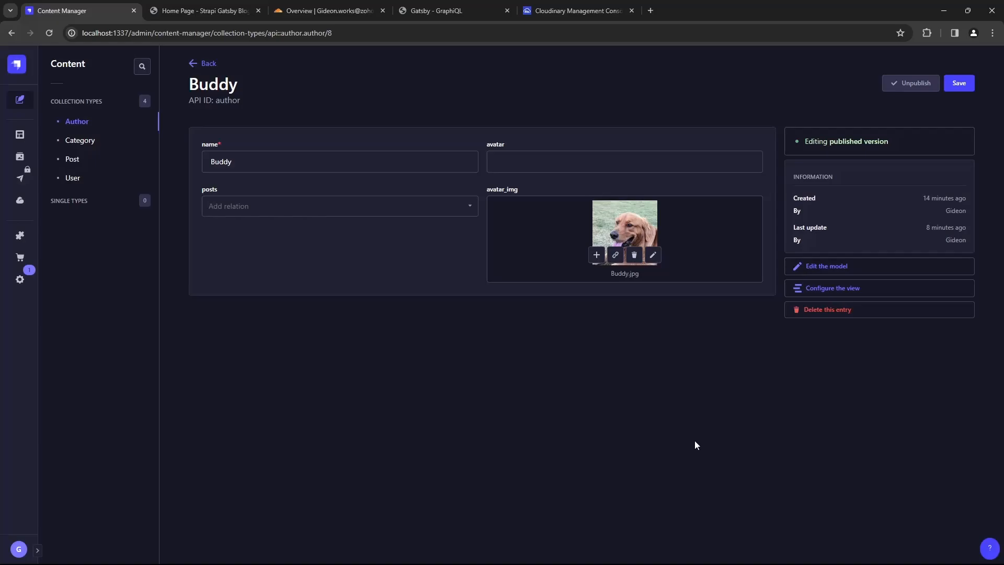
left_click(959, 83)
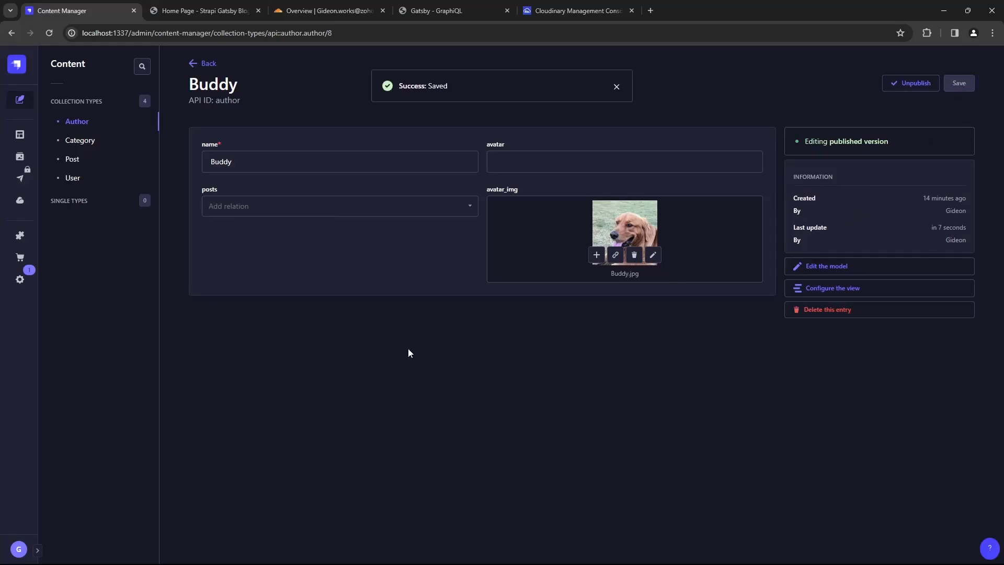
left_click(615, 87)
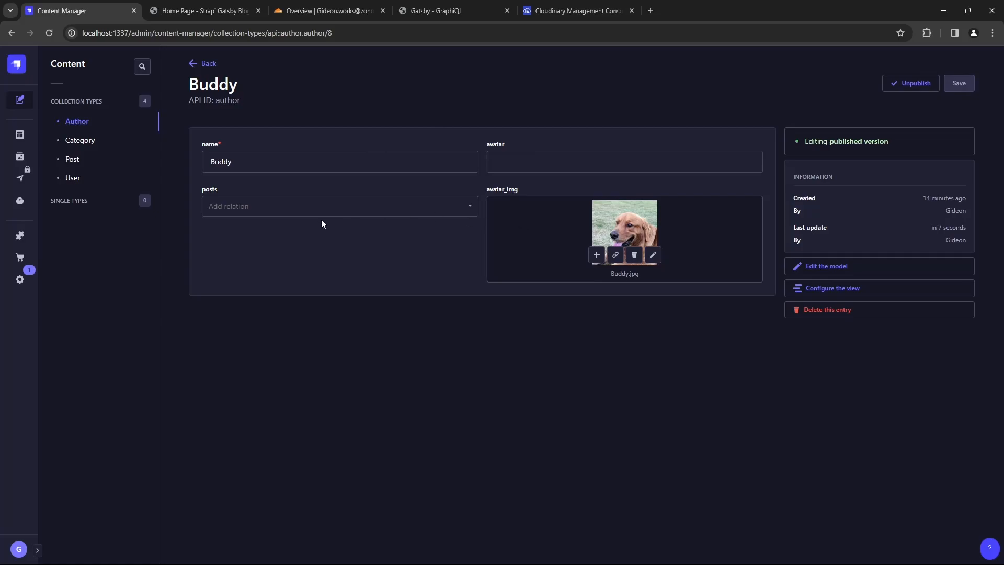
mouse_move(378, 67)
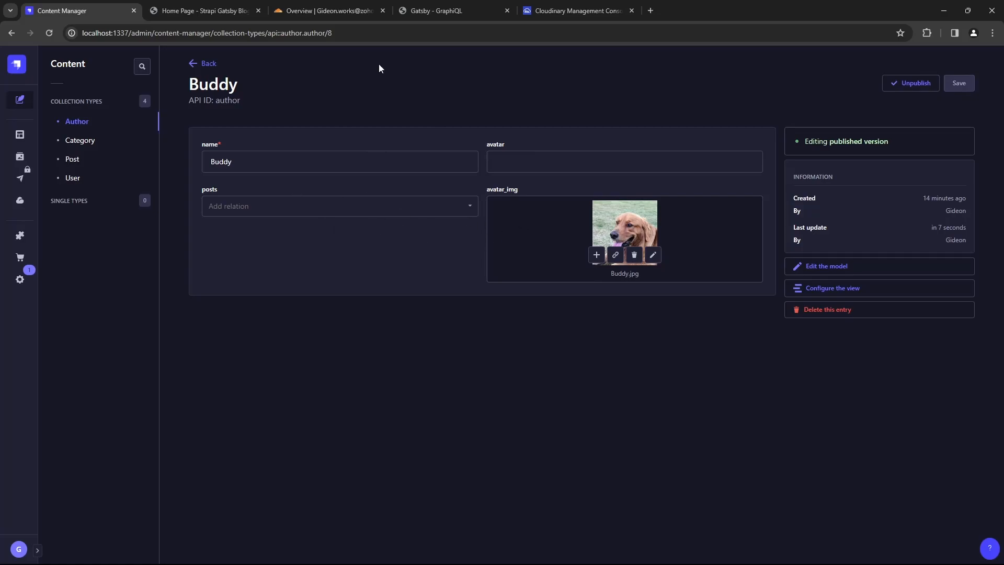
mouse_move(460, 94)
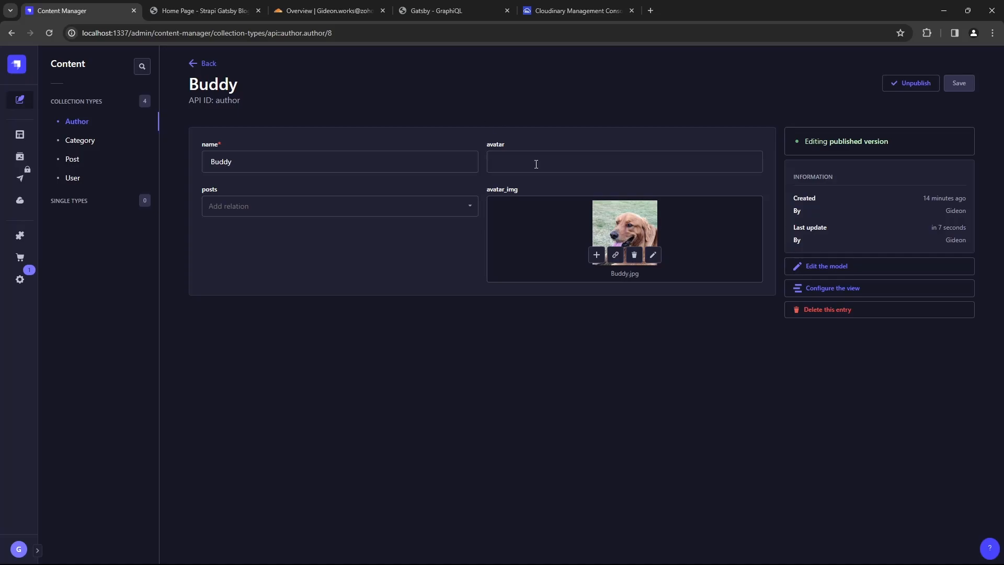
left_click(451, 11)
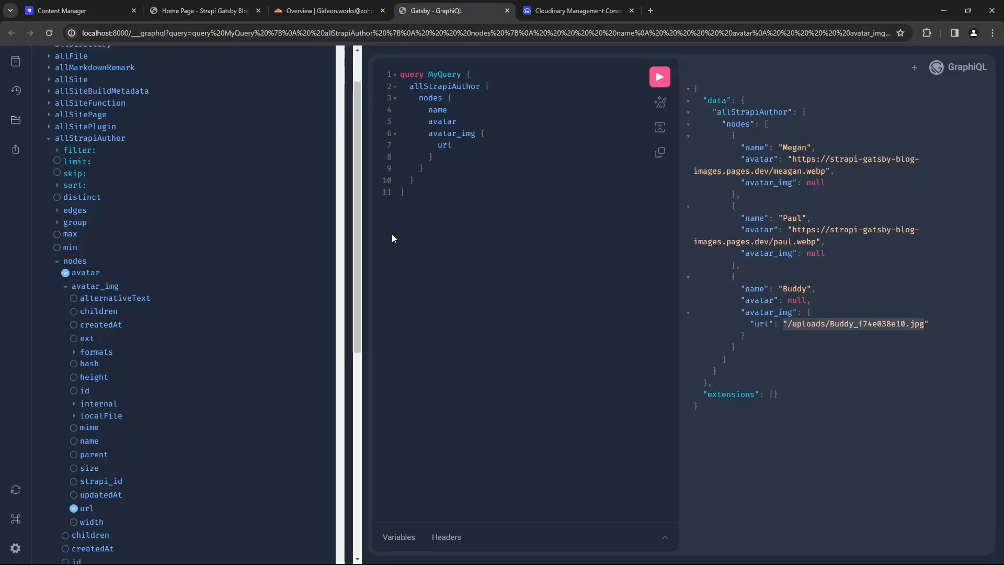
Rerun the author query so Buddy's avatar_img url returns from res.cloudinary.com, then return to Strapi.
key("alt+tab")
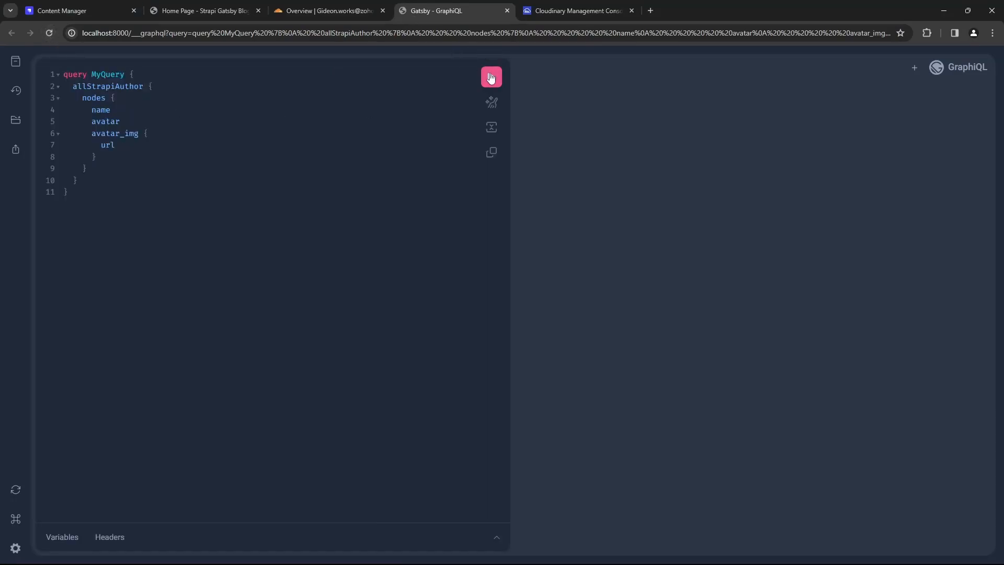
left_click(490, 76)
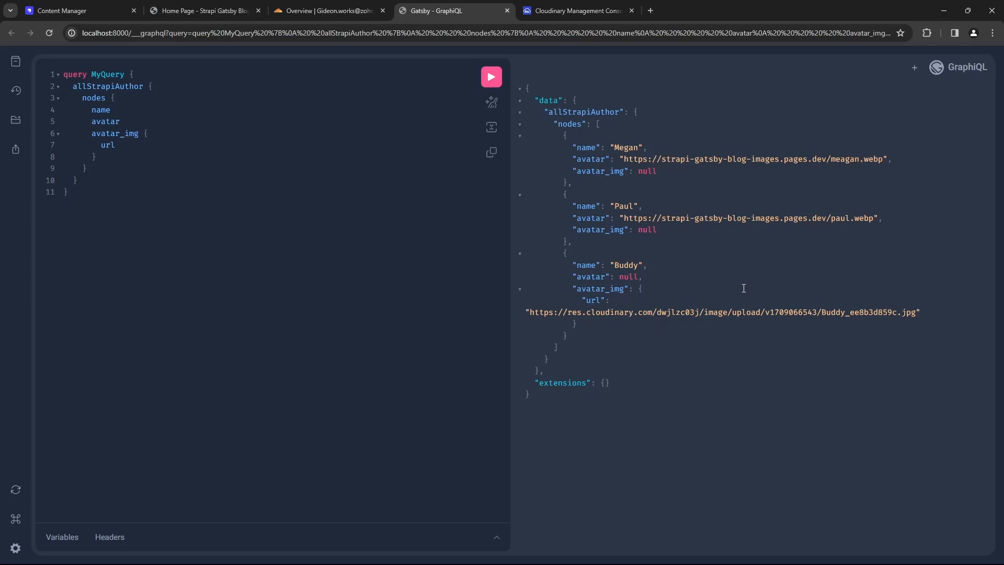
mouse_move(734, 296)
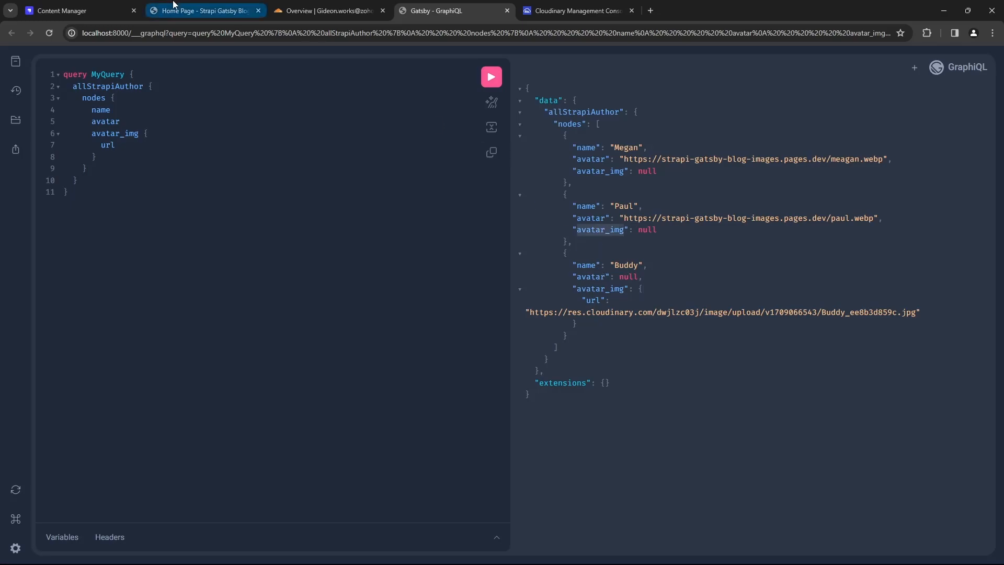
left_click(78, 10)
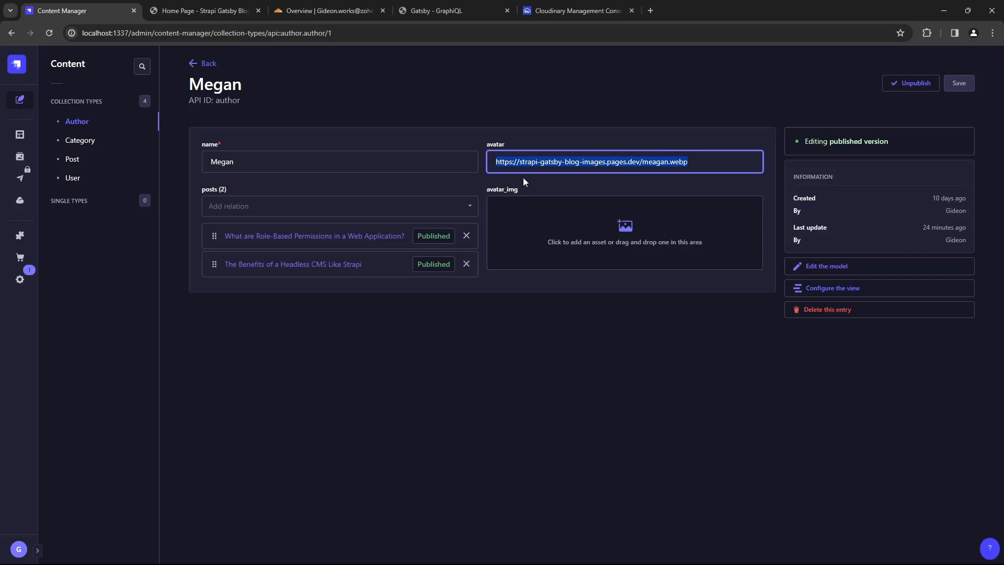
left_click(623, 232)
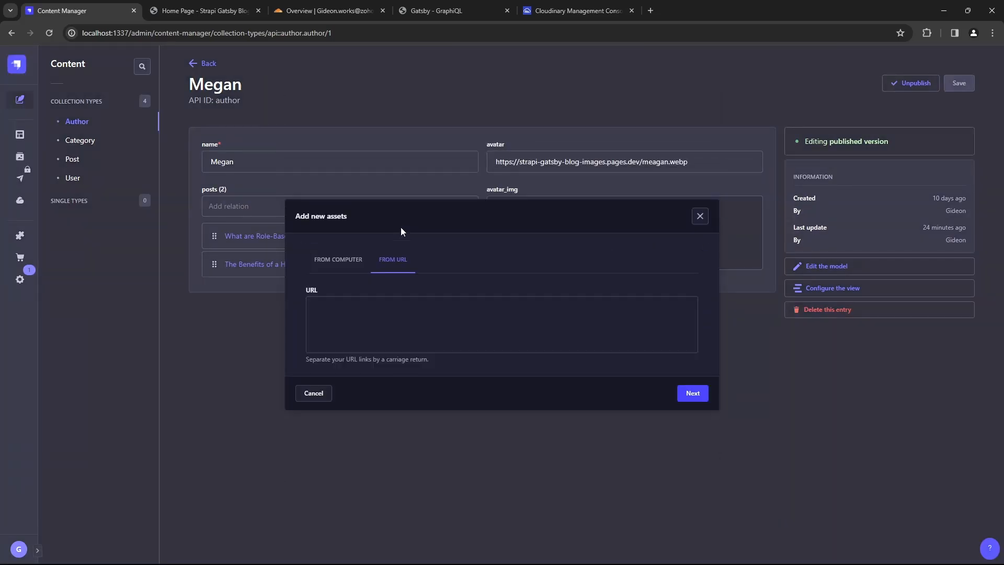
type("https://strapi-gatsby-blog-images.pages.dev/meagan.webp")
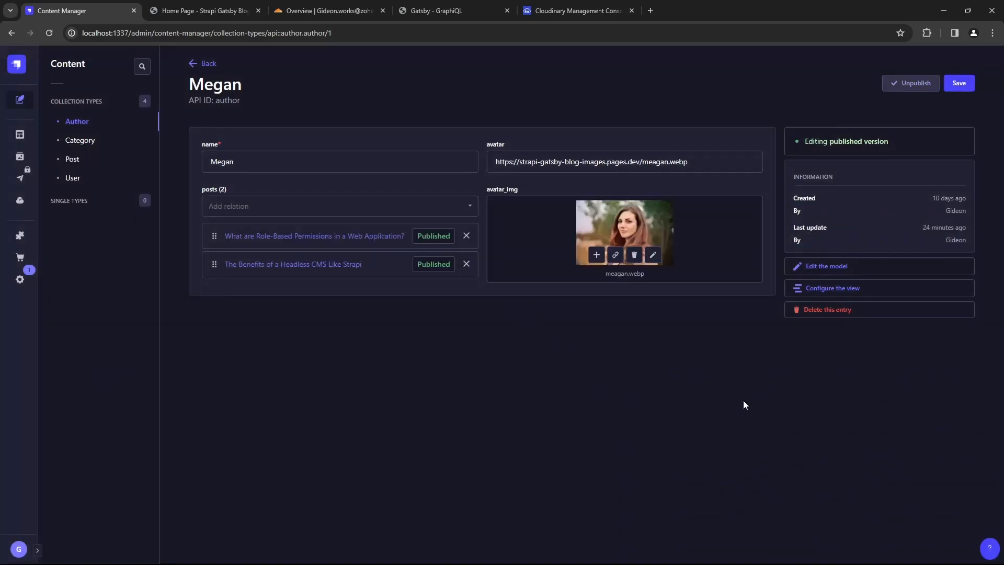
mouse_move(620, 216)
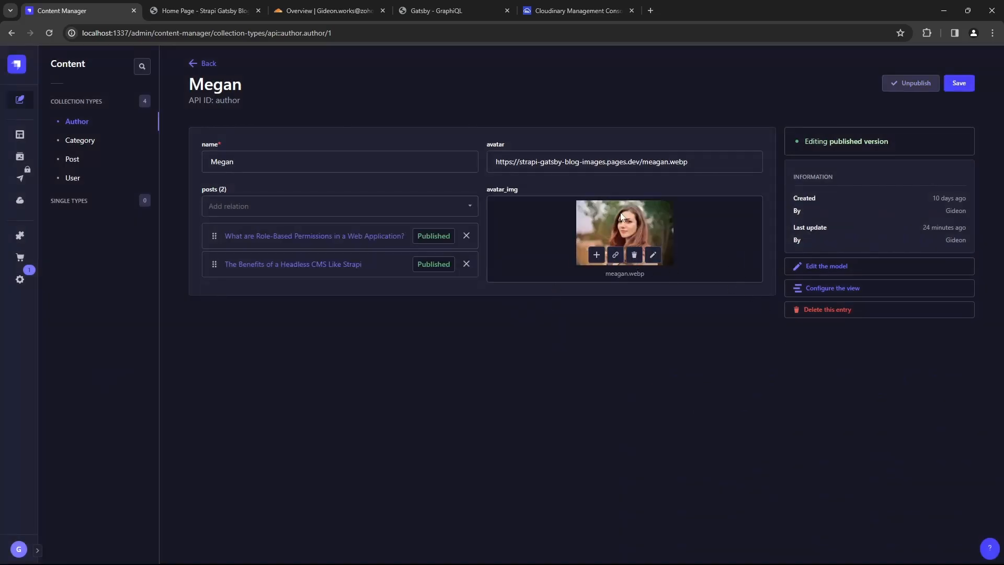
left_click(959, 83)
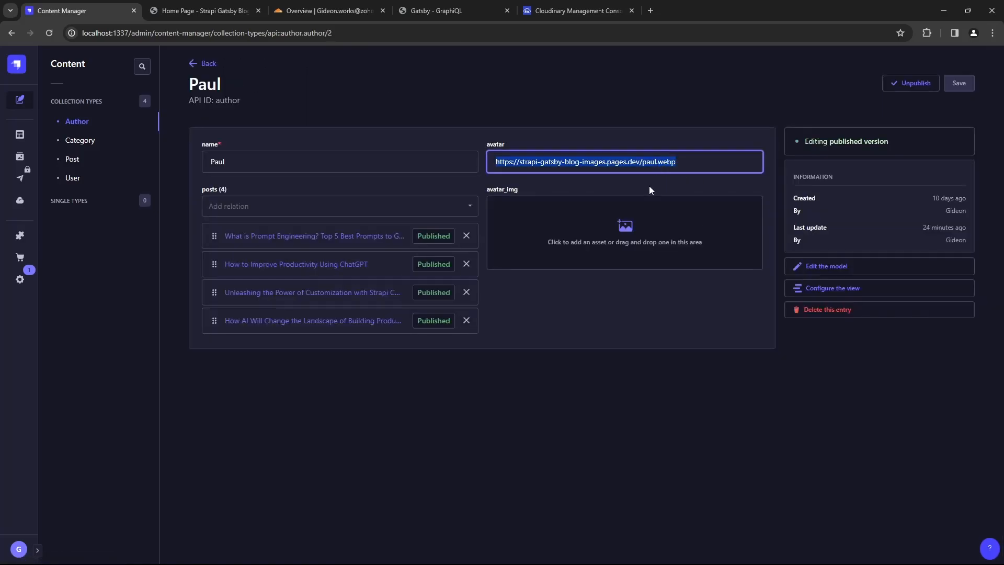
Fetch paul.webp from Paul's avatar URL into avatar_img, upload it, save his entry and go to Cloudinary.
left_click(623, 232)
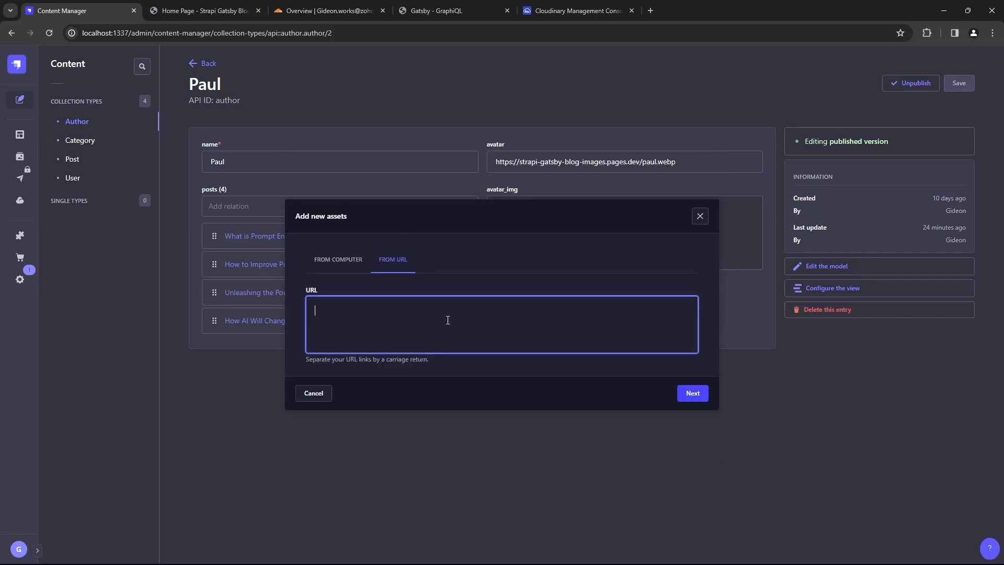
left_click(691, 392)
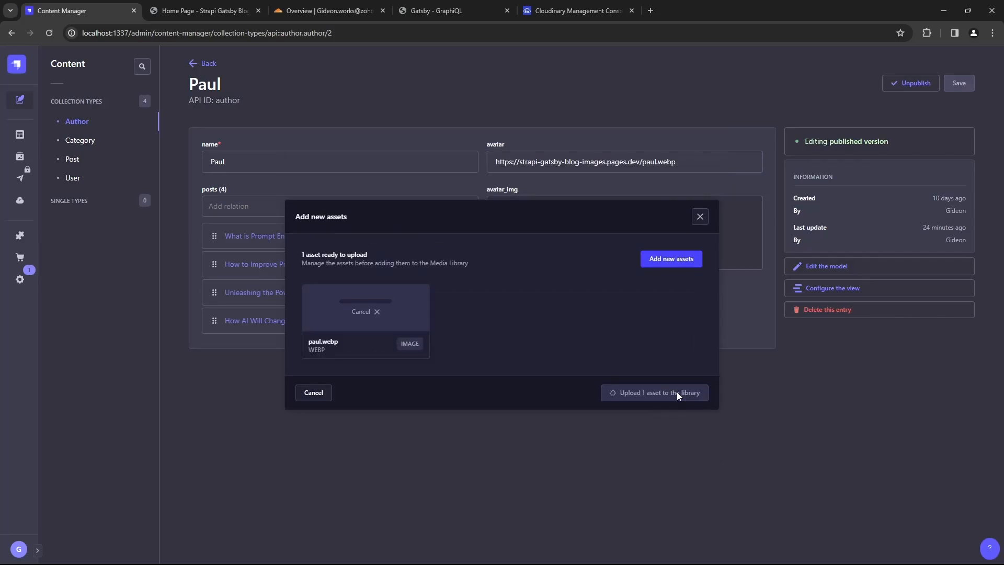
left_click(654, 392)
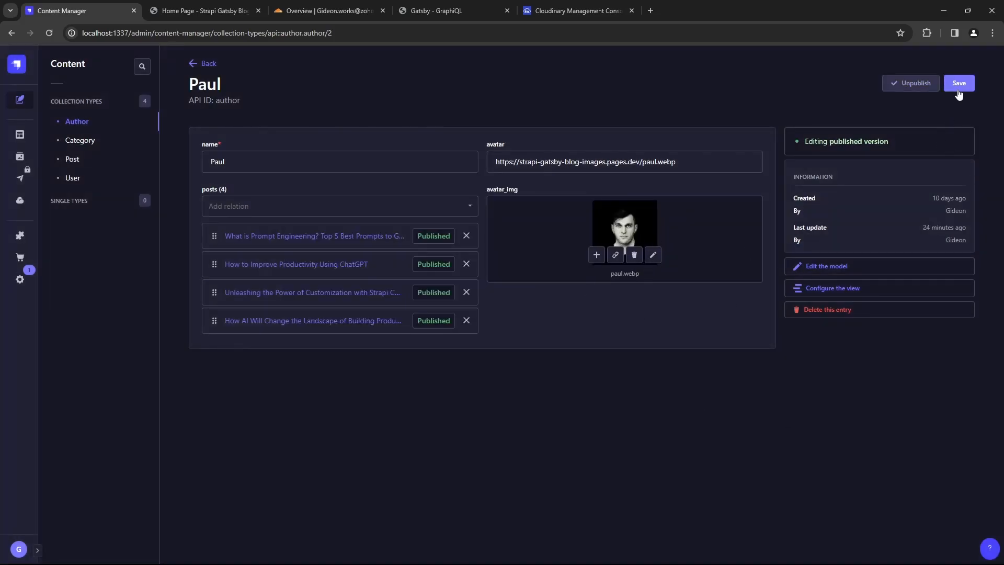
left_click(959, 82)
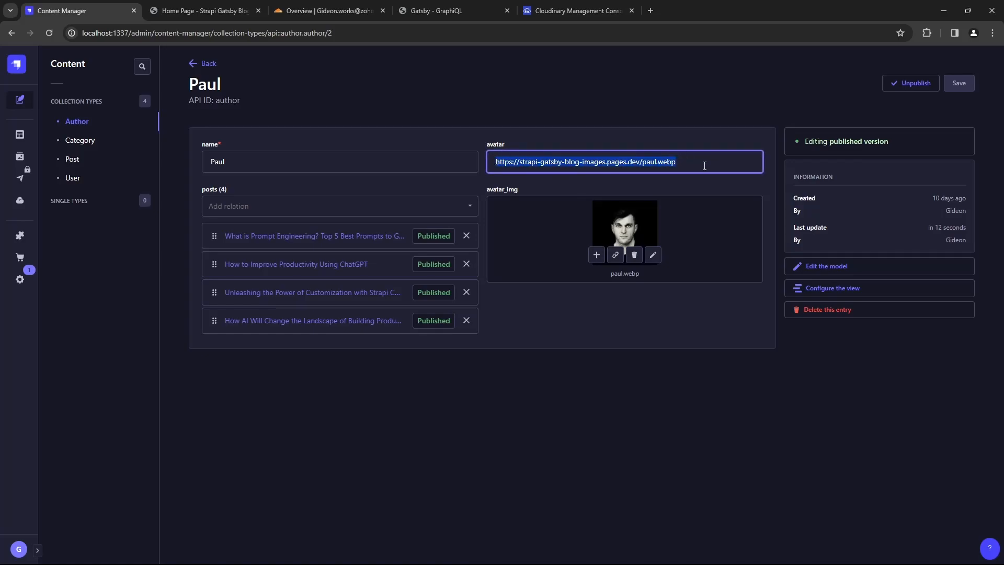
left_click(703, 161)
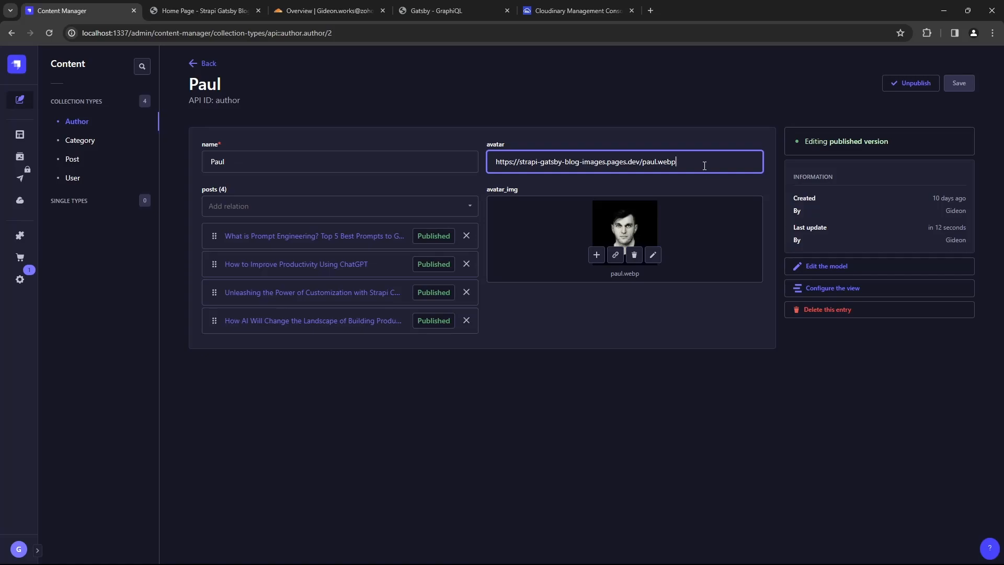
left_click(573, 10)
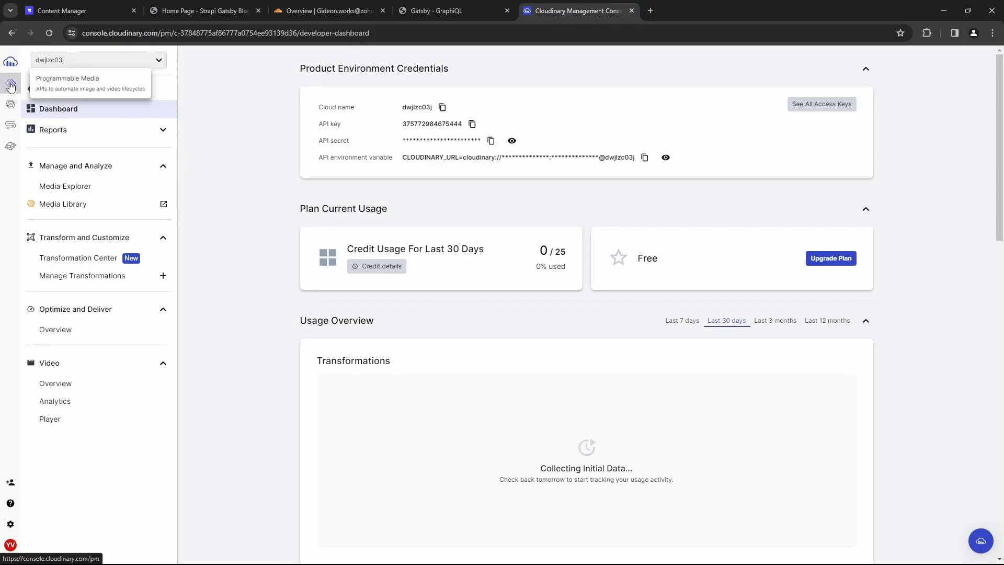
View the Cloudinary Media Library's recent uploads showing Paul's and Megan's photos, then return to Strapi.
left_click(11, 105)
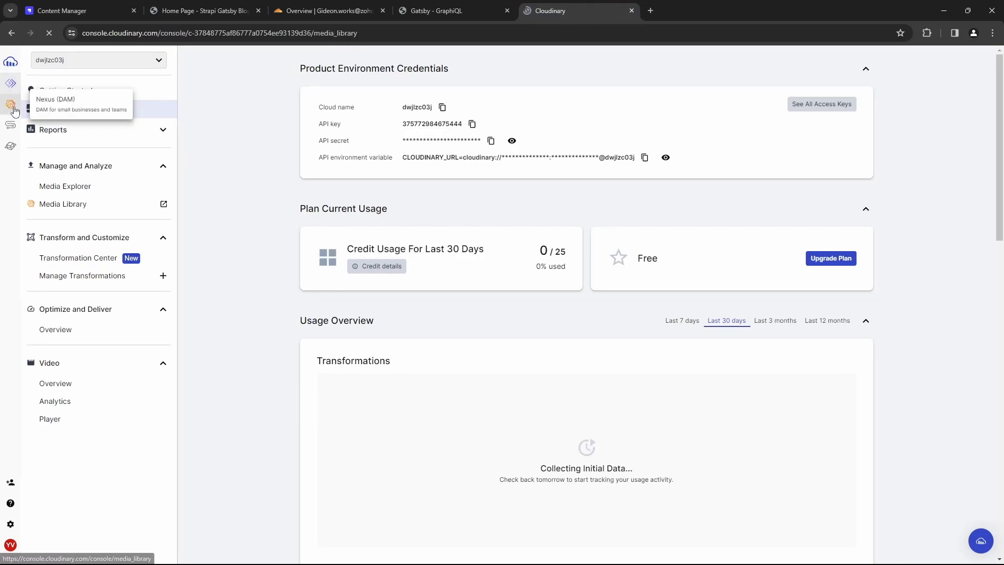
left_click(11, 104)
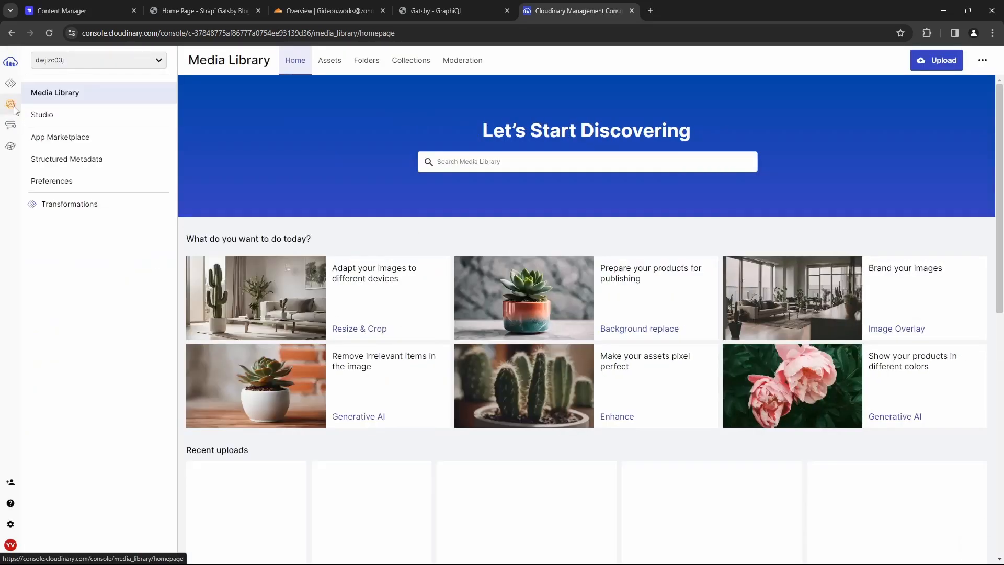
scroll("down", 3)
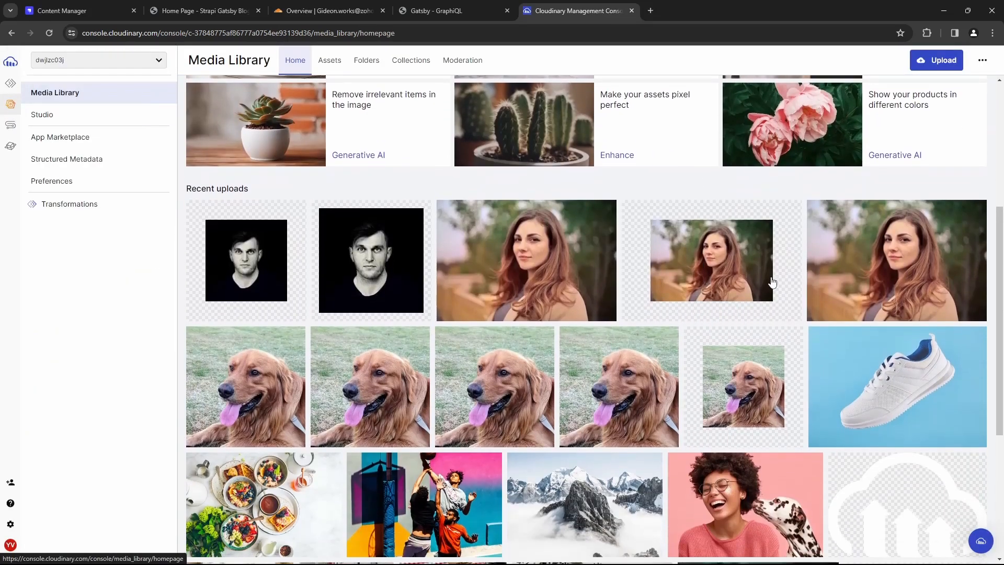
scroll("down", 3)
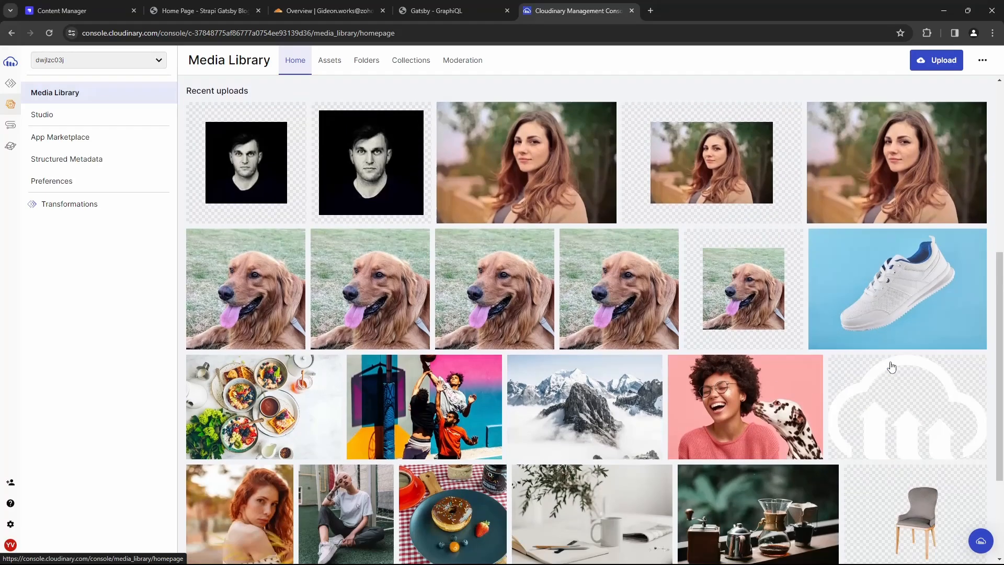
scroll("down", 3)
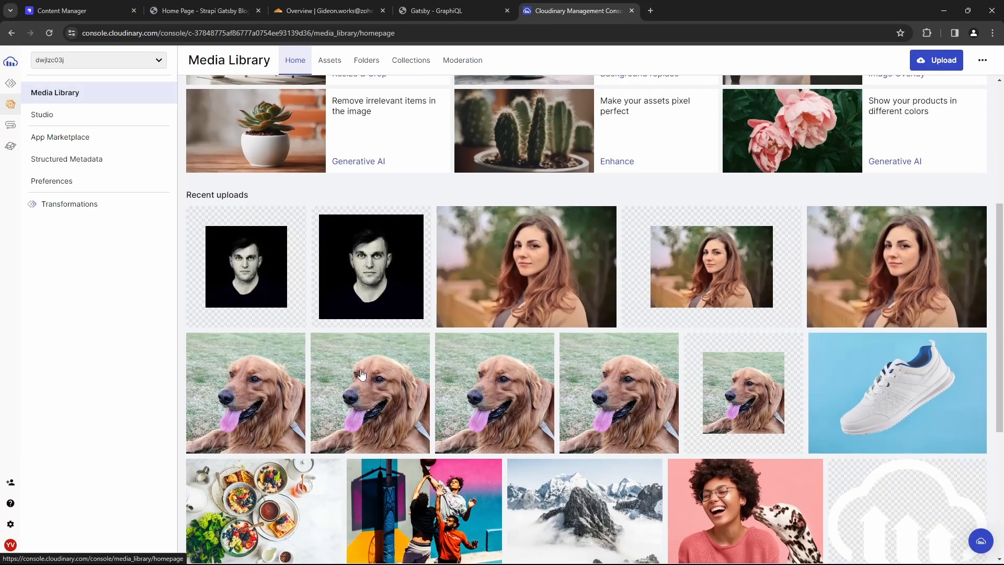
mouse_move(479, 362)
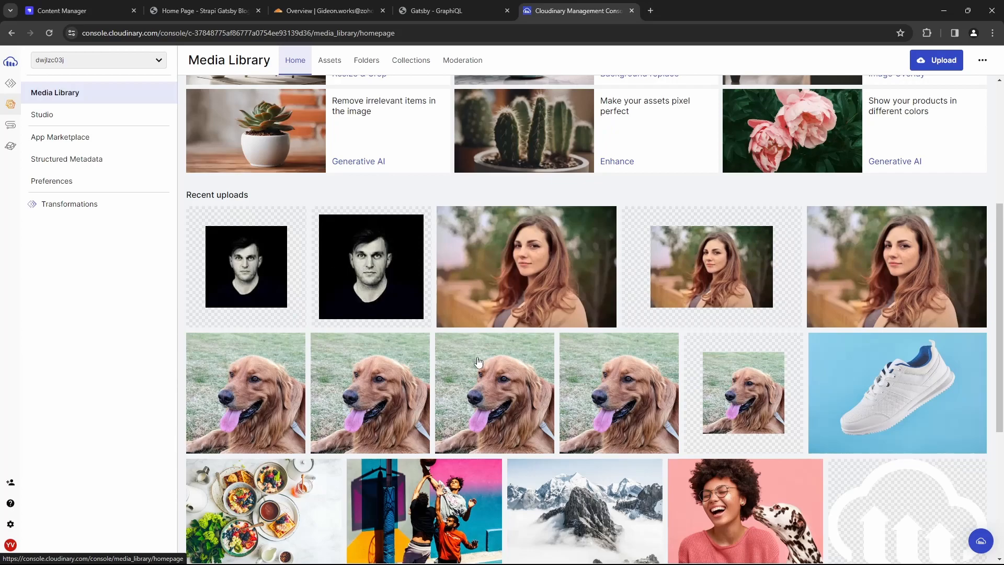
left_click(70, 11)
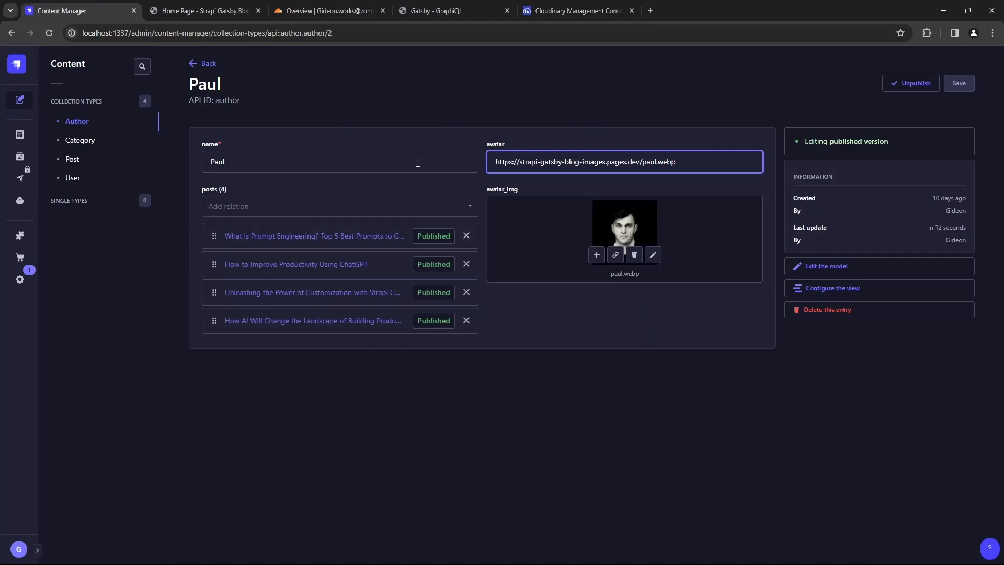
mouse_move(385, 298)
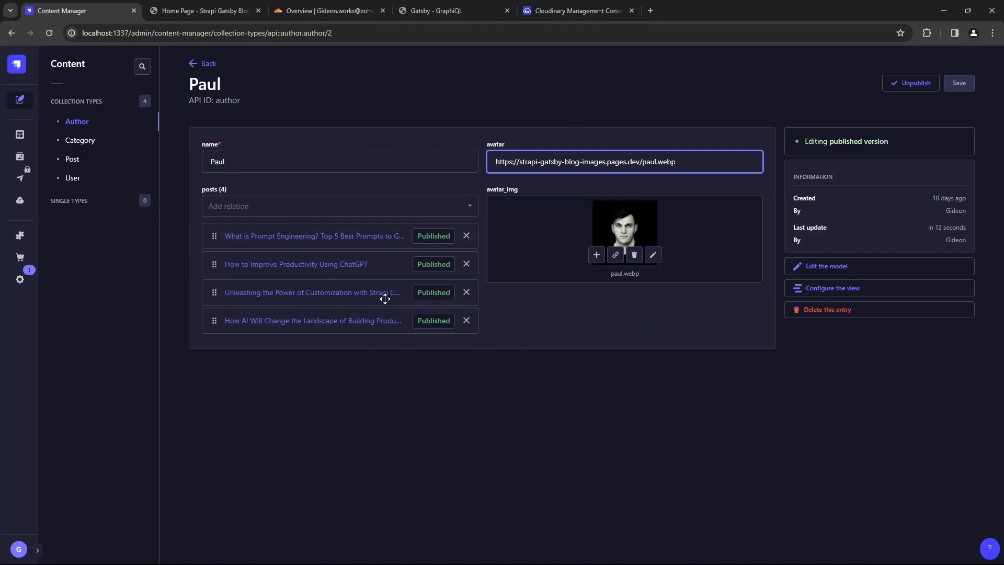
mouse_move(417, 305)
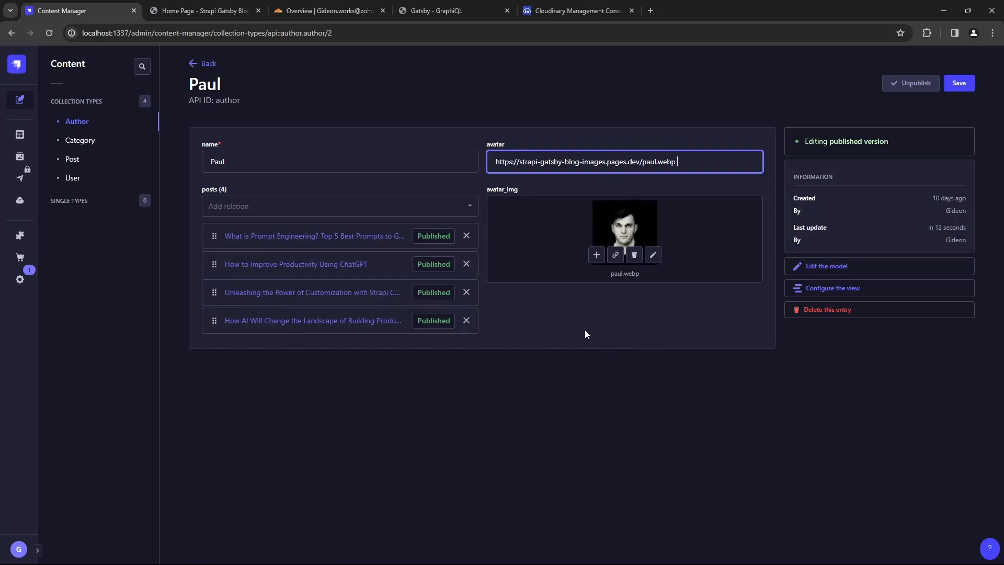
Return from Paul's entry to the Author collection list and switch to the code editor.
left_click(446, 350)
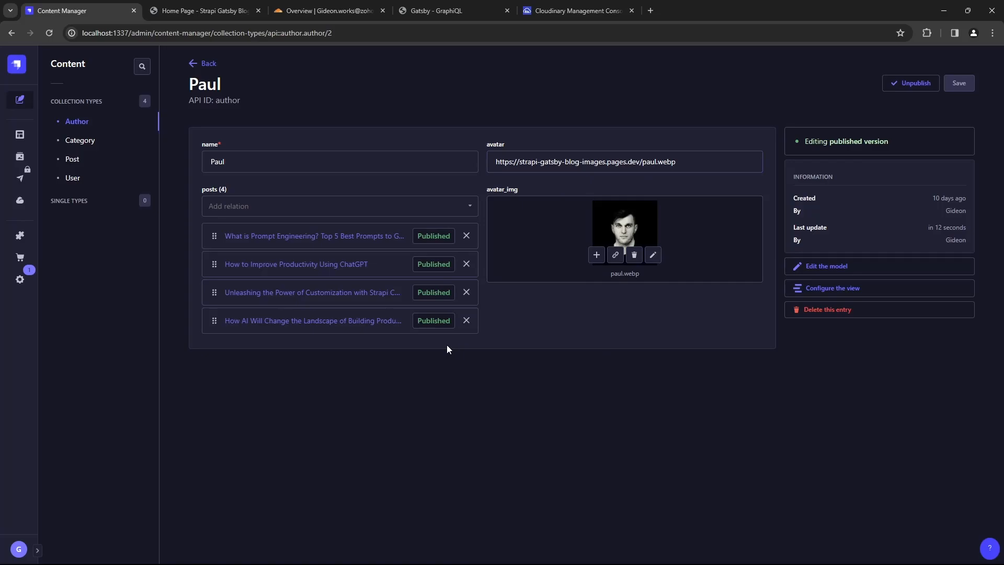
left_click(202, 63)
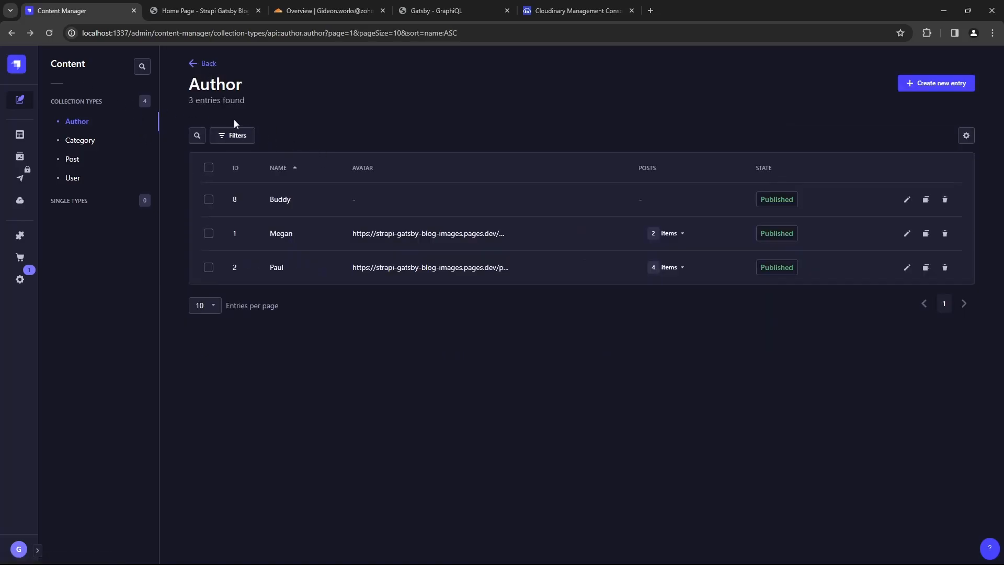
key("alt+tab")
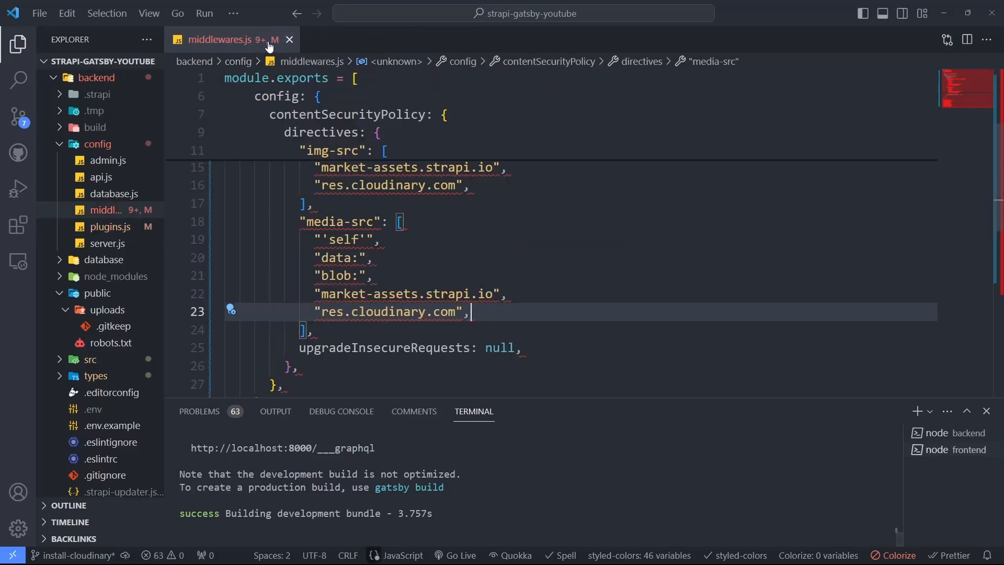
Close middlewares.js and locate node.author.avatar in frontend/src/pages/index.js.
left_click(289, 38)
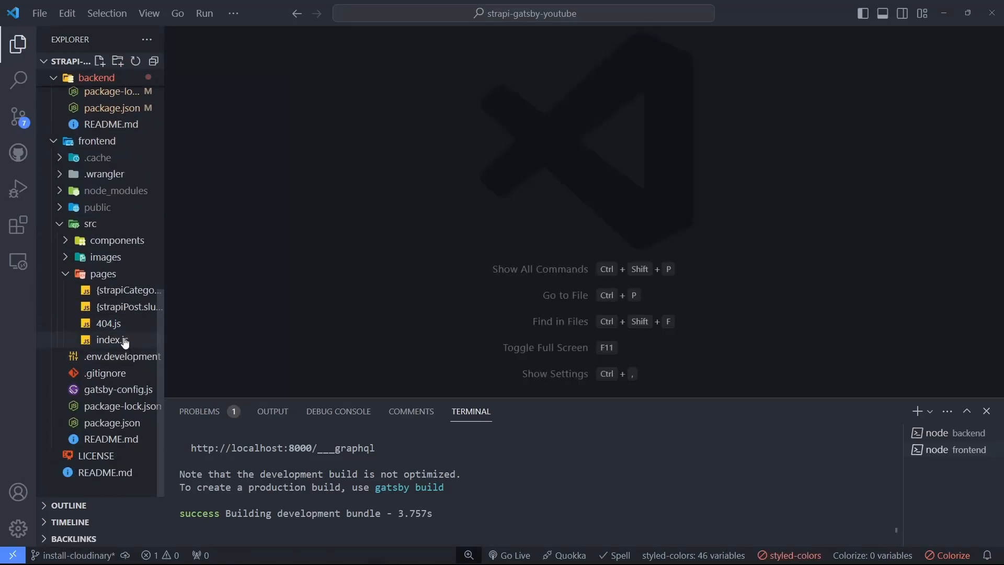
left_click(112, 338)
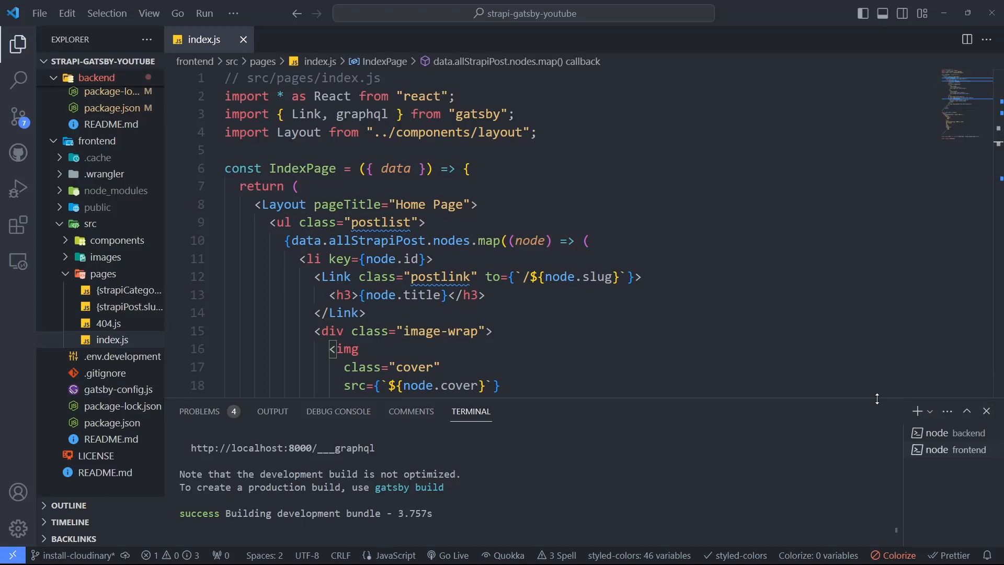
scroll("down", 3)
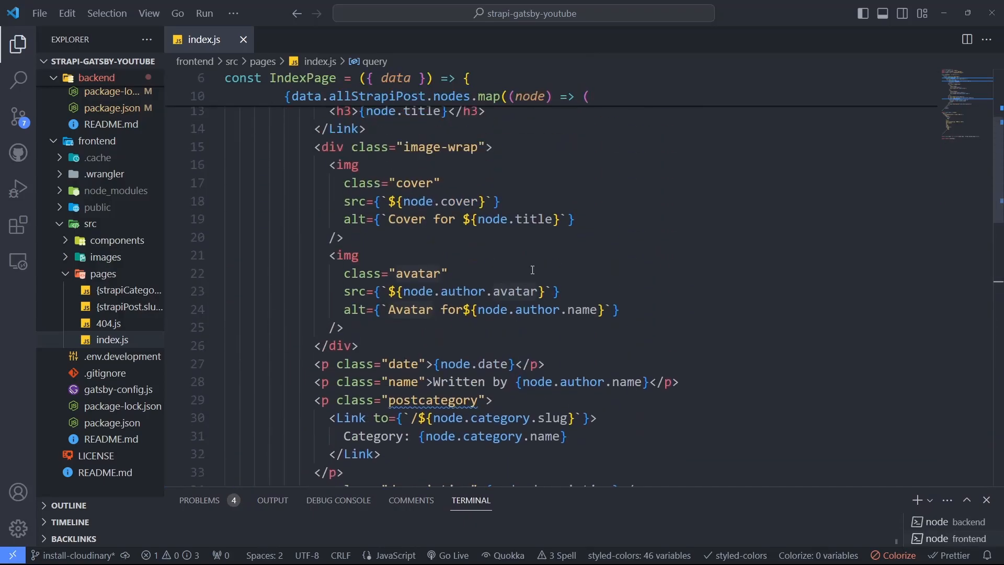
double_click(416, 290)
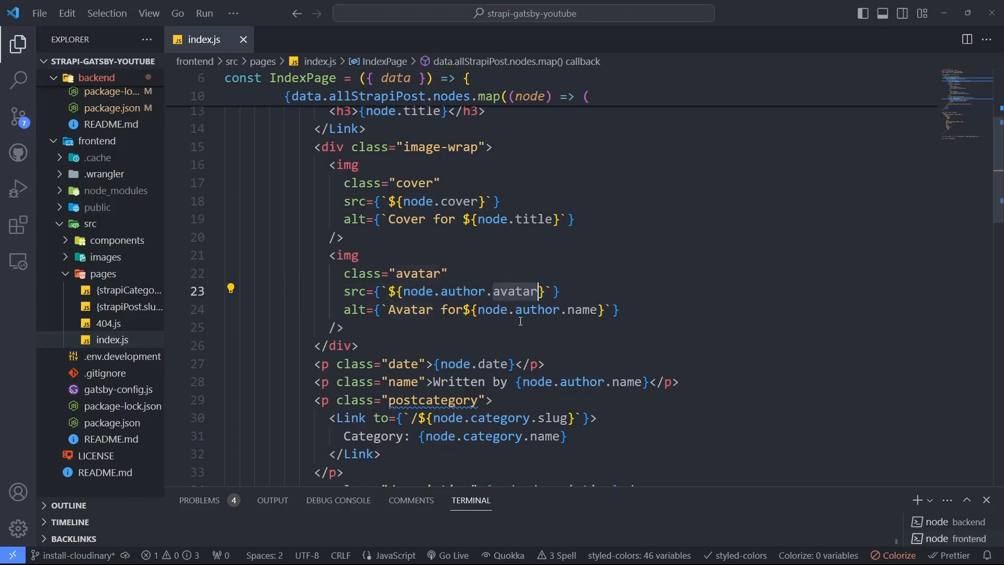
Change the avatar source to node.author.avatar_img.url and rebuild with gatsby develop.
scroll("down", 3)
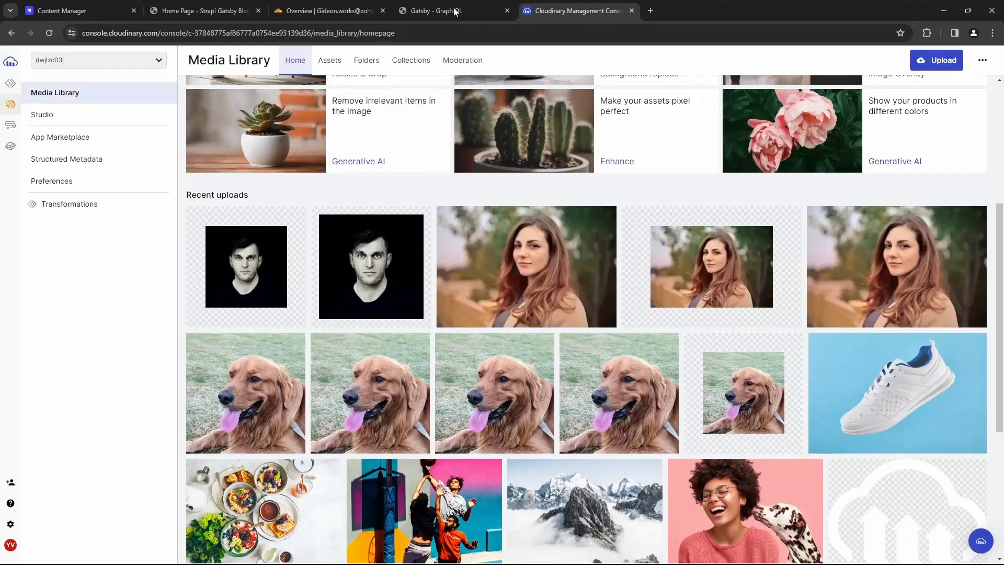
left_click(437, 10)
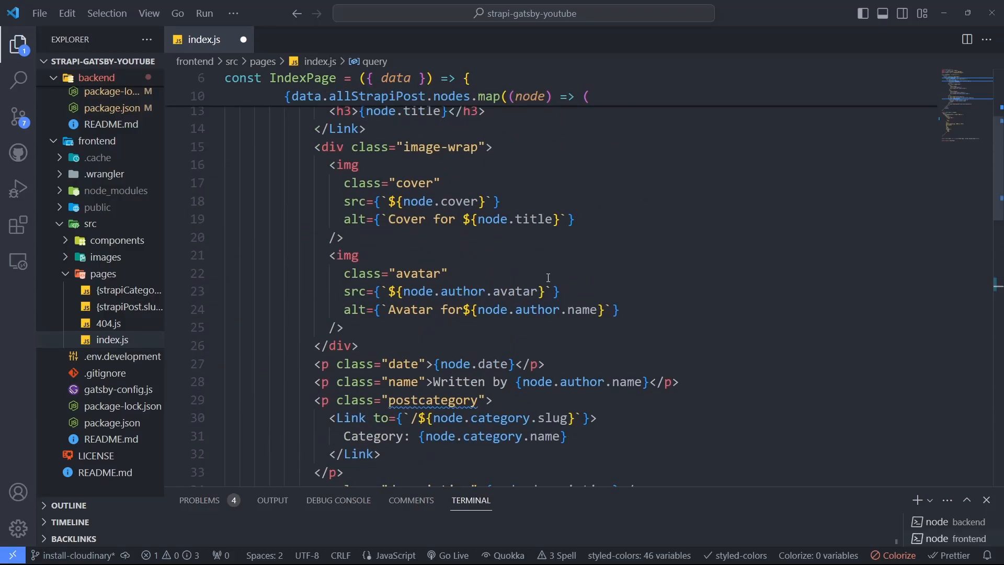
left_click(537, 290)
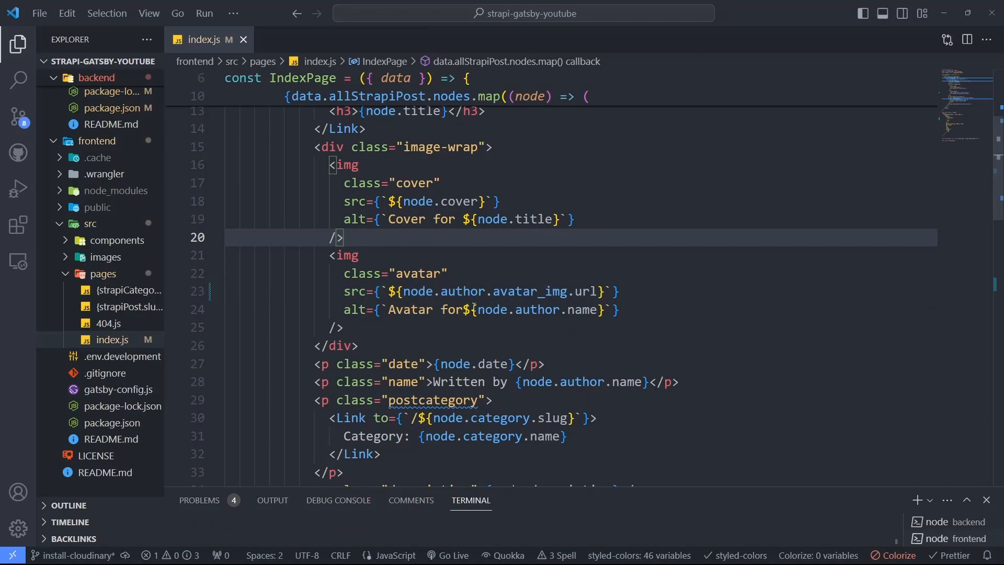
mouse_move(590, 290)
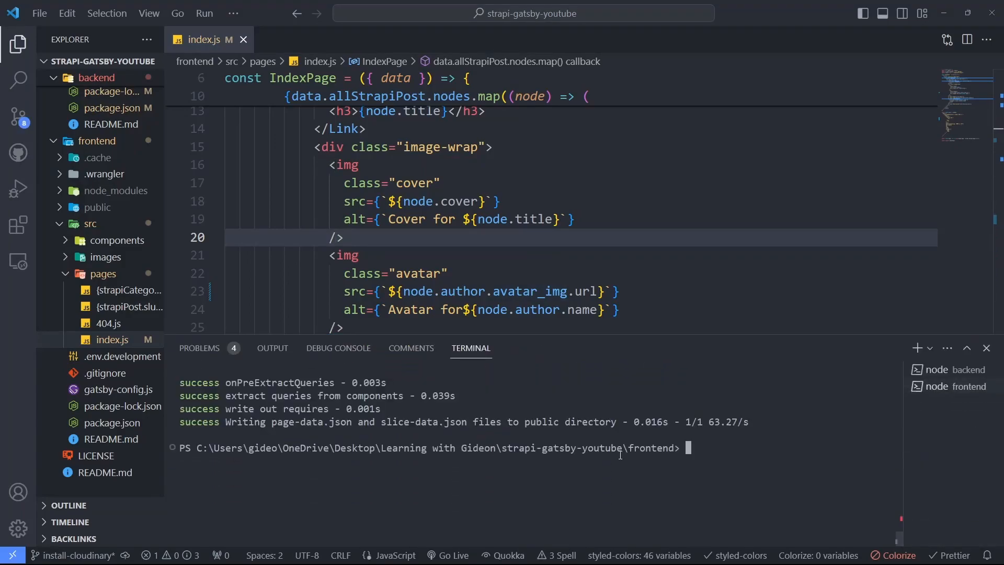
type("gatsby develop")
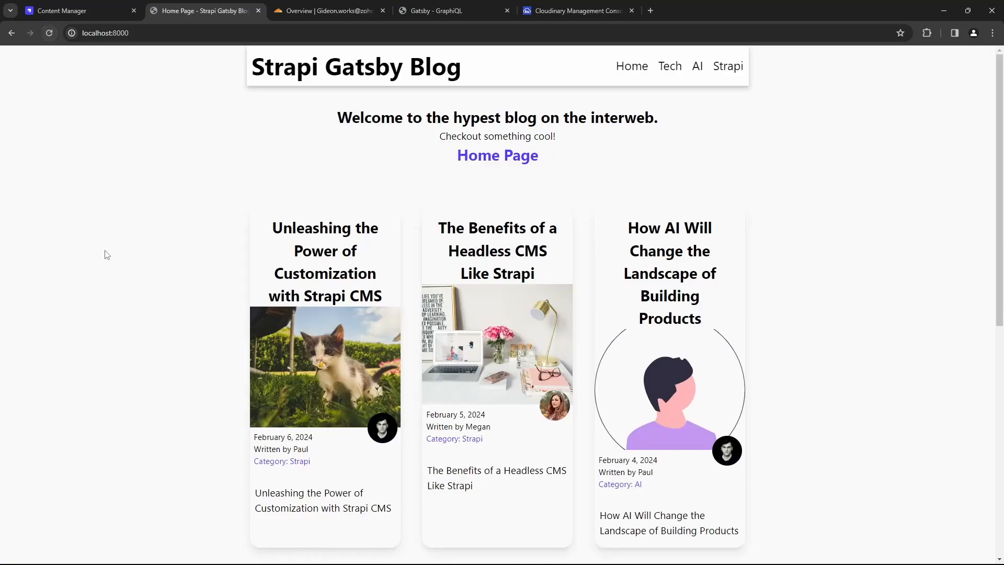
Confirm Megan's avatar on the second post is a res.cloudinary.com image, then go to the Strapi author list.
scroll("down", 3)
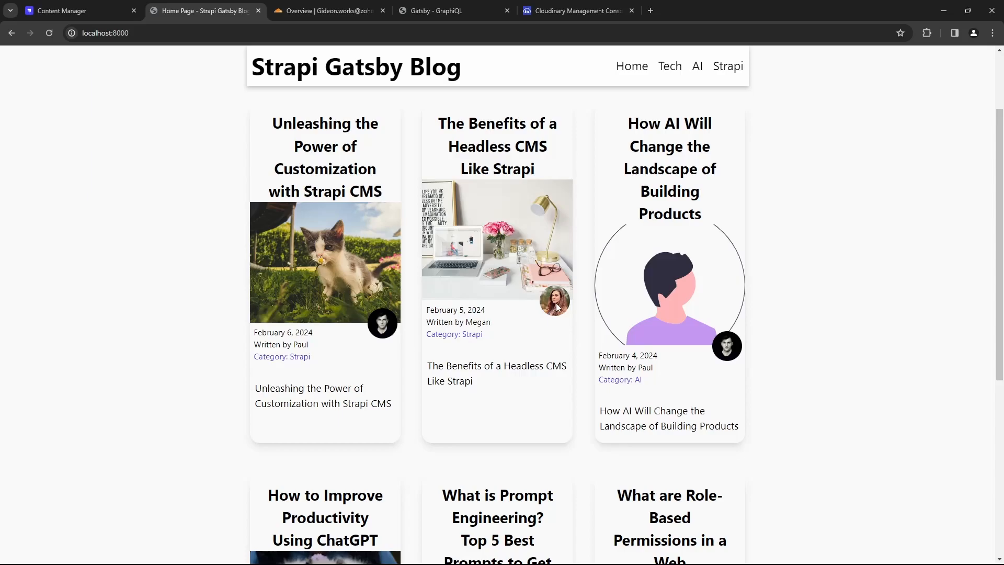
left_click(554, 300)
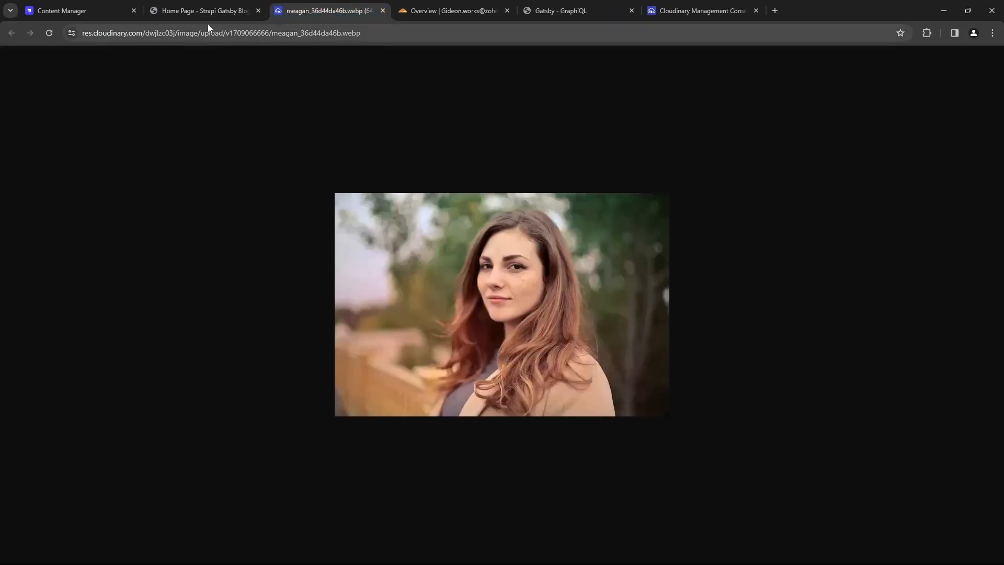
mouse_move(246, 181)
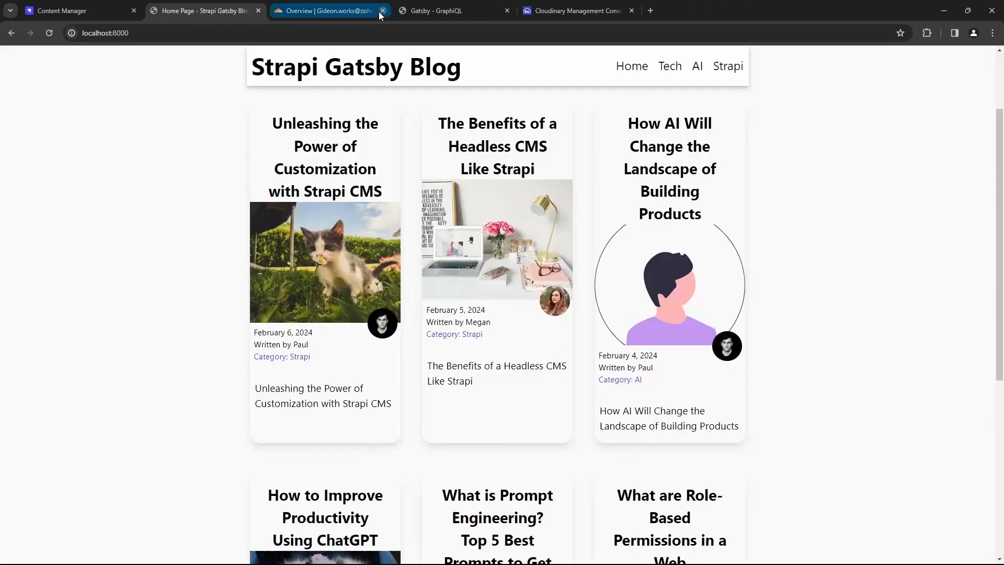
left_click(63, 11)
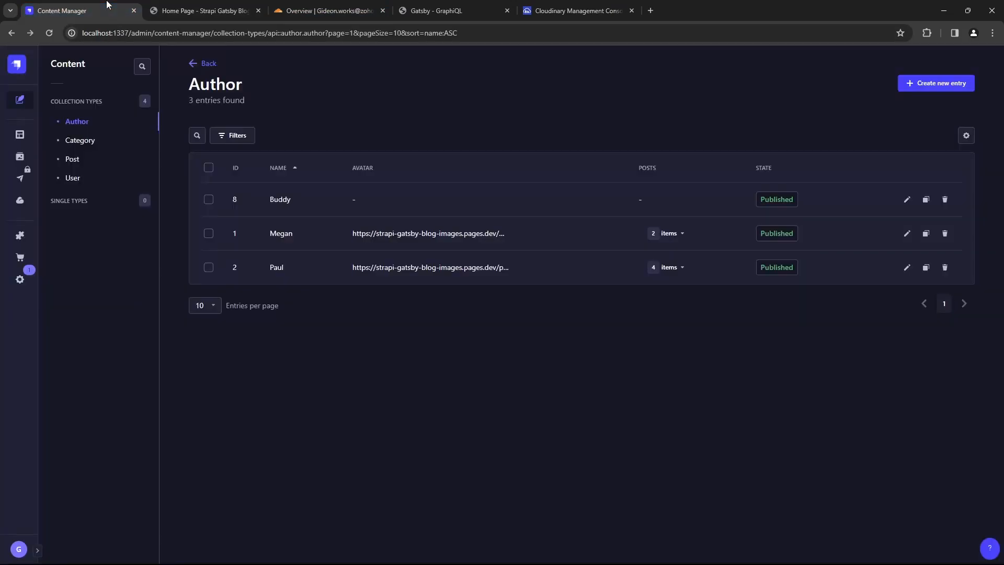
Set the AI landscape post's author to Buddy, save, return to the Post list and run gatsby develop.
left_click(72, 159)
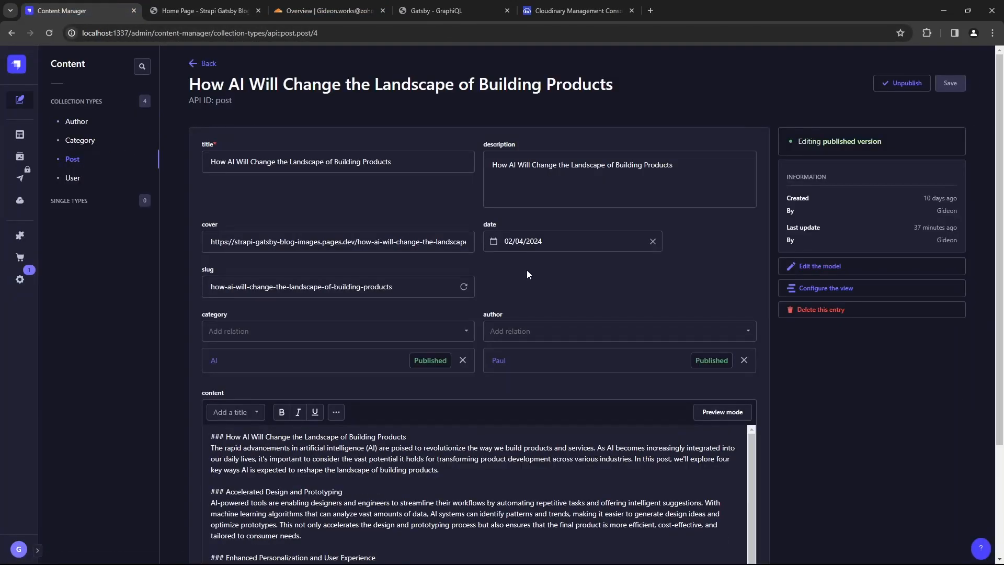
mouse_move(743, 364)
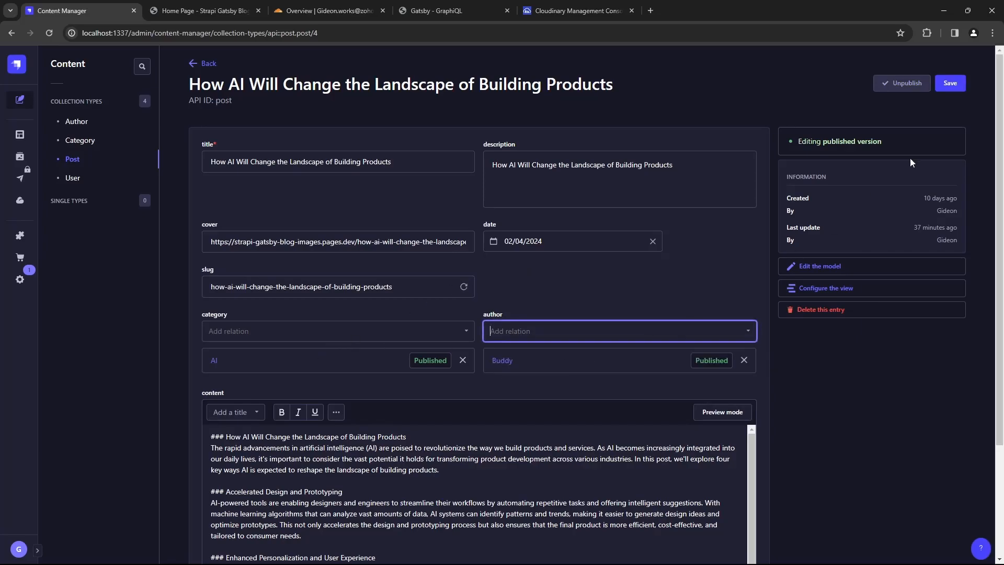
left_click(950, 82)
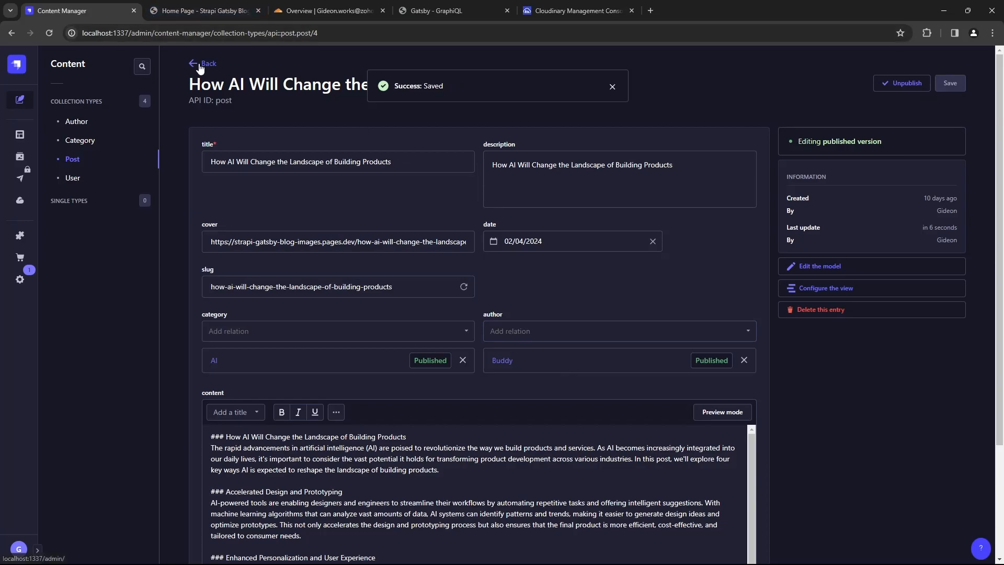
left_click(208, 63)
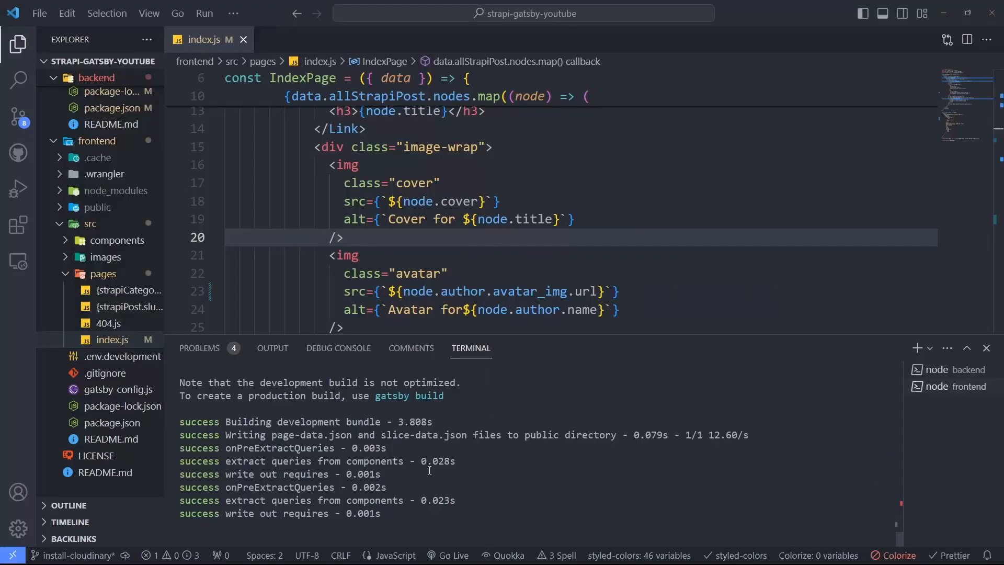
type("gatsby develop")
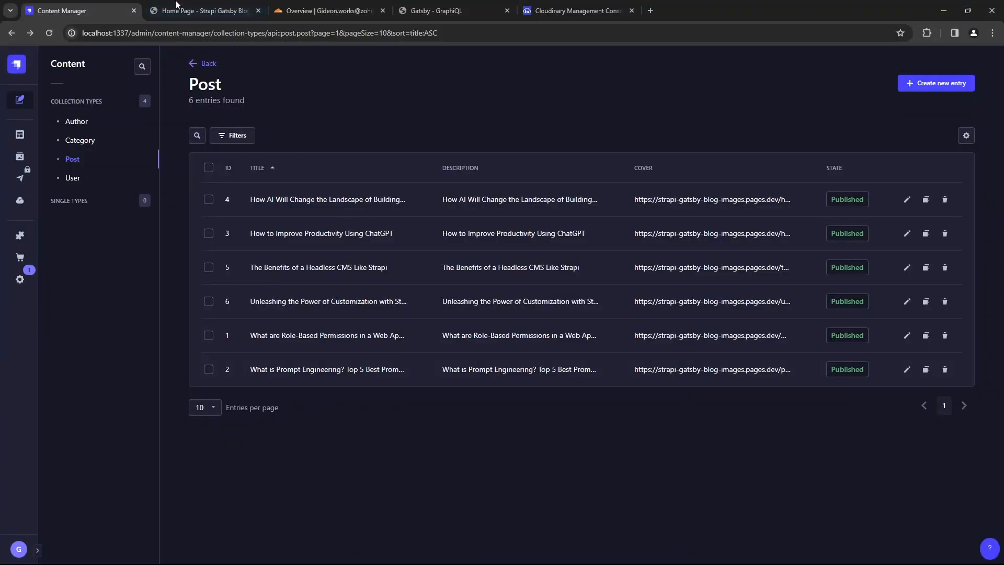
View Buddy's avatar on the localhost:8000 home page in its own tab to confirm it loads from Cloudinary.
left_click(205, 10)
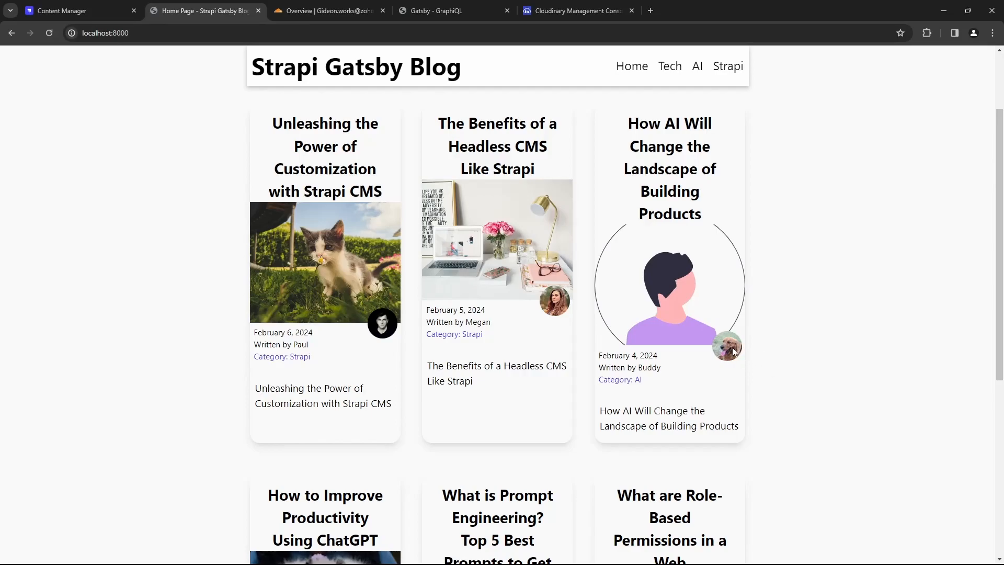
mouse_move(839, 265)
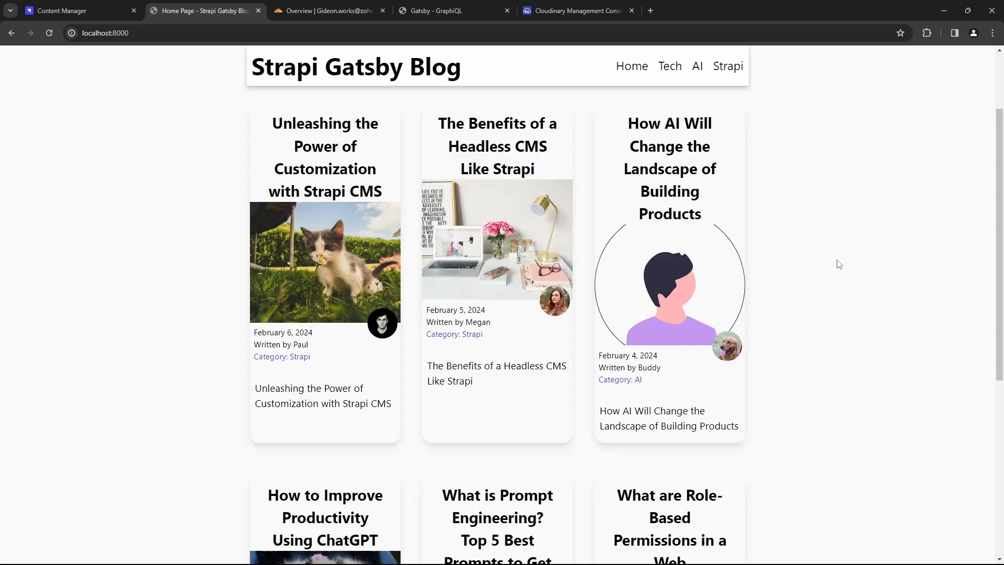
right_click(727, 346)
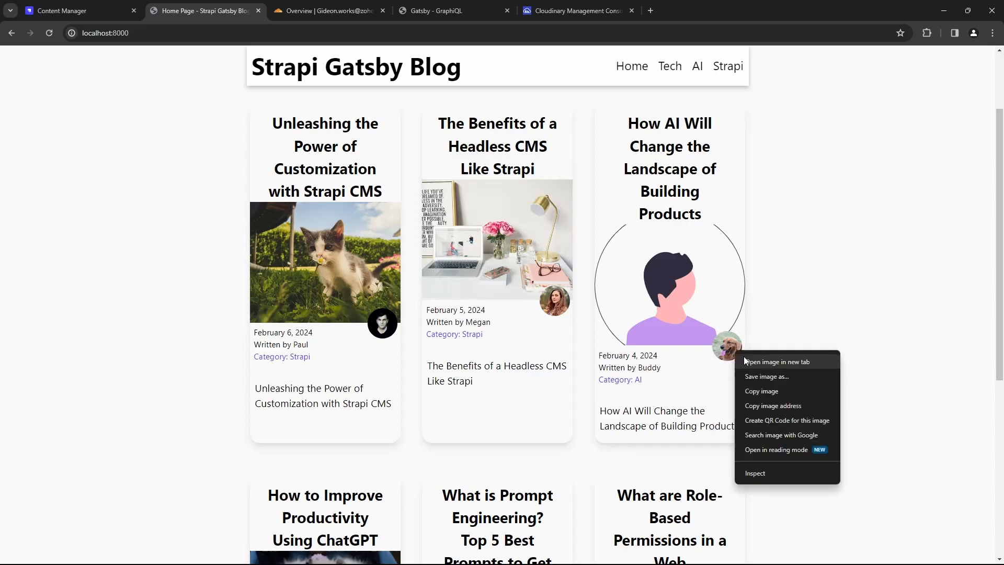
left_click(775, 362)
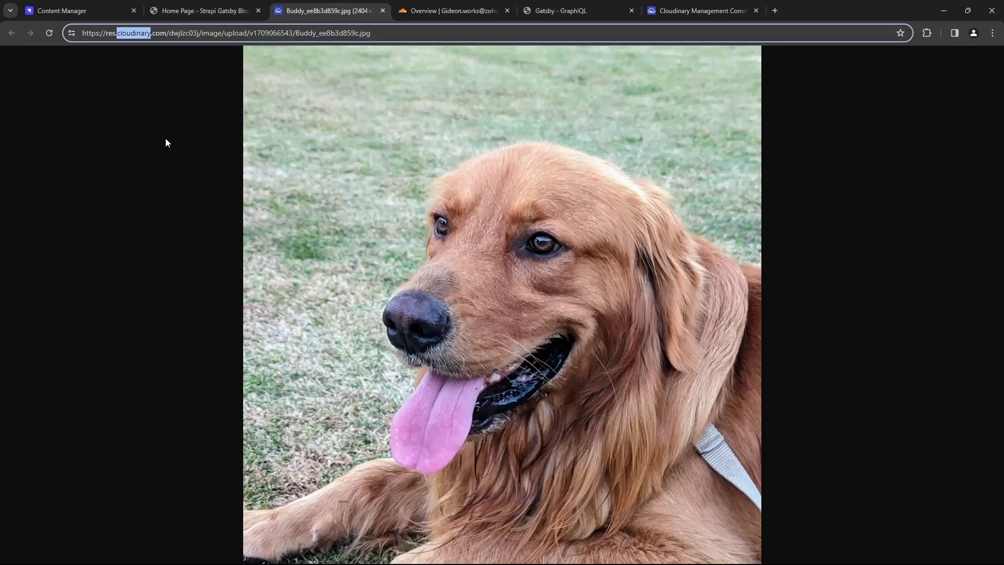
left_click(204, 10)
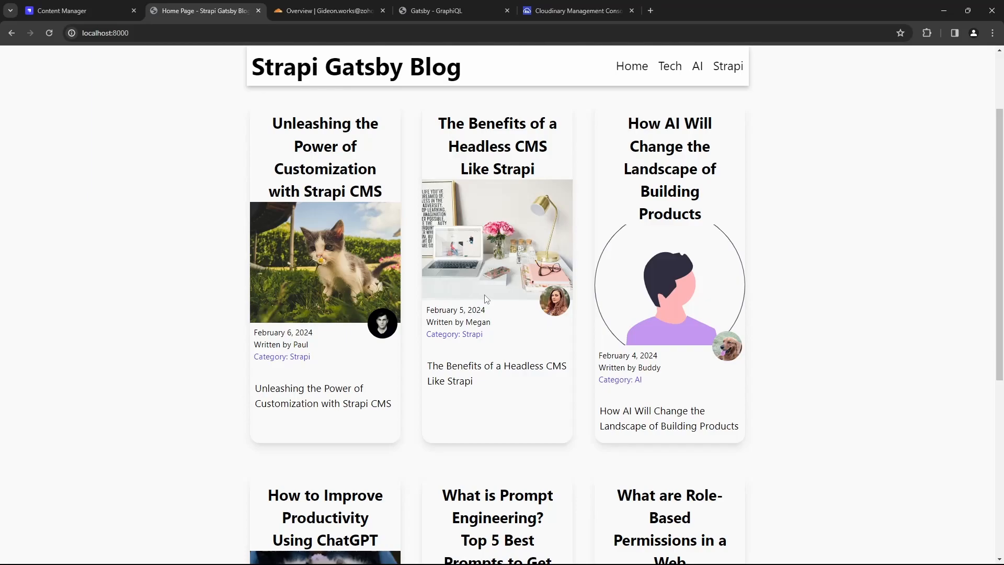
mouse_move(729, 347)
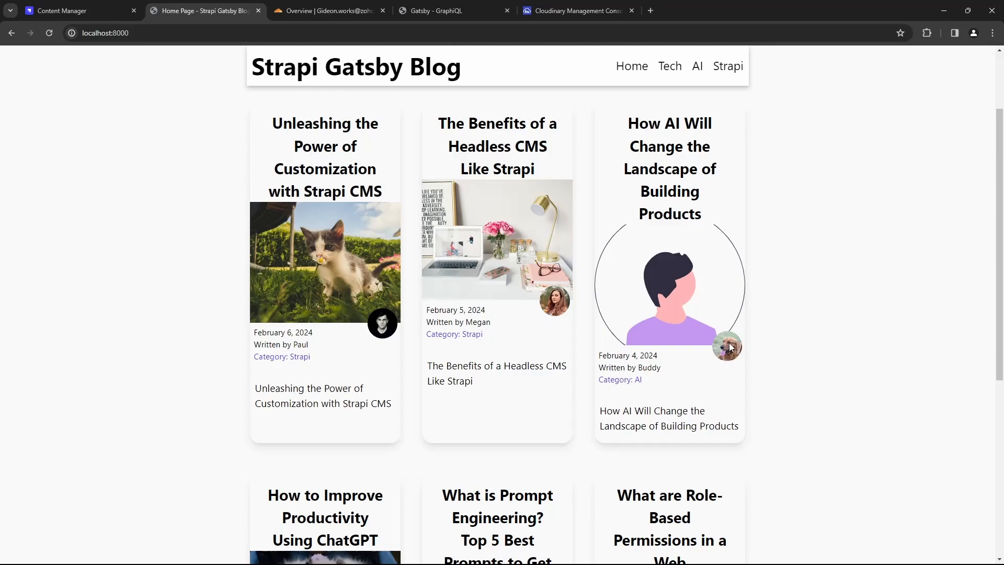
mouse_move(579, 437)
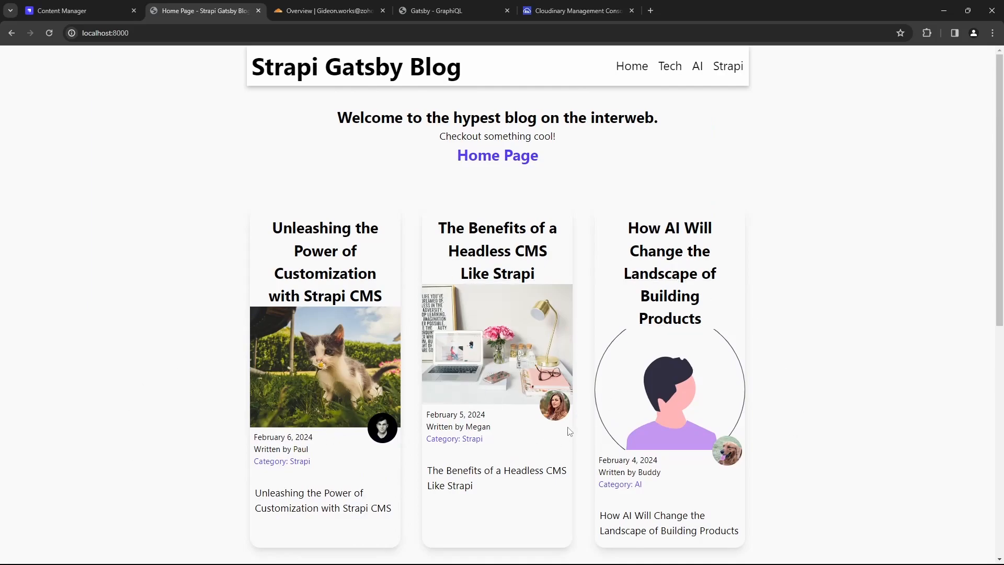
scroll("down", 3)
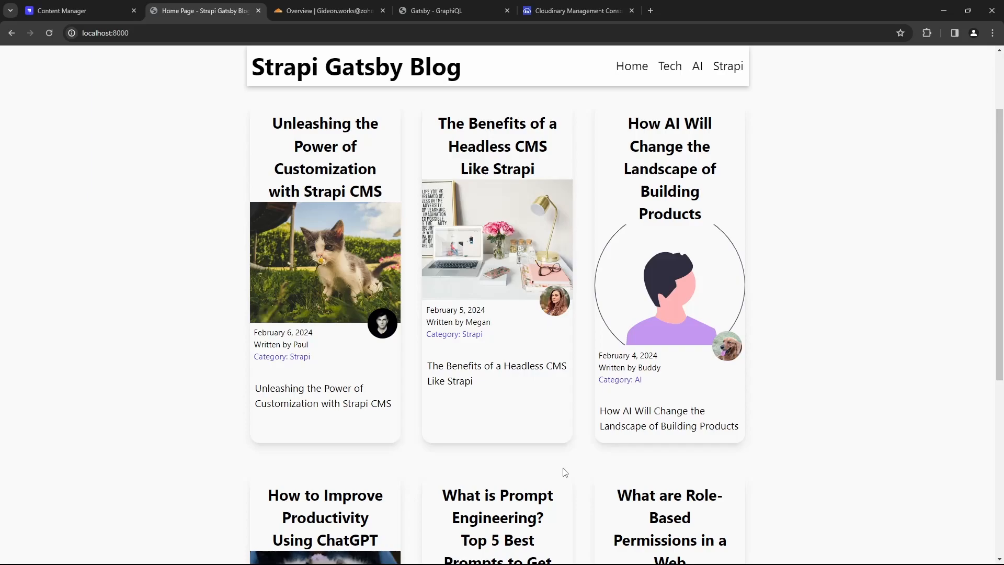
mouse_move(541, 463)
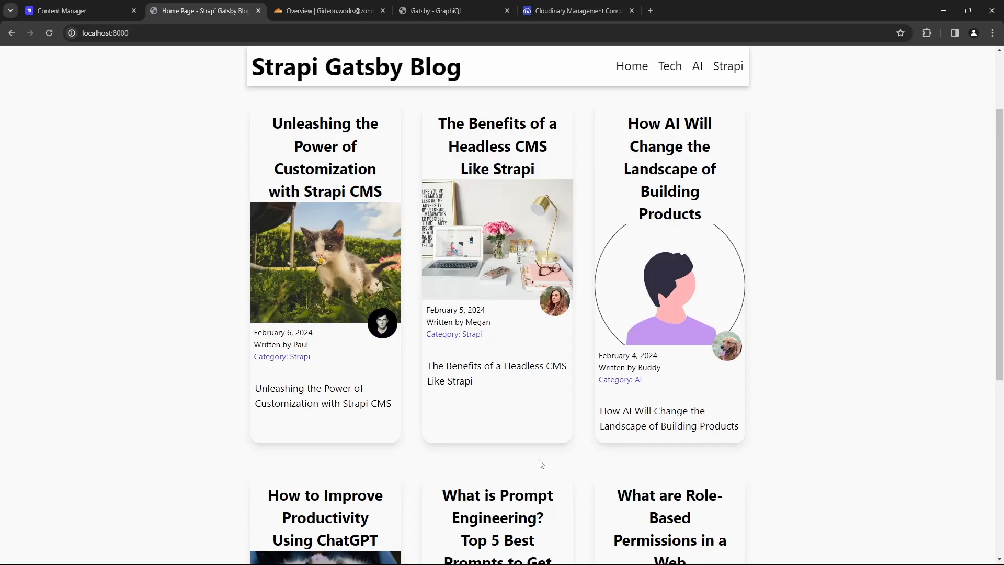
mouse_move(458, 431)
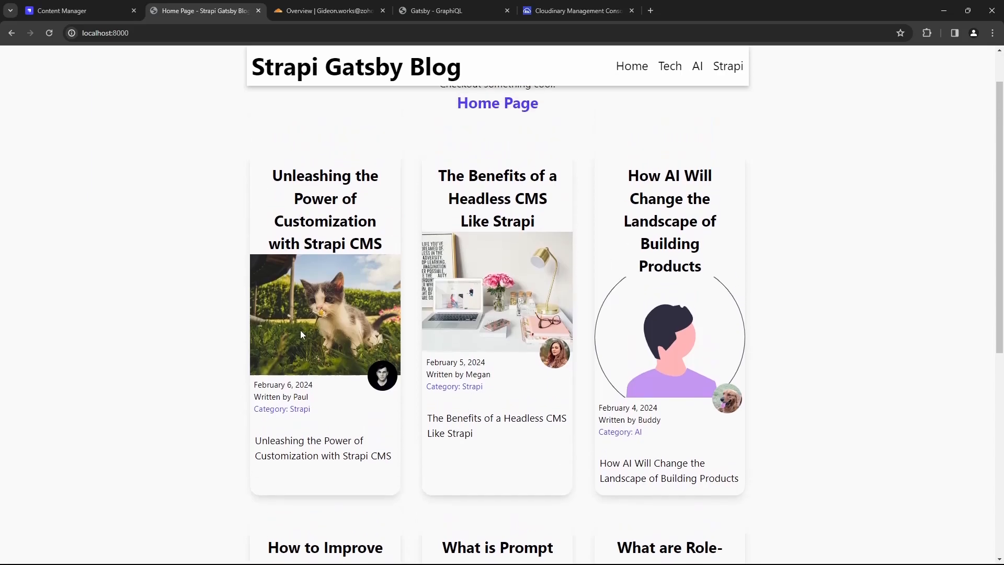
mouse_move(334, 331)
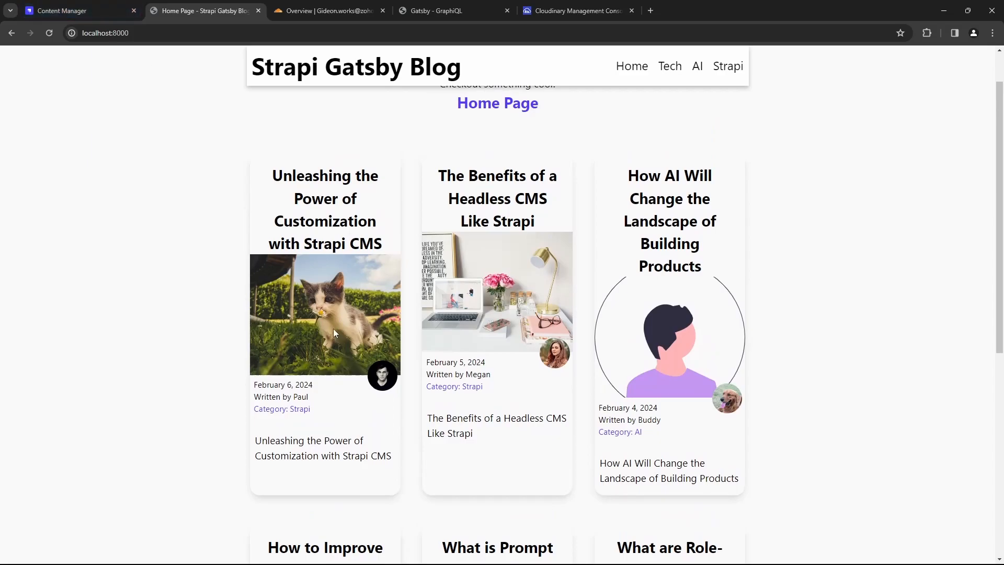
left_click(64, 11)
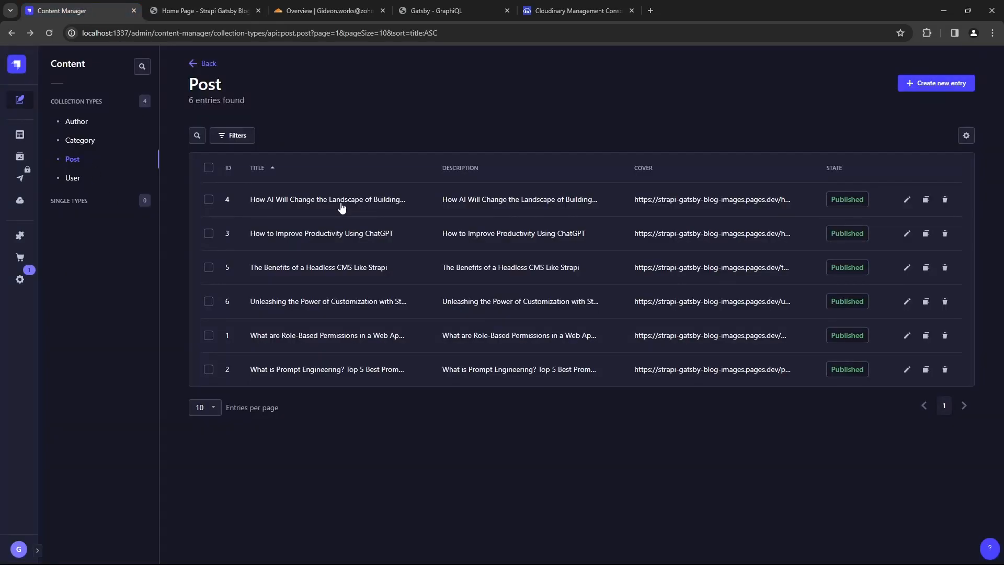
left_click(327, 199)
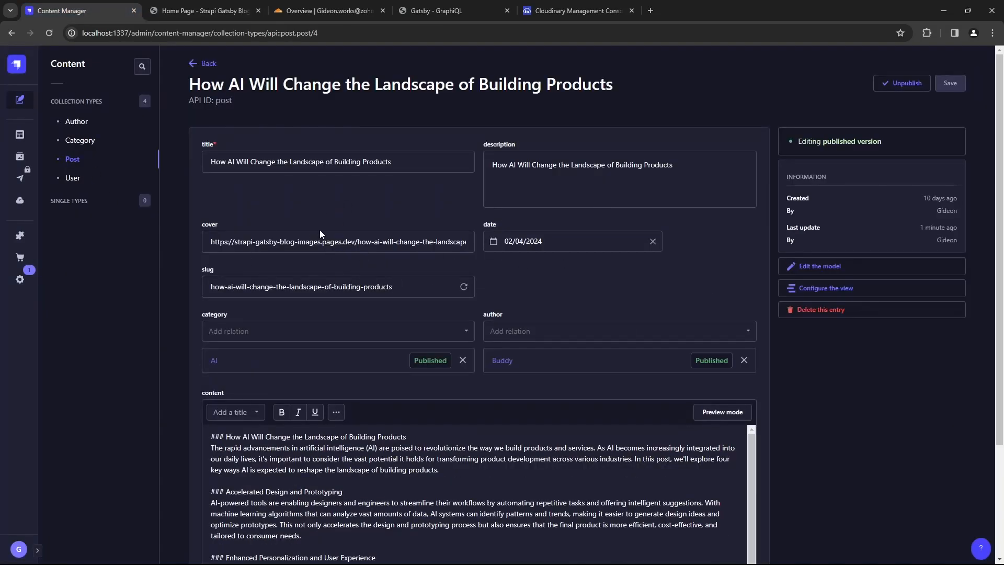
mouse_move(511, 292)
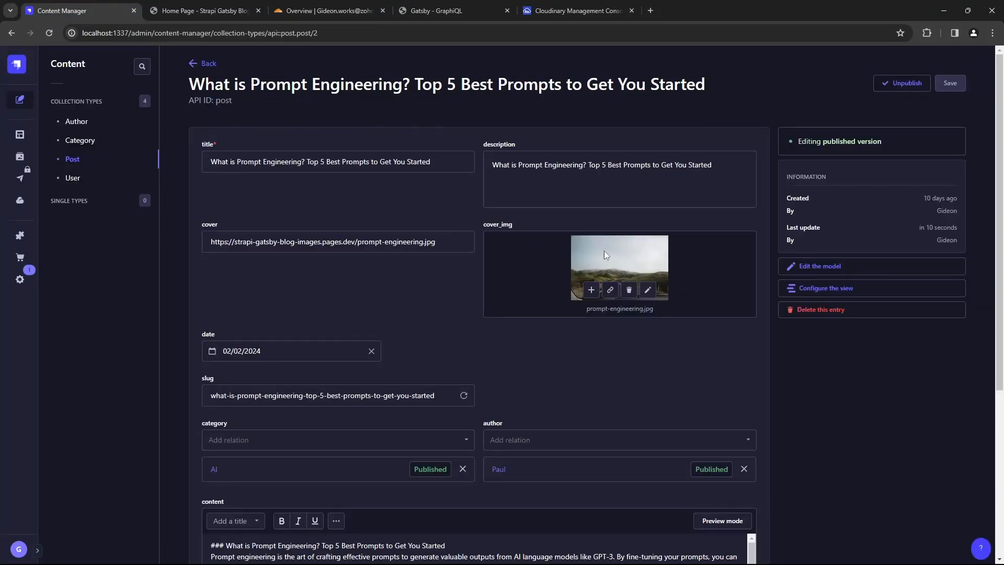
left_click(202, 63)
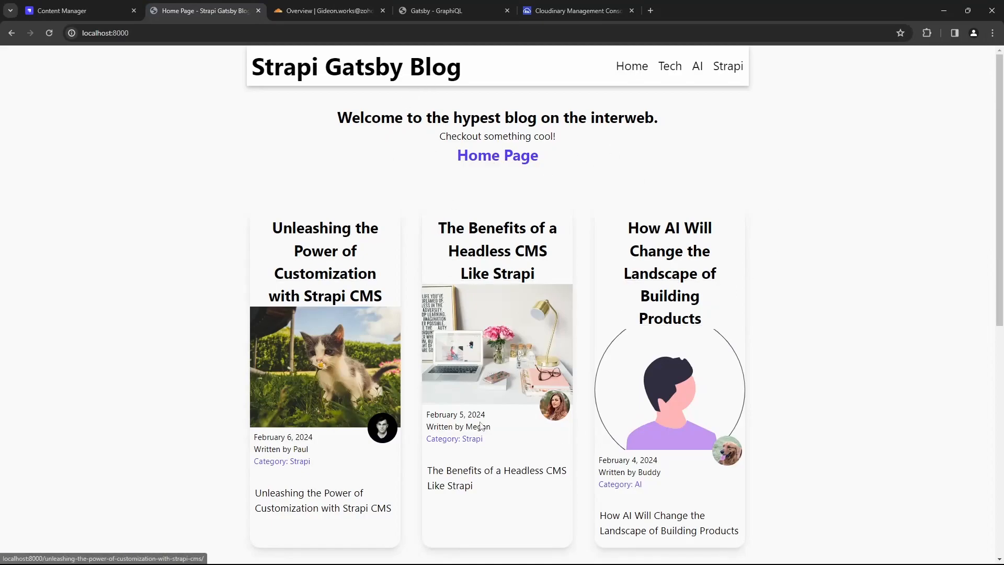
From the AI category, open the How AI Will Change… post and view Buddy's avatar full-size from Cloudinary.
left_click(696, 66)
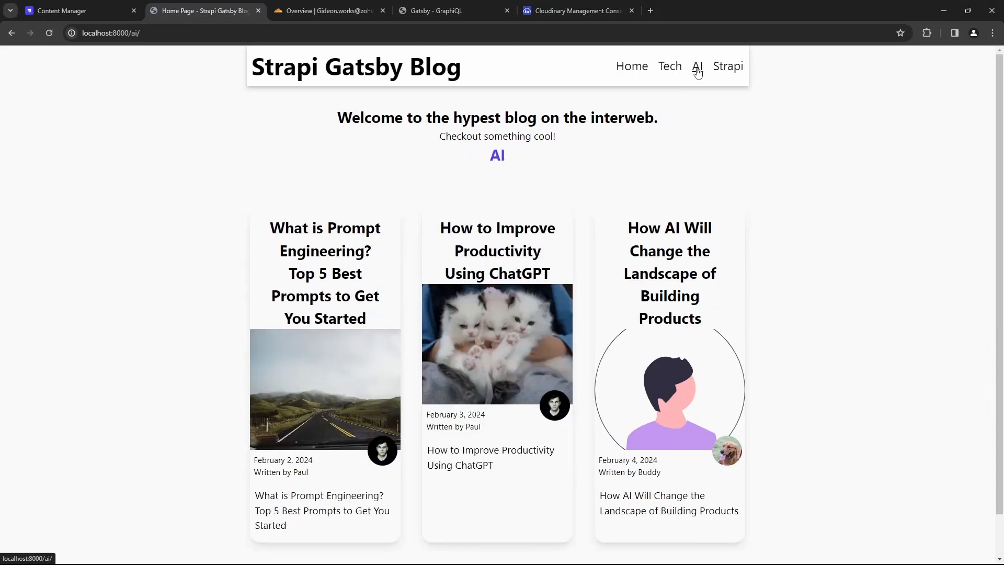
left_click(697, 66)
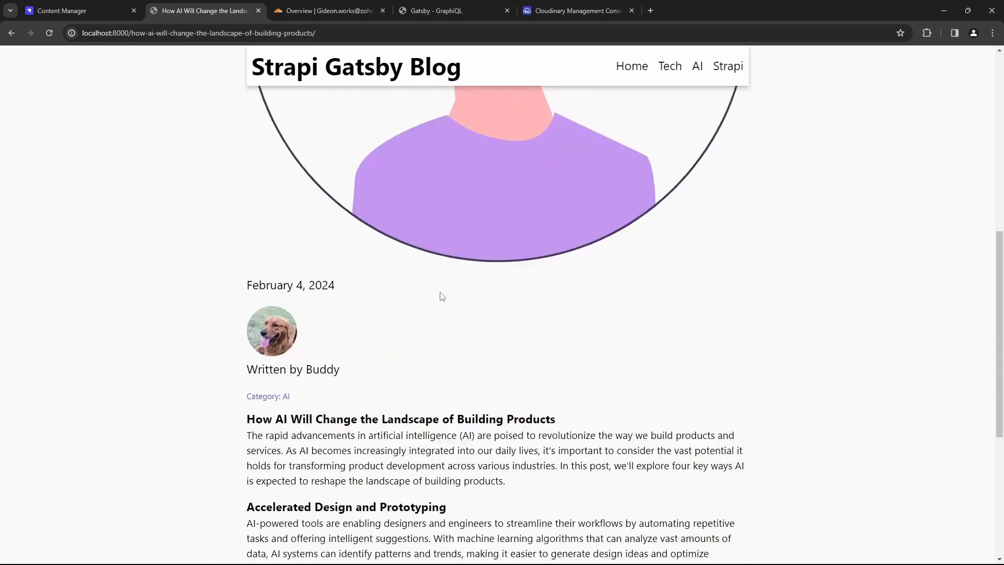
scroll("up", 3)
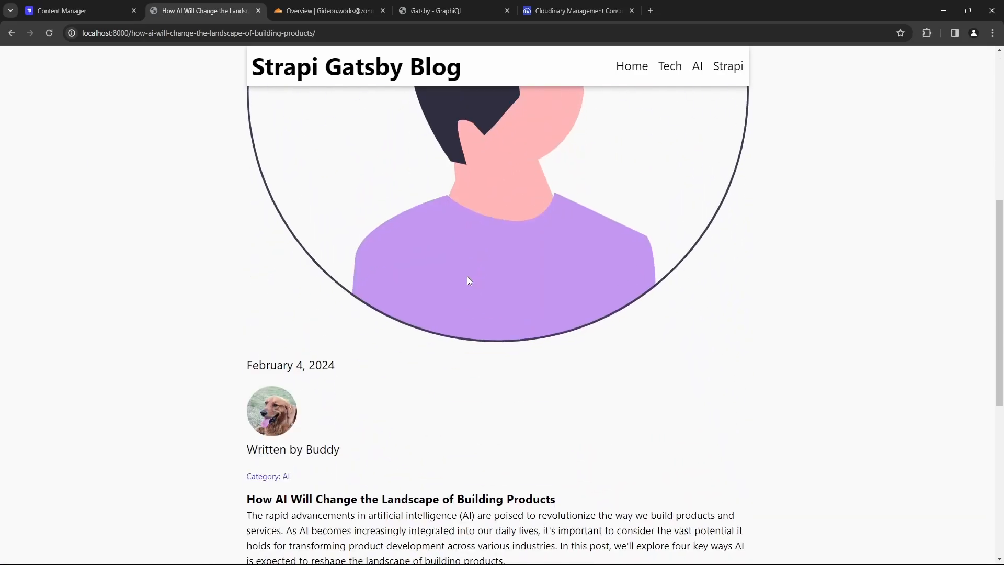
right_click(468, 280)
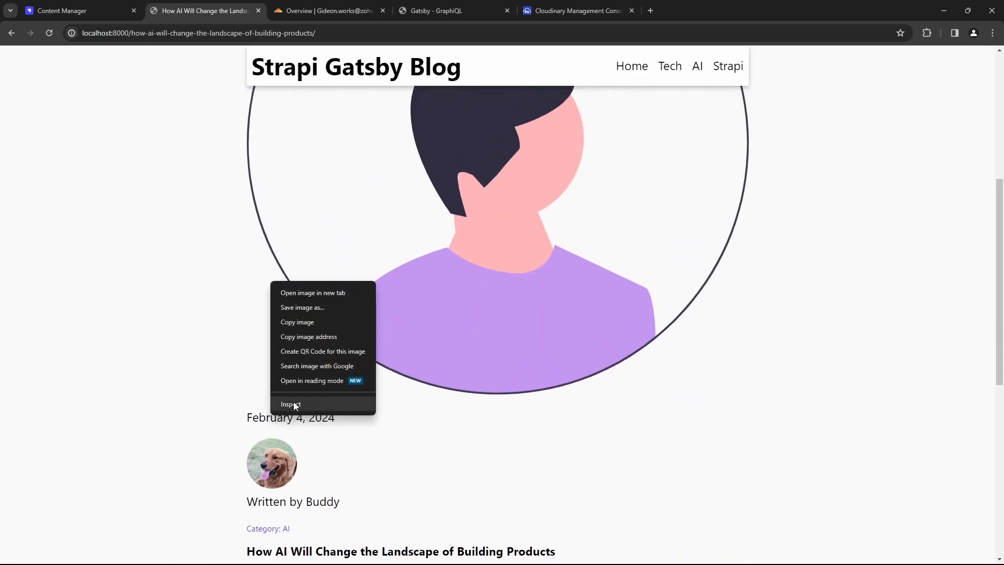
left_click(313, 293)
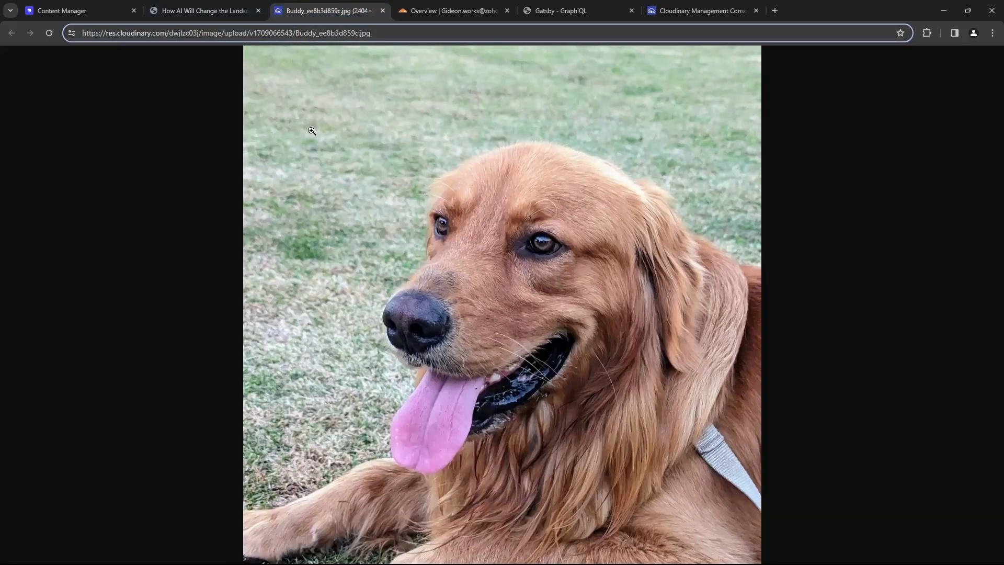
left_click(202, 10)
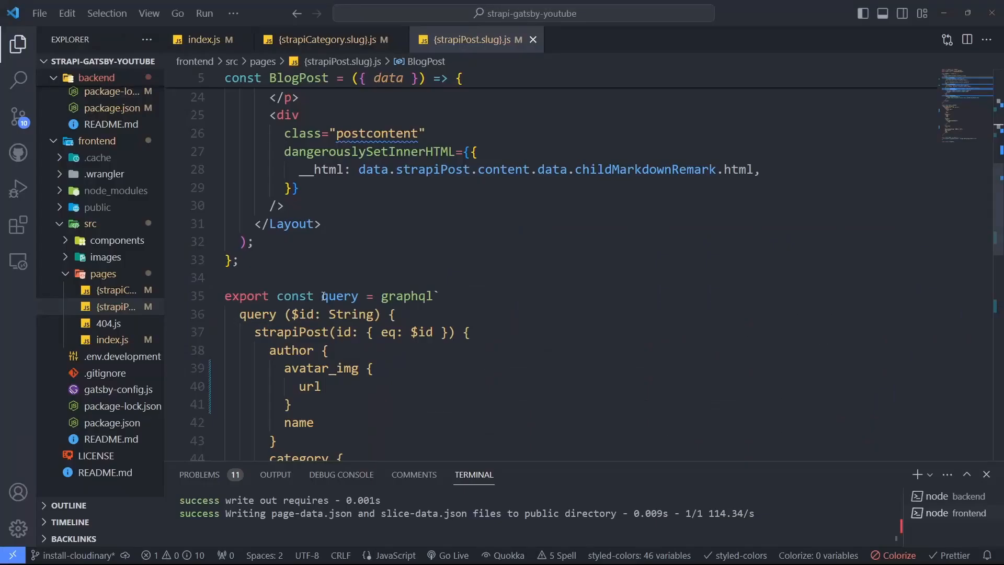
Review the {strapiPost.slug}.js template's query and img tags for cover_img.url and author.avatar_img.url, then return to Strapi.
left_click(202, 39)
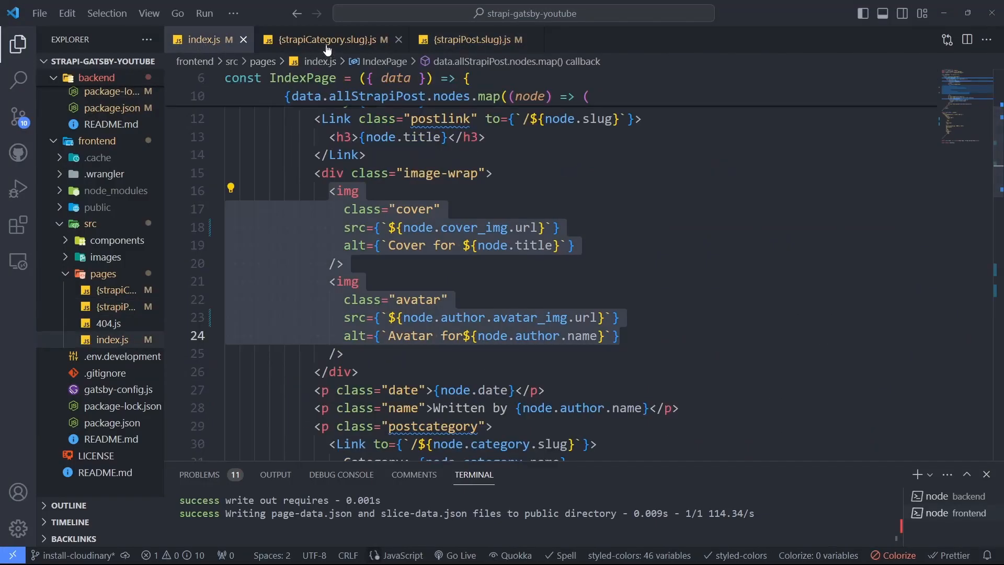
left_click(471, 38)
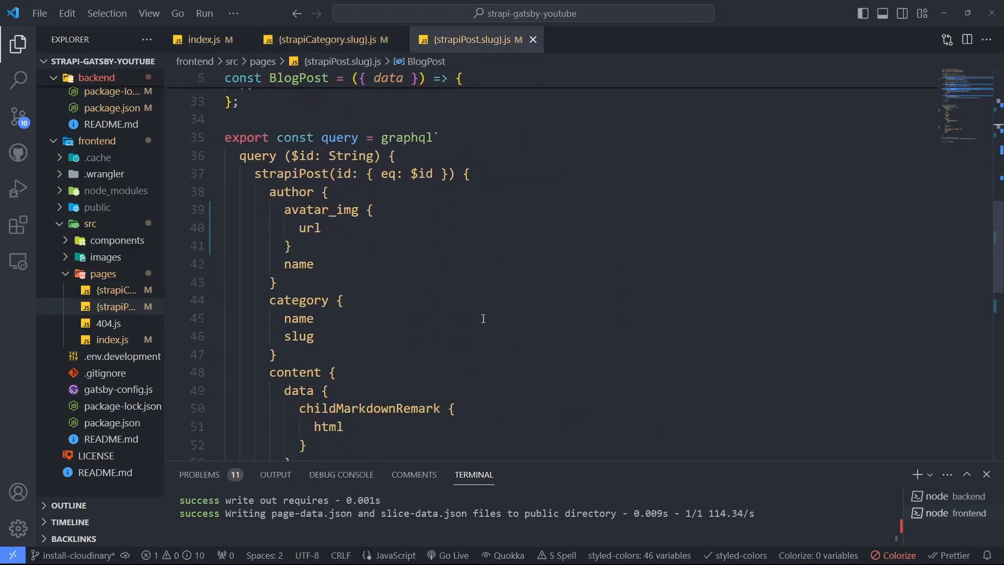
mouse_move(281, 209)
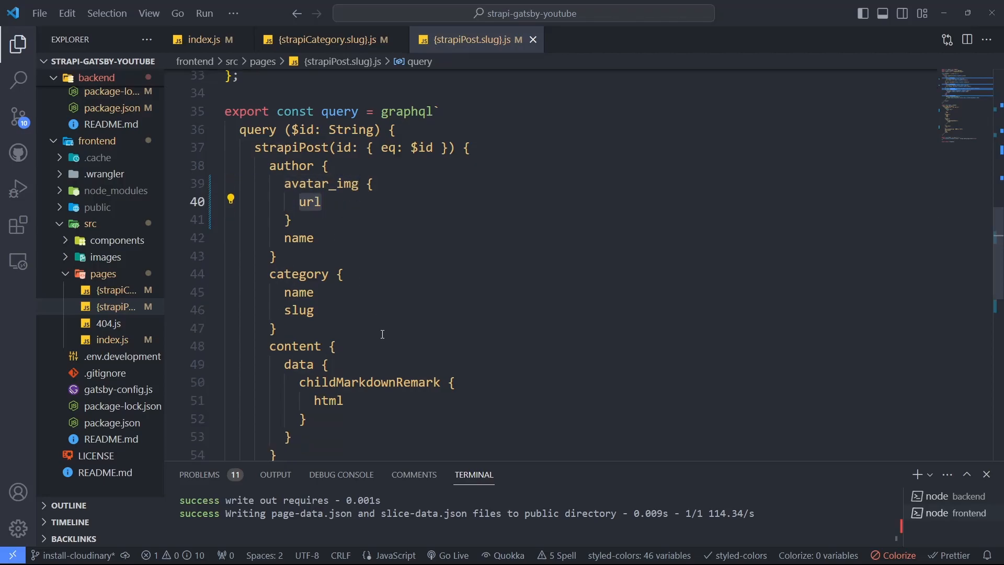
scroll("down", 3)
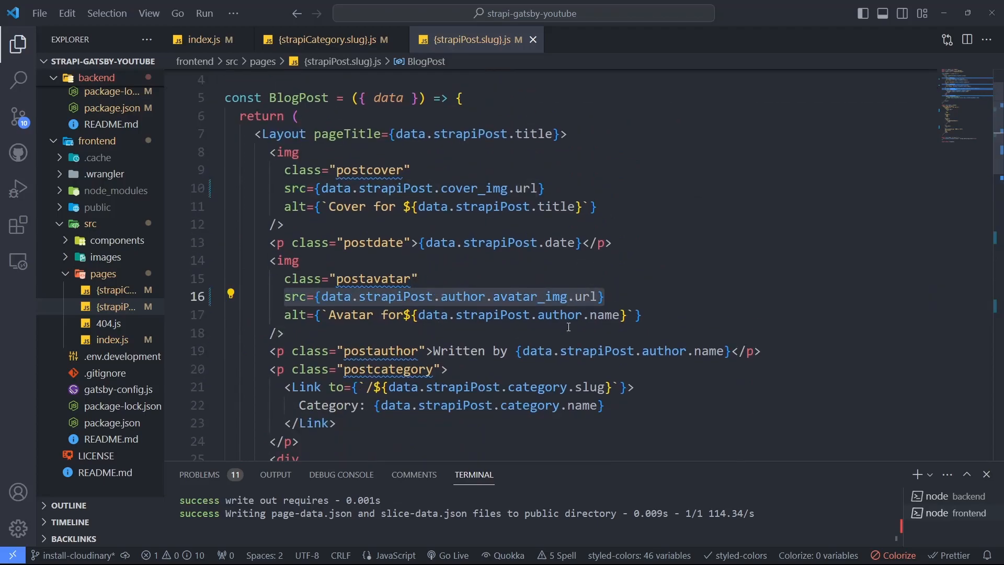
left_click(508, 296)
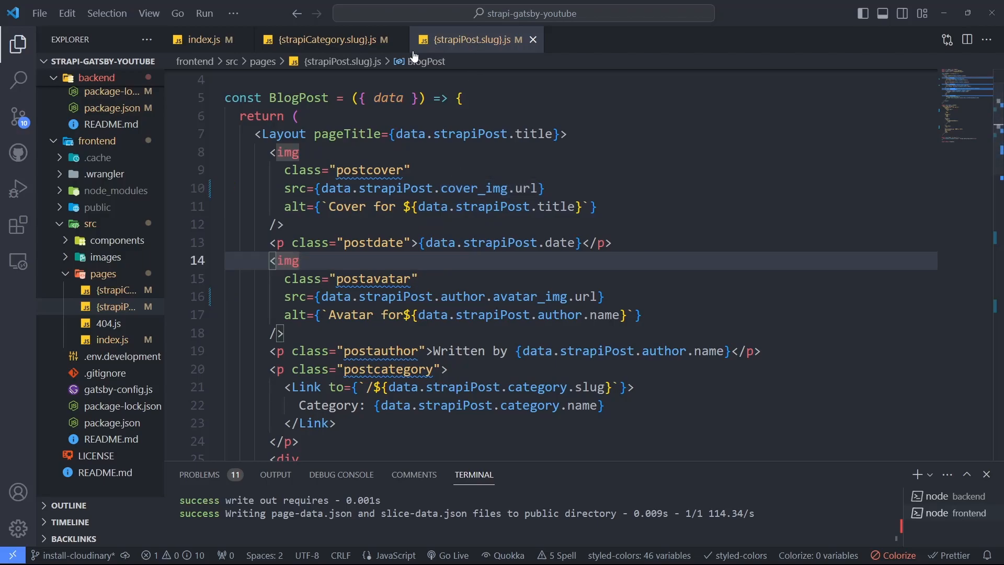
left_click(202, 39)
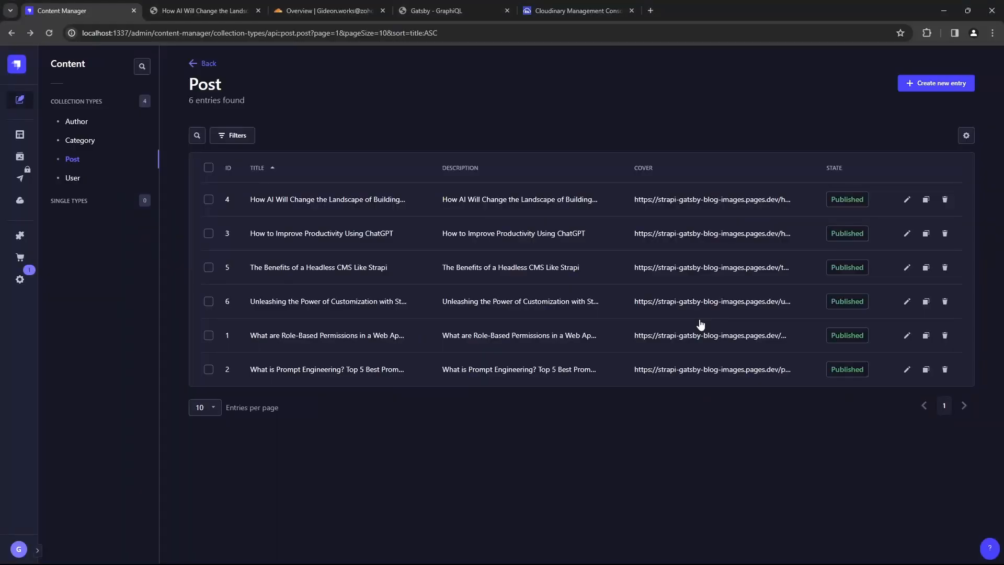
left_click(202, 10)
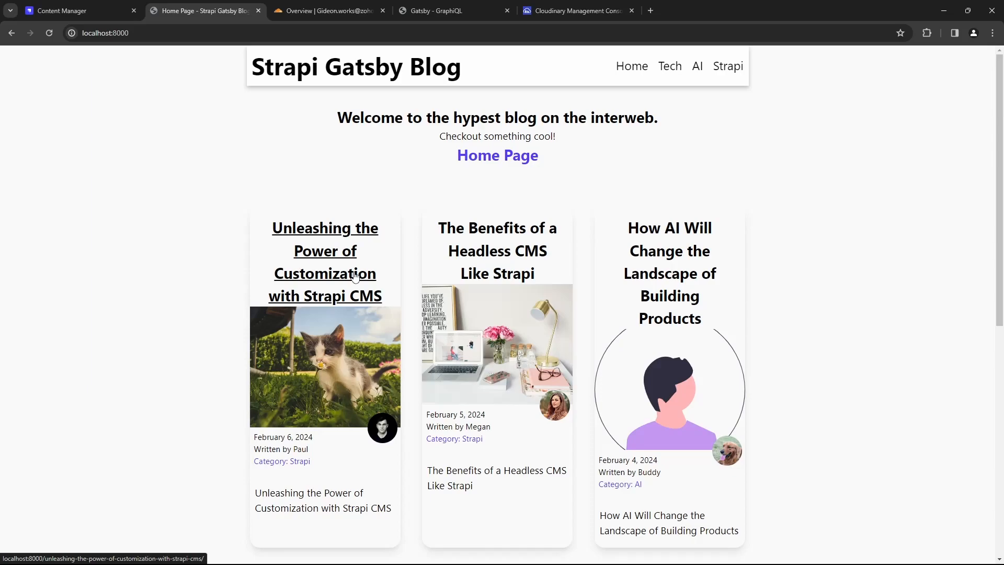
mouse_move(230, 237)
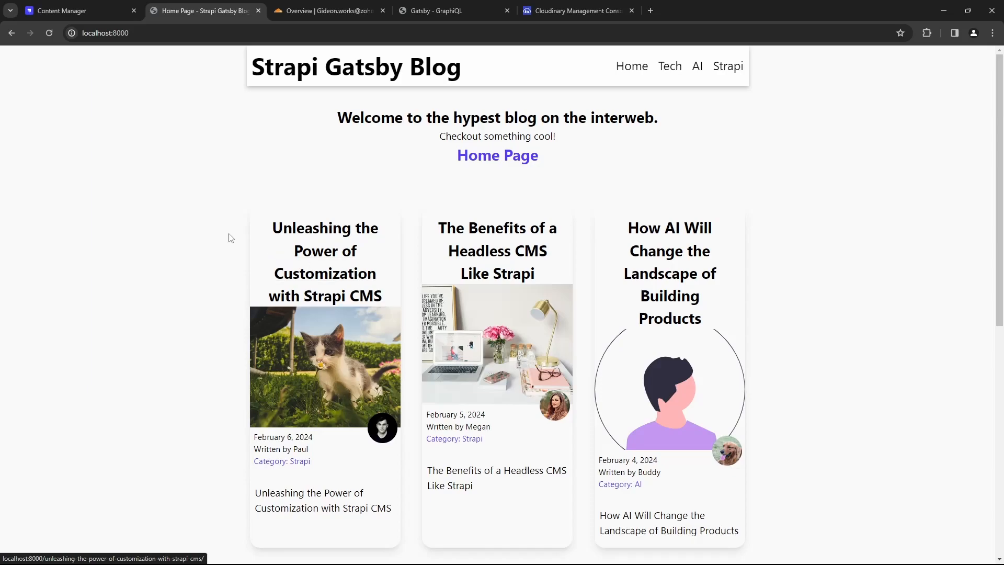
left_click(76, 11)
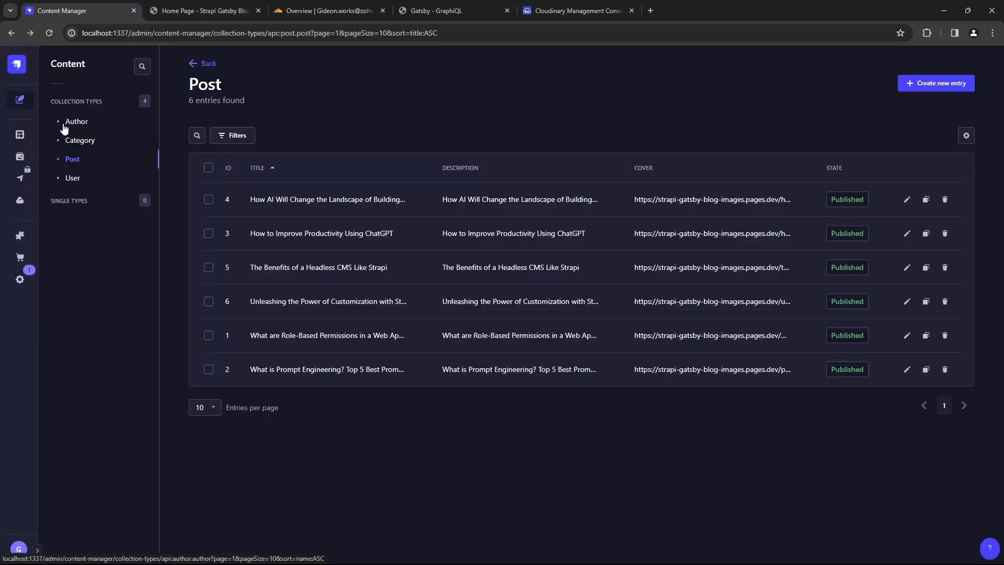
Delete the old 'avatar' text field from the Author content type, save, and view Post's fields.
left_click(19, 135)
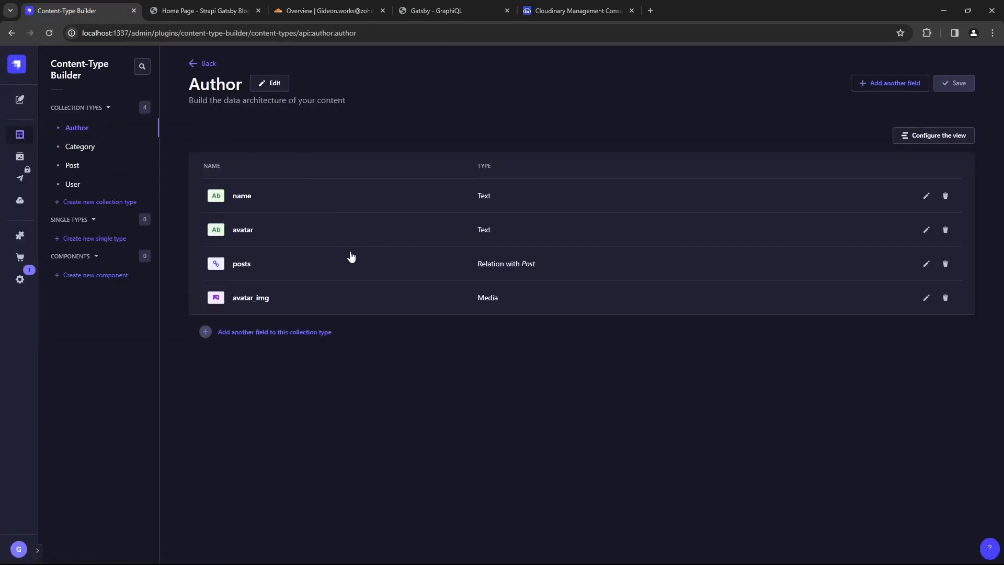
mouse_move(319, 234)
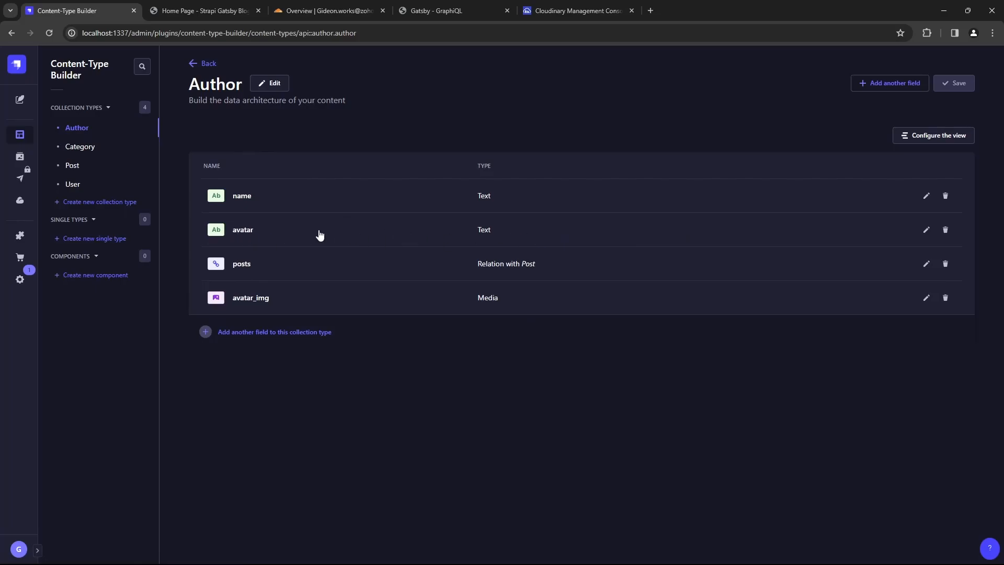
left_click(945, 229)
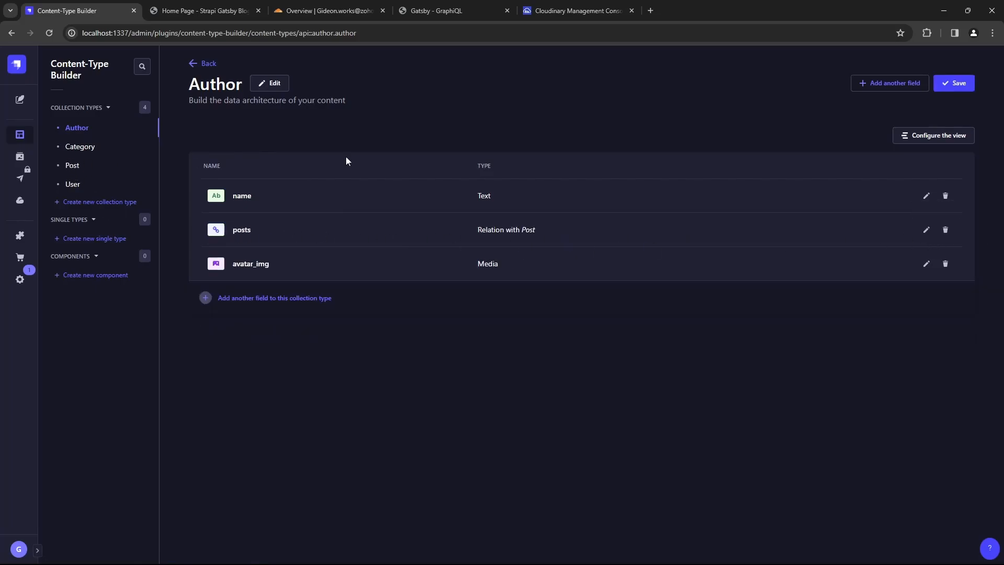
mouse_move(98, 157)
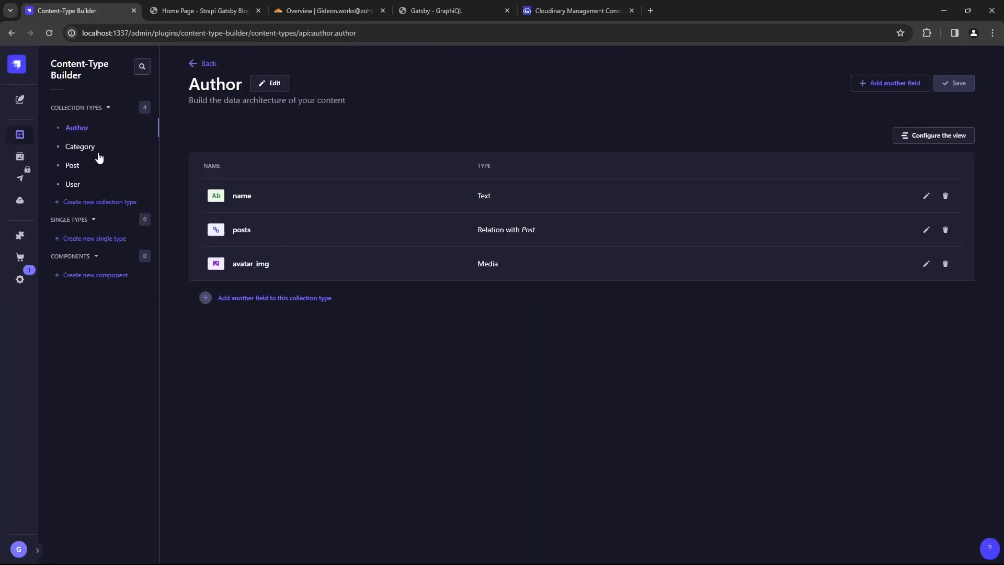
left_click(72, 165)
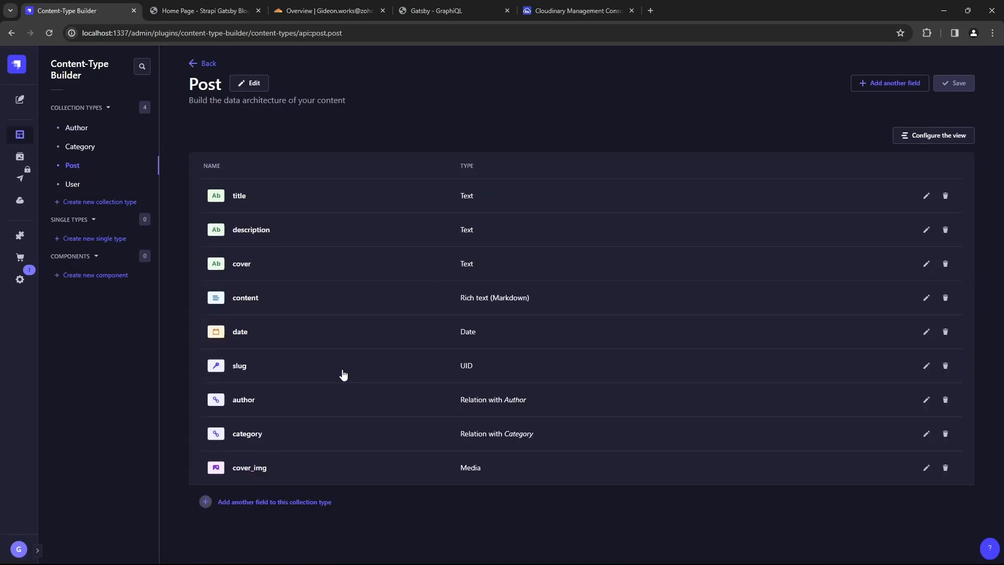
mouse_move(735, 272)
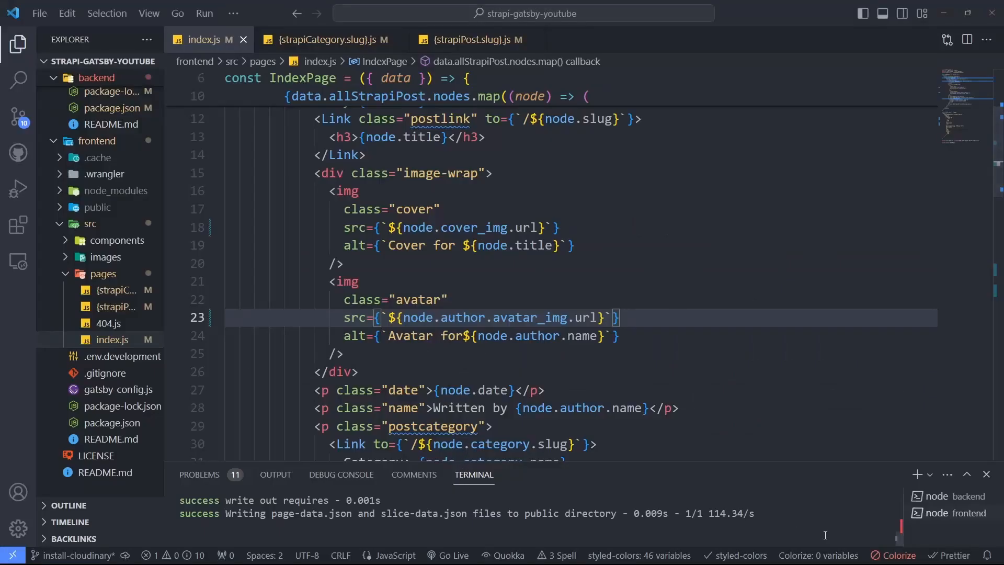
Restart the server with gatsby develop and check images on the AI and Home pages before returning to Strapi.
type("gatsby develop")
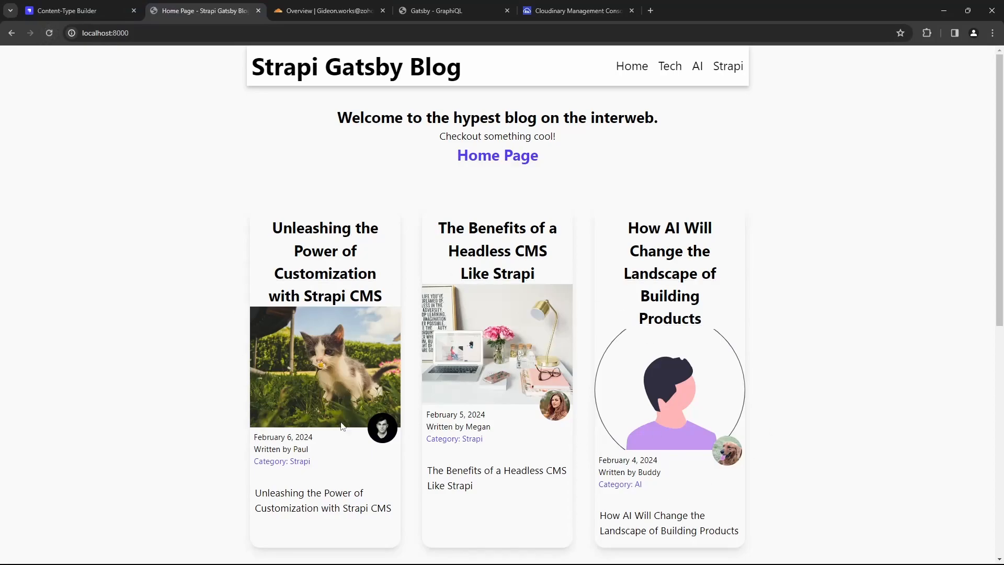
mouse_move(494, 289)
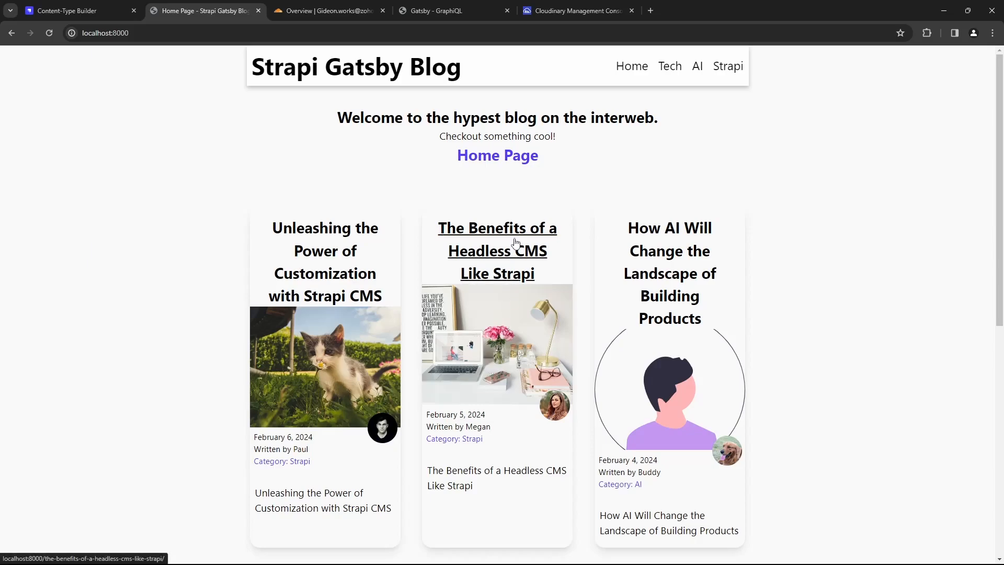
mouse_move(670, 66)
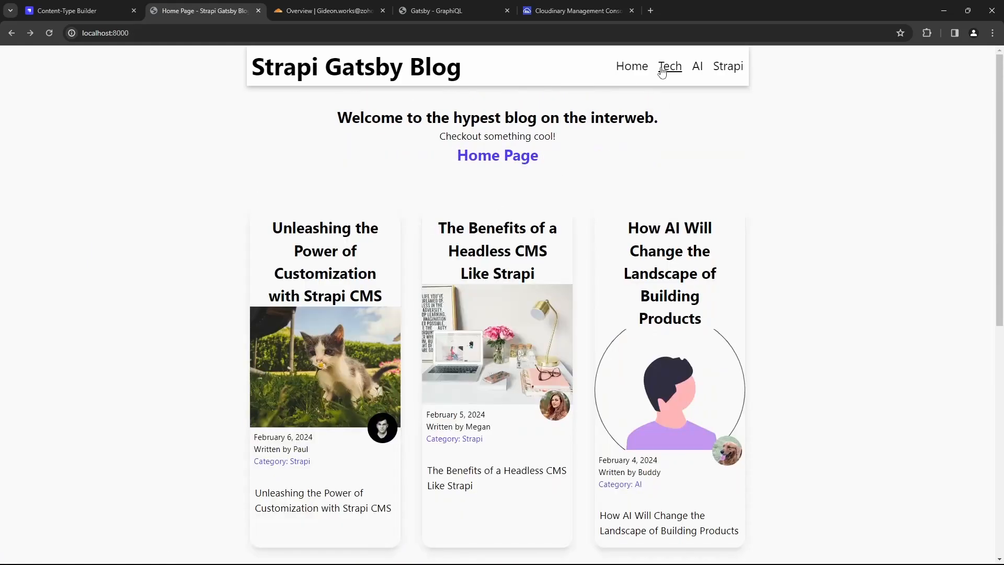
left_click(697, 66)
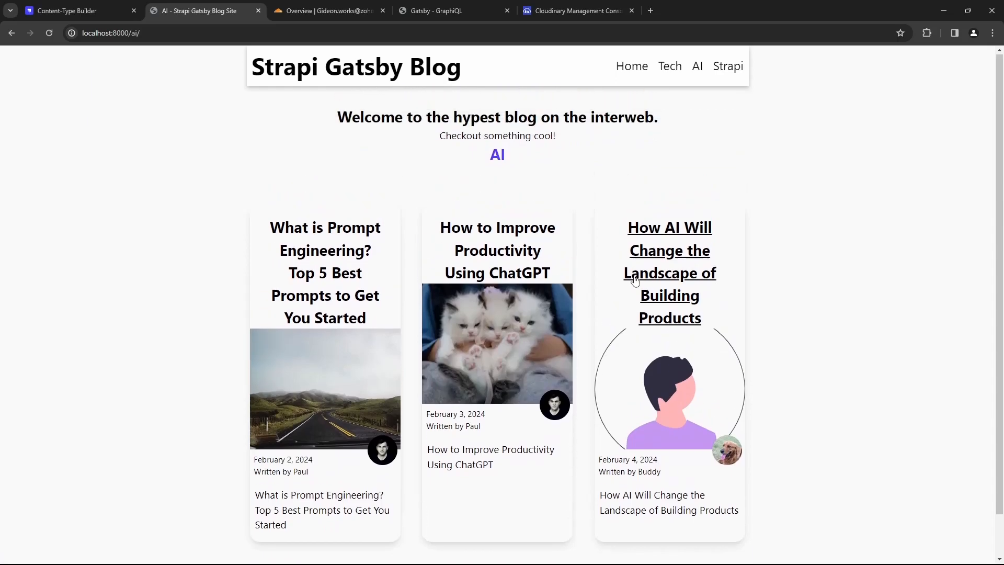
left_click(631, 66)
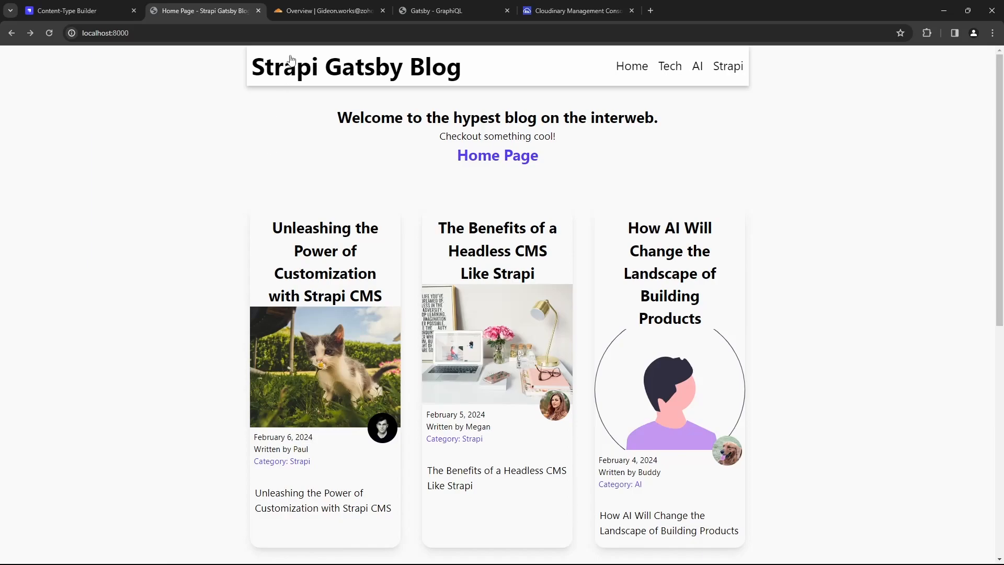
left_click(64, 10)
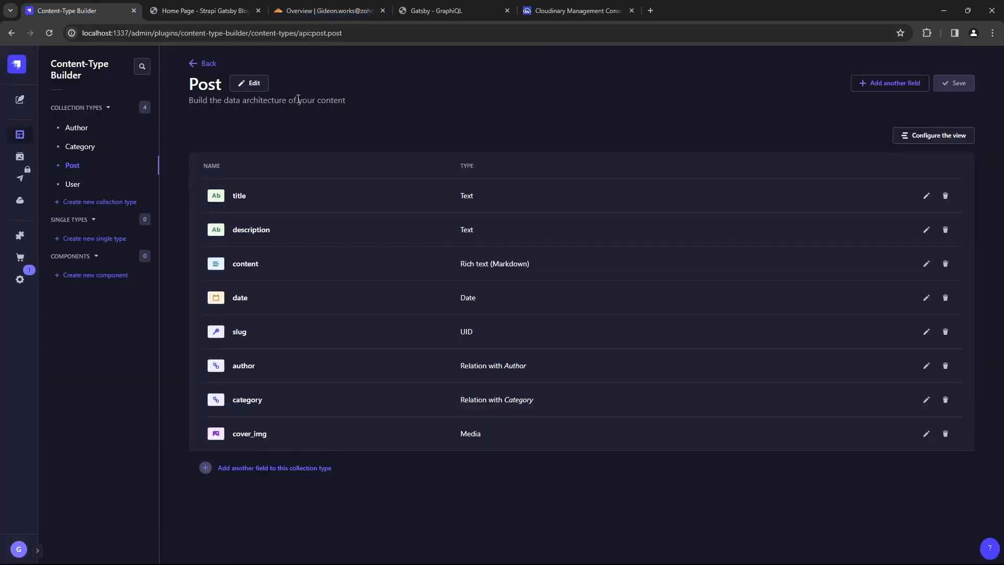
left_click(574, 10)
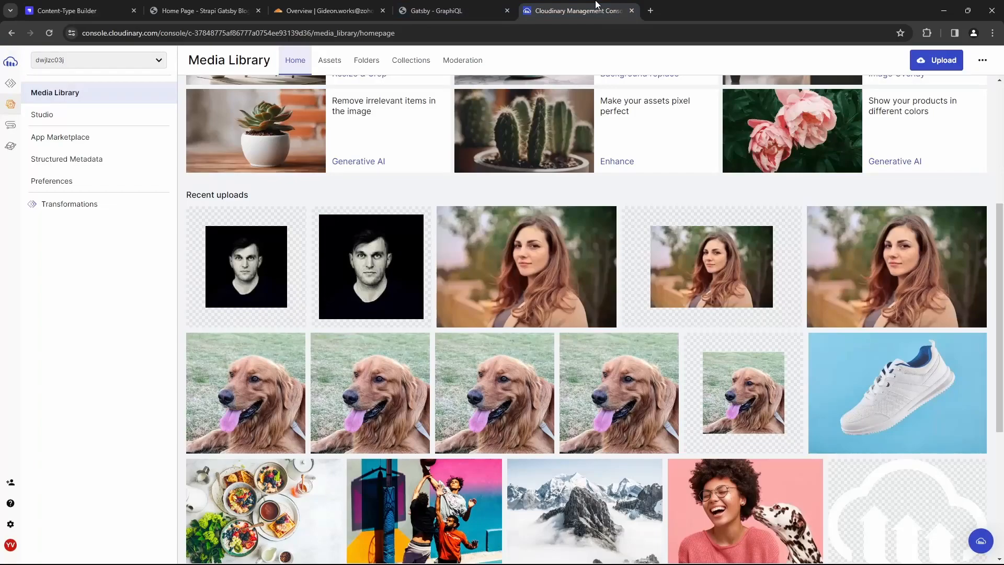
mouse_move(480, 106)
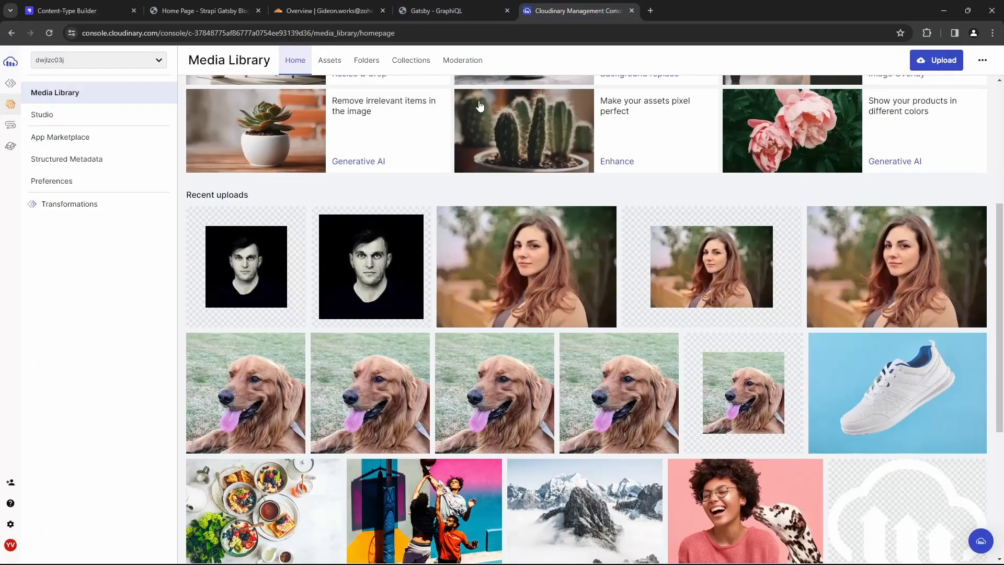
mouse_move(19, 41)
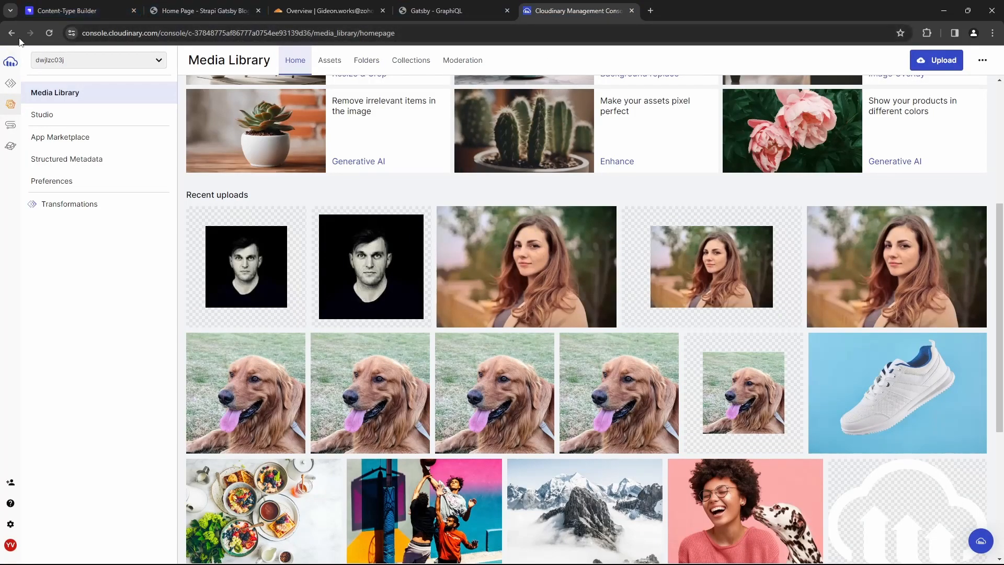
scroll("down", 3)
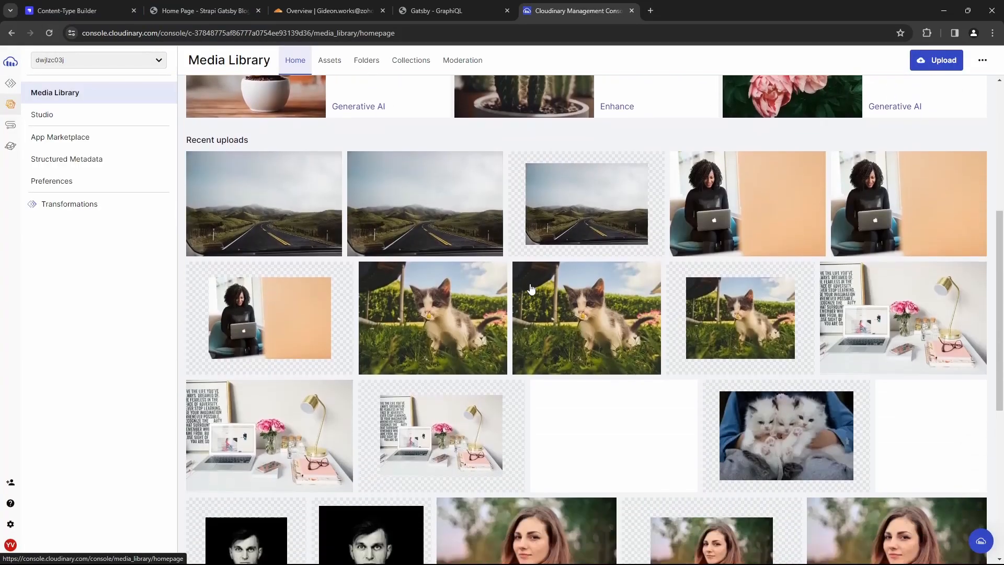
left_click(72, 10)
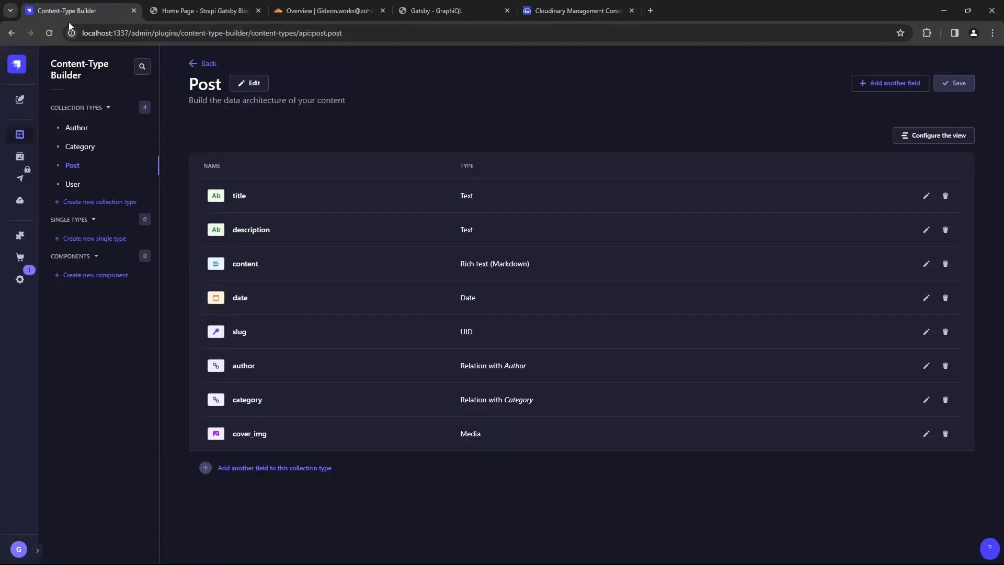
Show Strapi's Media Library listing the nine uploaded cover and avatar images.
left_click(20, 156)
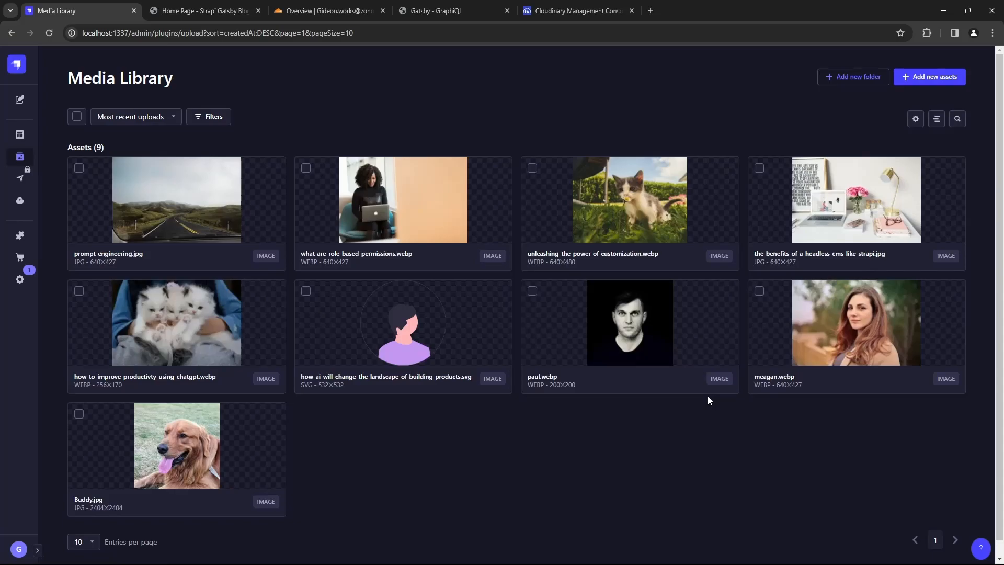
mouse_move(684, 426)
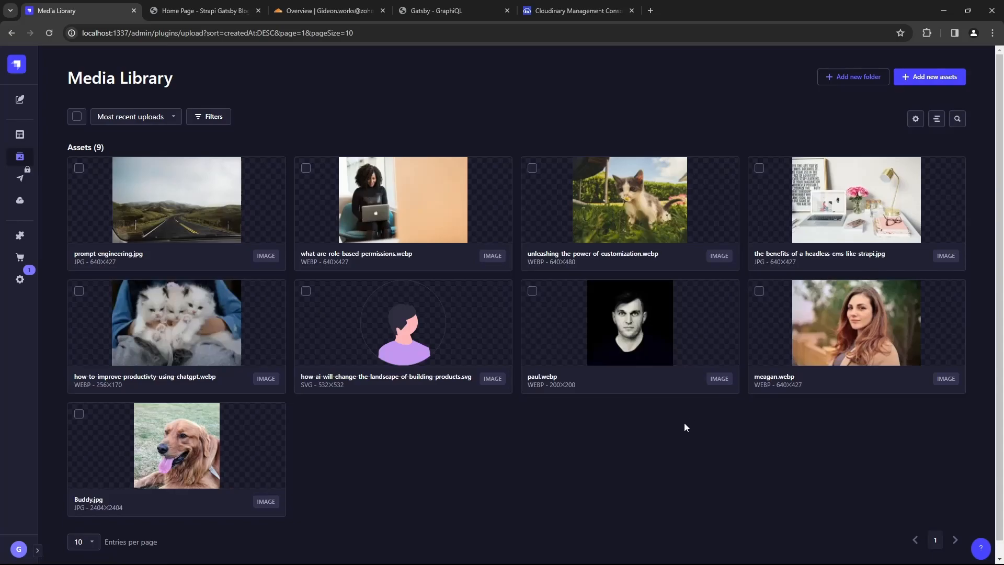